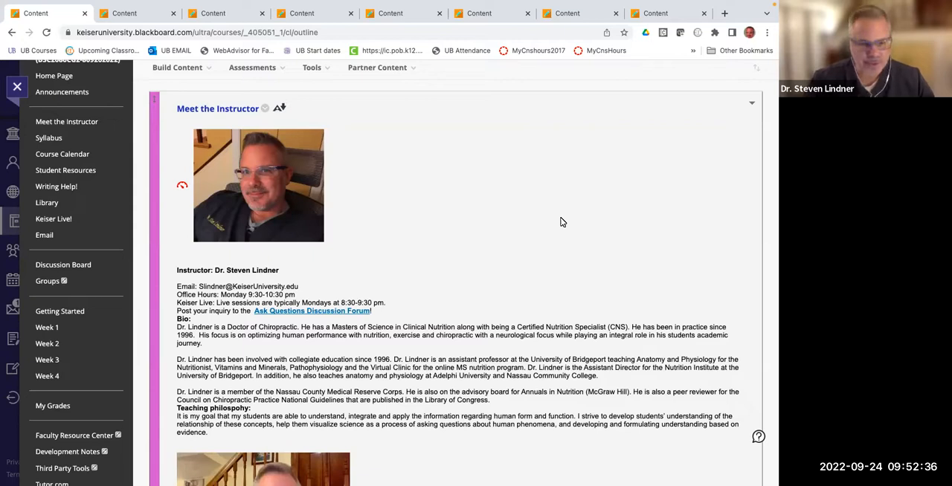
# Step: Scroll the Getting Started page past Course Overview and Objectives to the Anatomy & Physiology textbook details
pyautogui.scroll(-3)
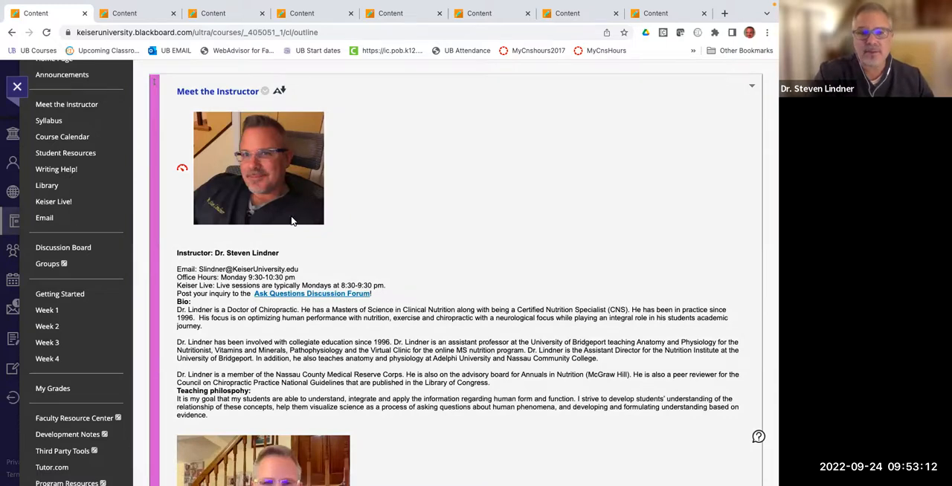
pyautogui.moveTo(280, 165)
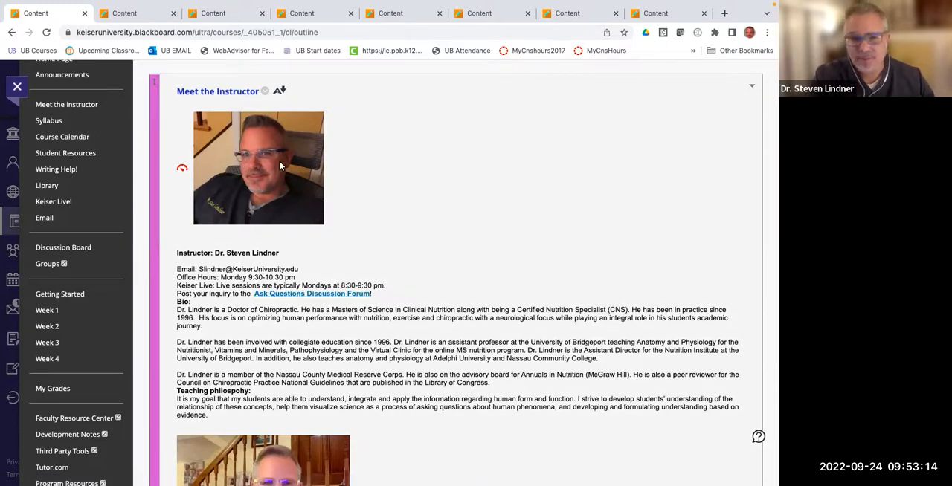
pyautogui.moveTo(245, 348)
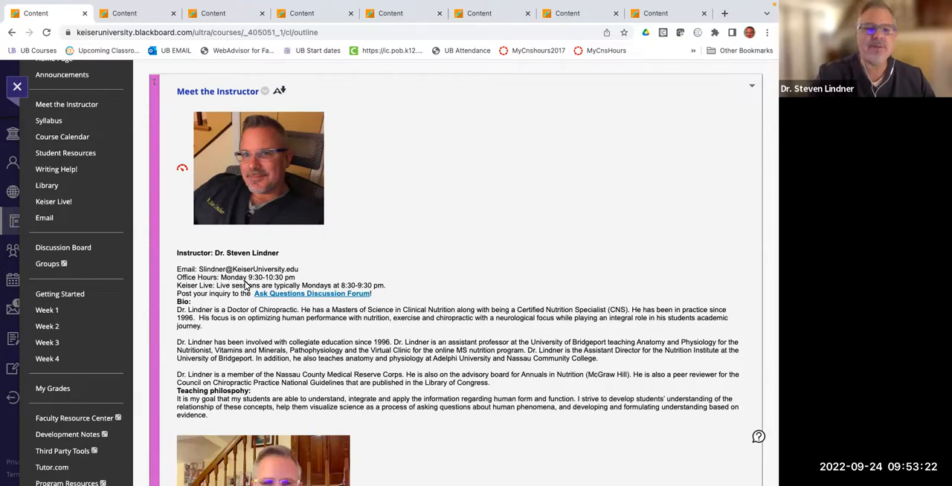
pyautogui.moveTo(282, 304)
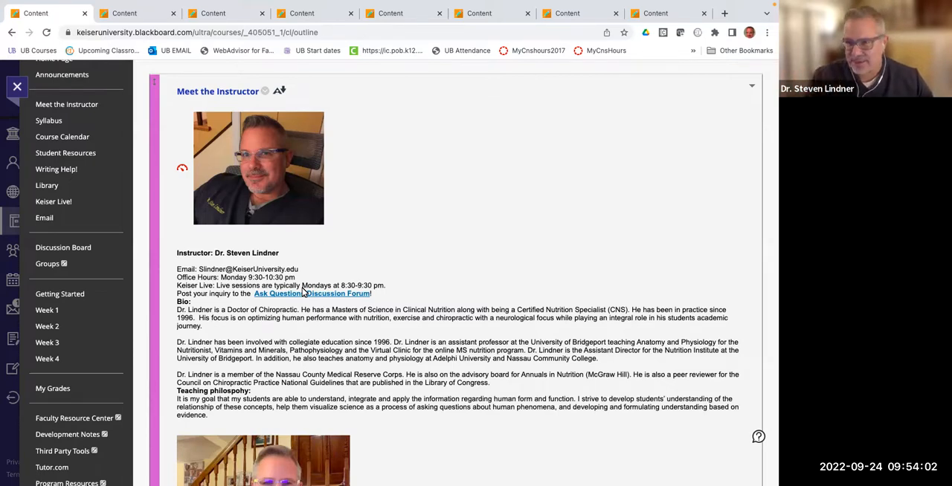
pyautogui.moveTo(321, 327)
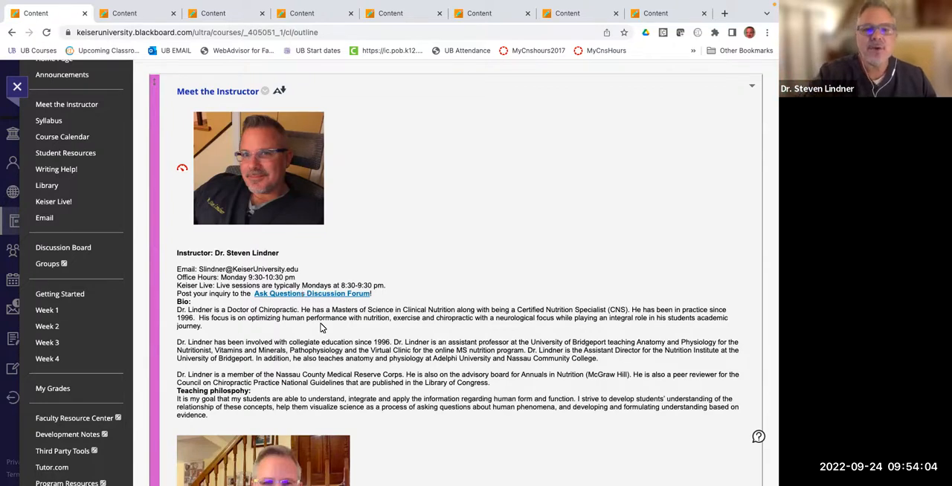
pyautogui.scroll(-3)
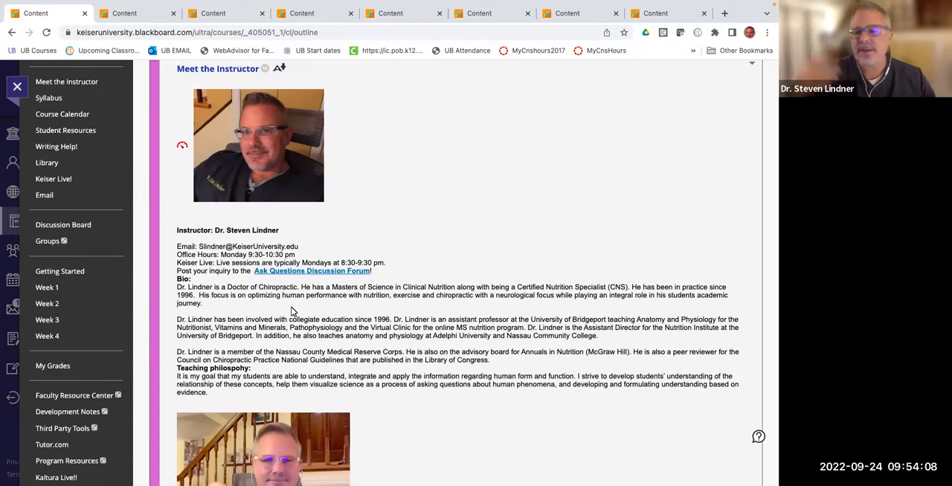
pyautogui.moveTo(180, 181)
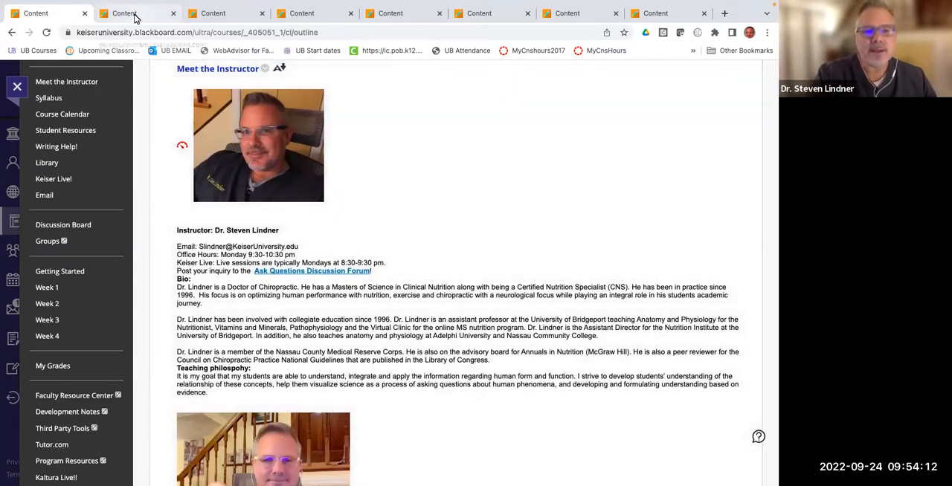
pyautogui.moveTo(122, 12)
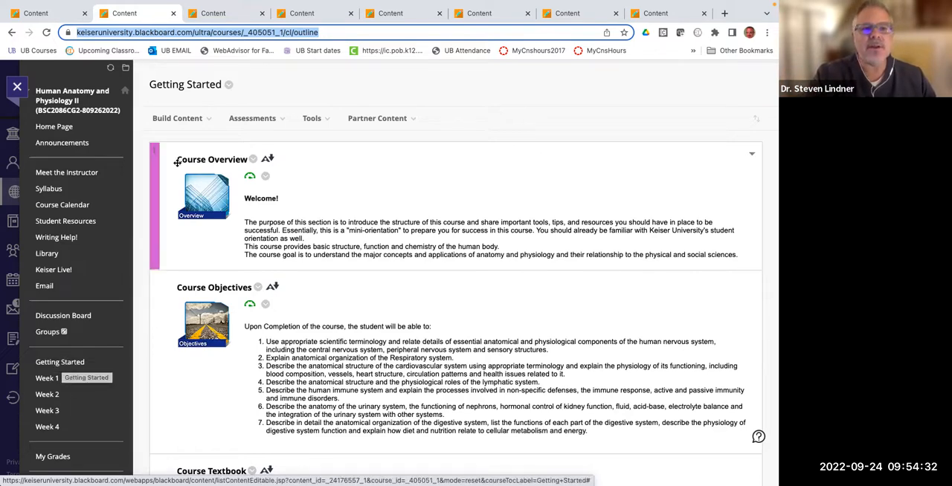
pyautogui.scroll(-3)
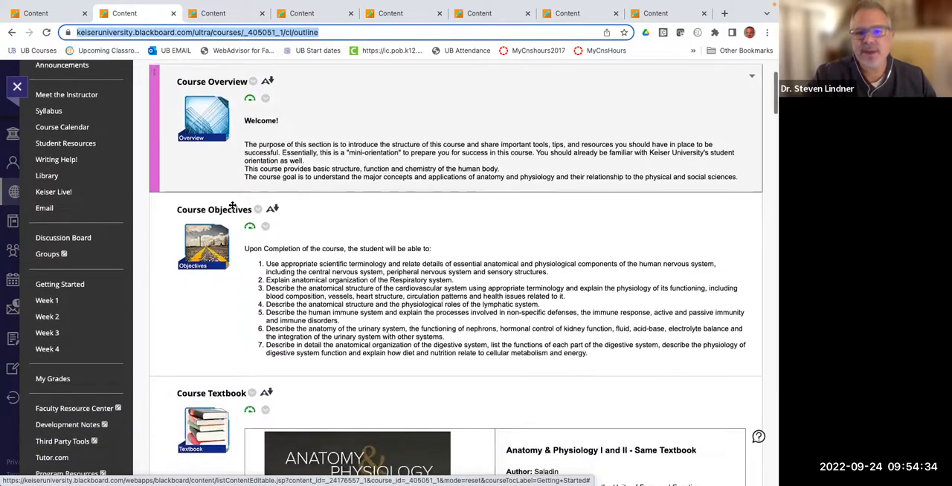
pyautogui.scroll(-3)
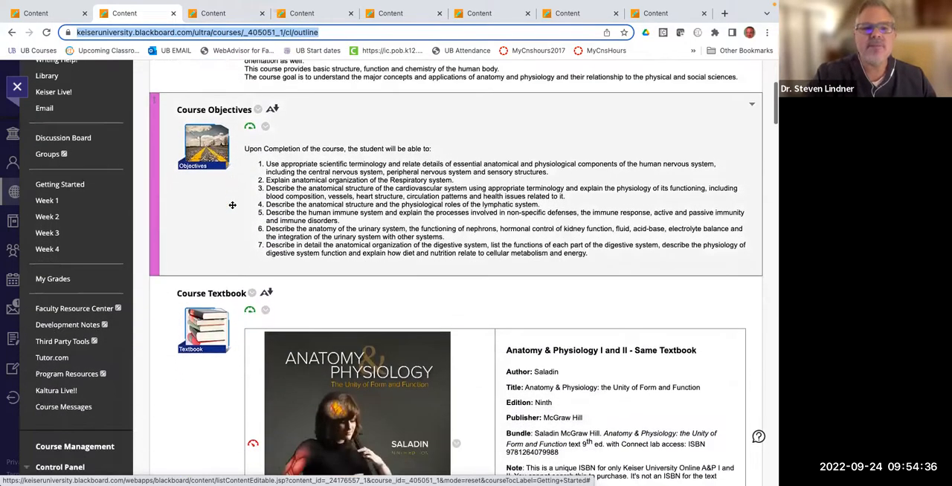
pyautogui.scroll(-3)
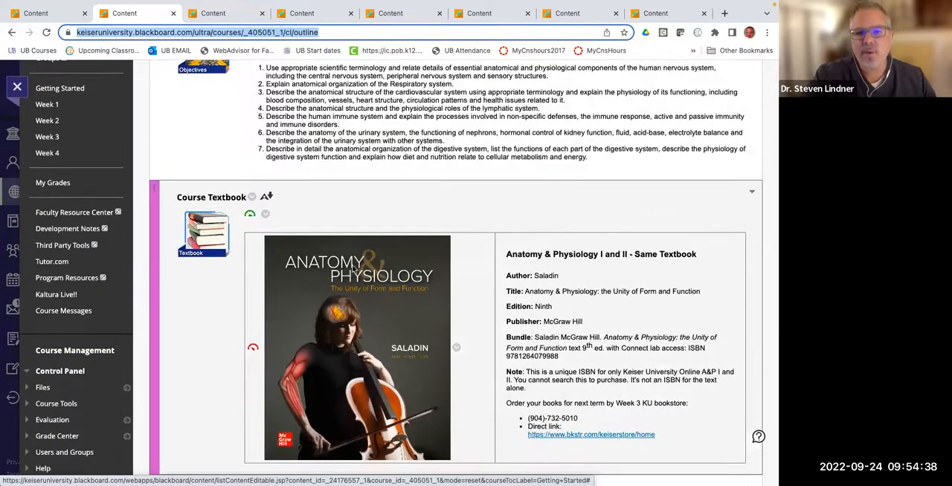
pyautogui.scroll(-3)
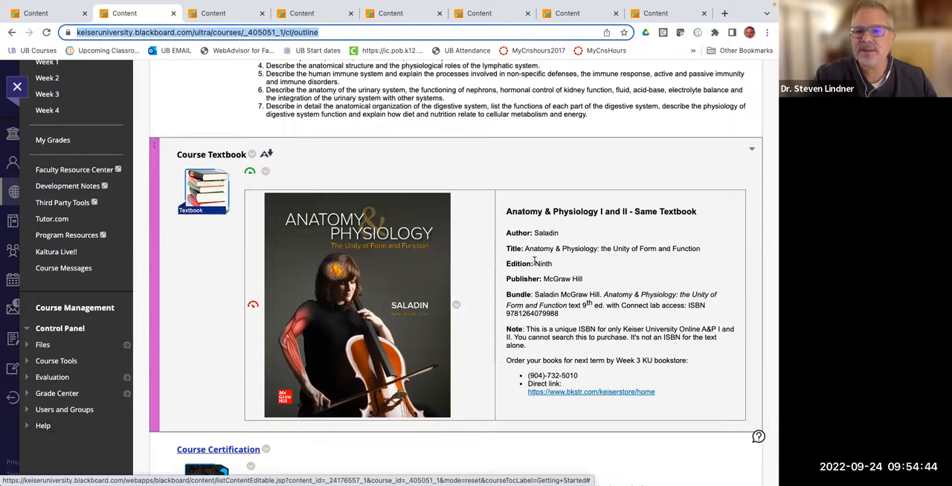
pyautogui.moveTo(538, 261)
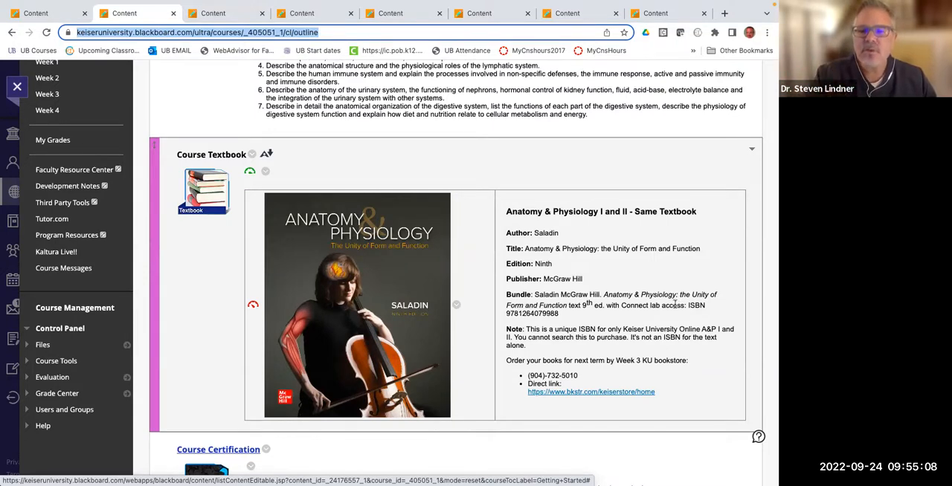
pyautogui.scroll(-3)
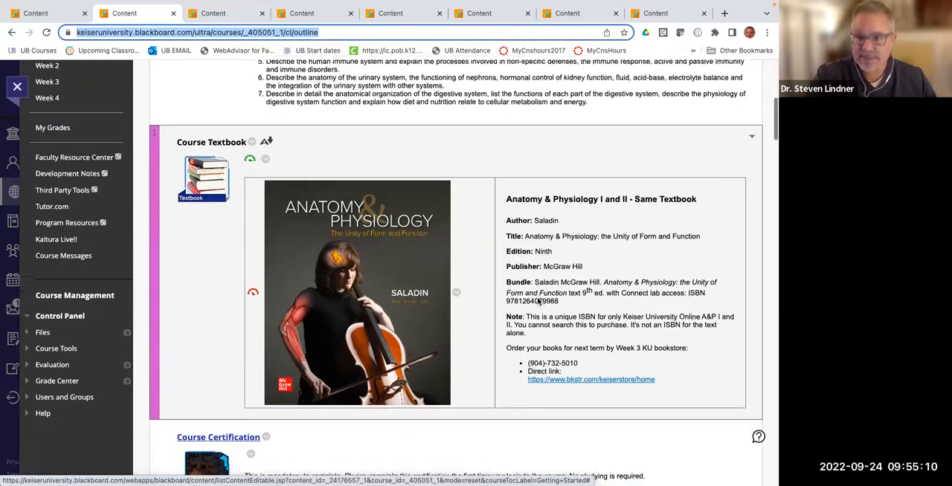
# Step: Scroll past Course Certification and PRETEST to the Tech Support Information and Introduce Yourself items
pyautogui.scroll(-3)
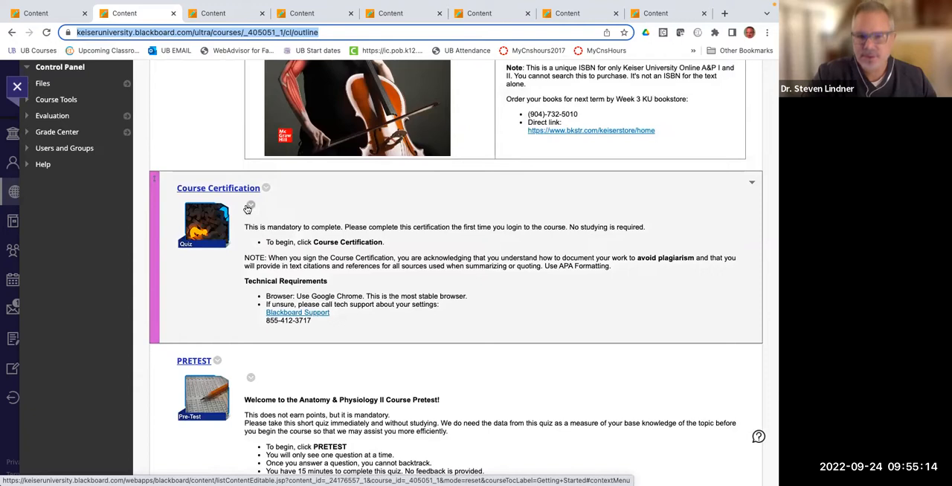
pyautogui.scroll(-3)
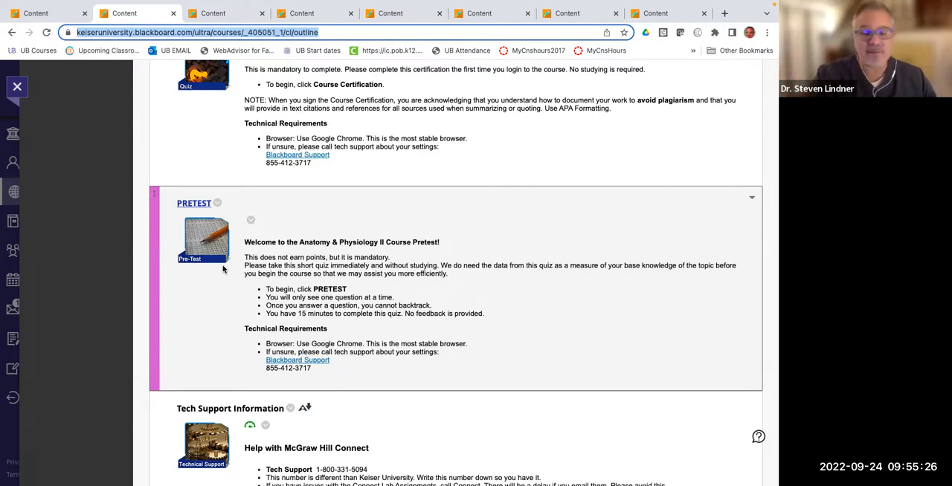
pyautogui.scroll(-3)
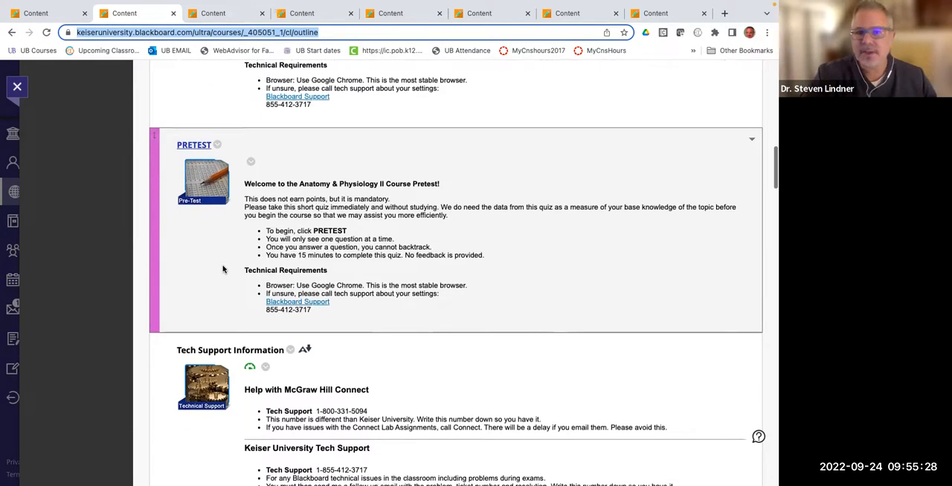
pyautogui.scroll(-3)
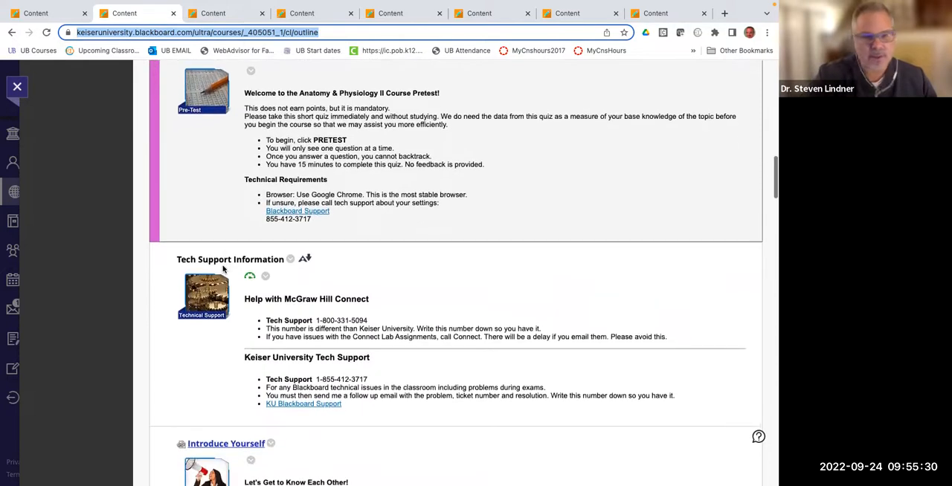
pyautogui.scroll(-3)
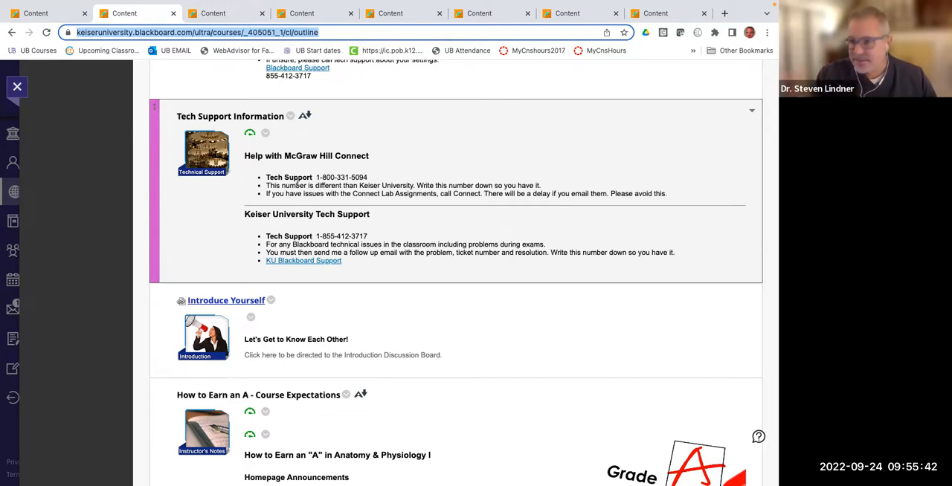
pyautogui.moveTo(333, 177)
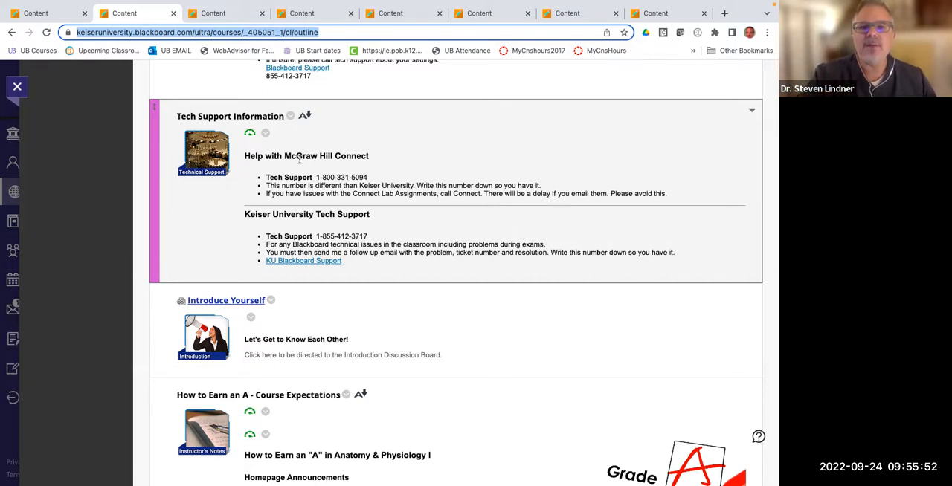
pyautogui.moveTo(280, 226)
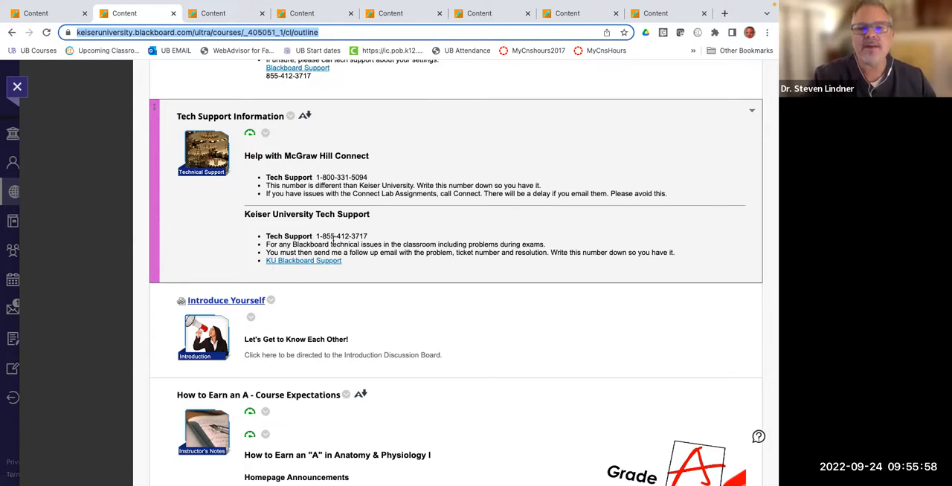
pyautogui.scroll(-3)
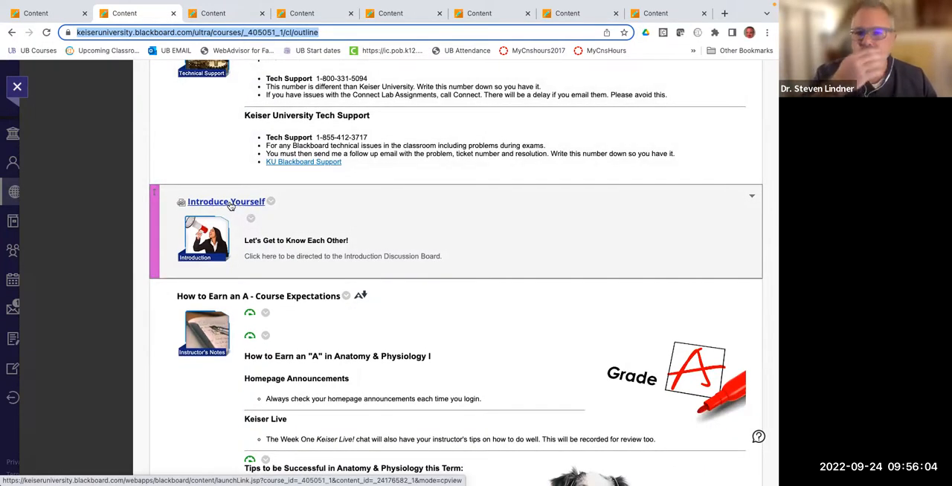
# Step: Scroll down to Ask Questions, Begin Week 1 and the Ally file accessibility guide with its video and support links
pyautogui.scroll(-3)
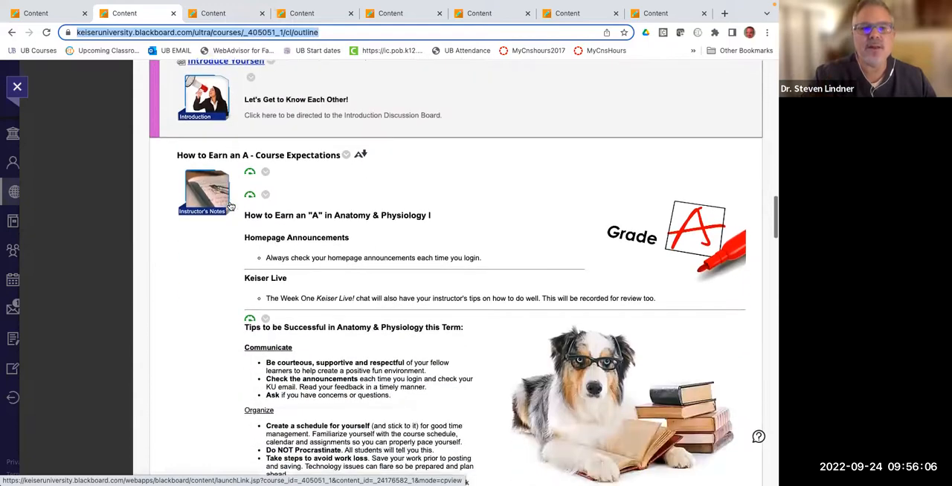
pyautogui.scroll(-3)
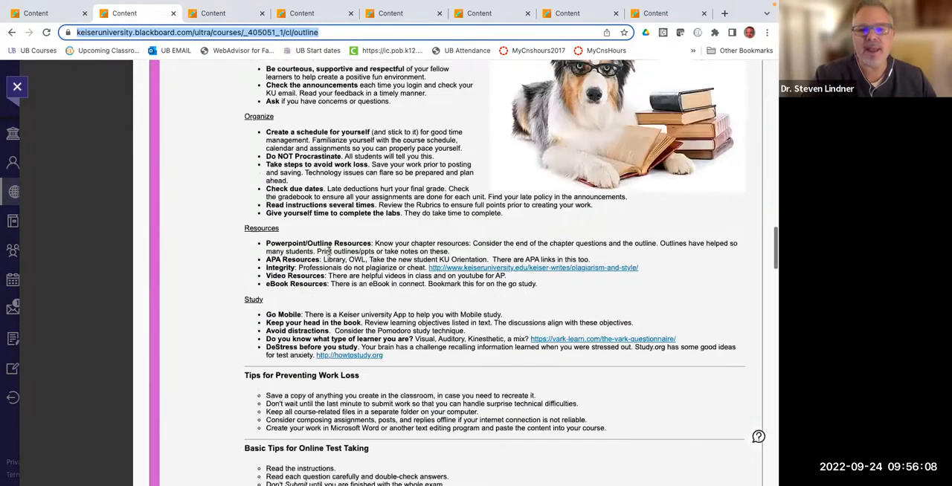
pyautogui.scroll(-3)
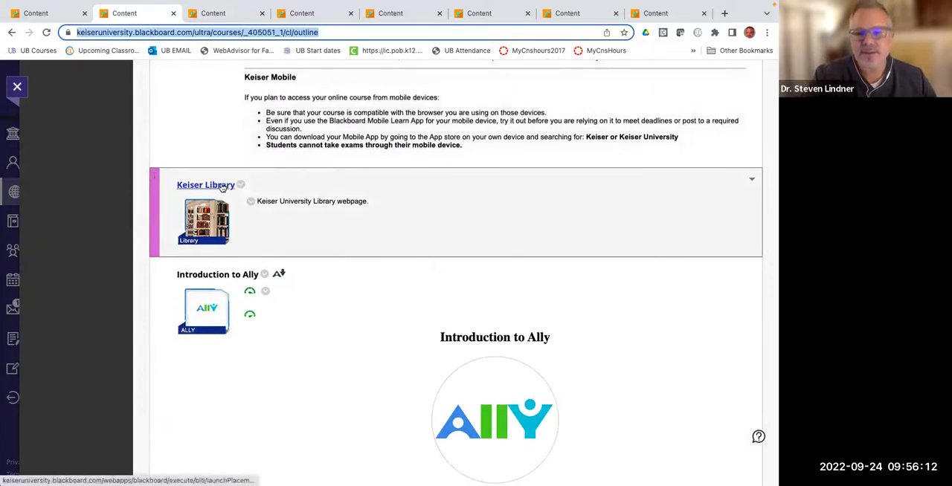
pyautogui.scroll(-3)
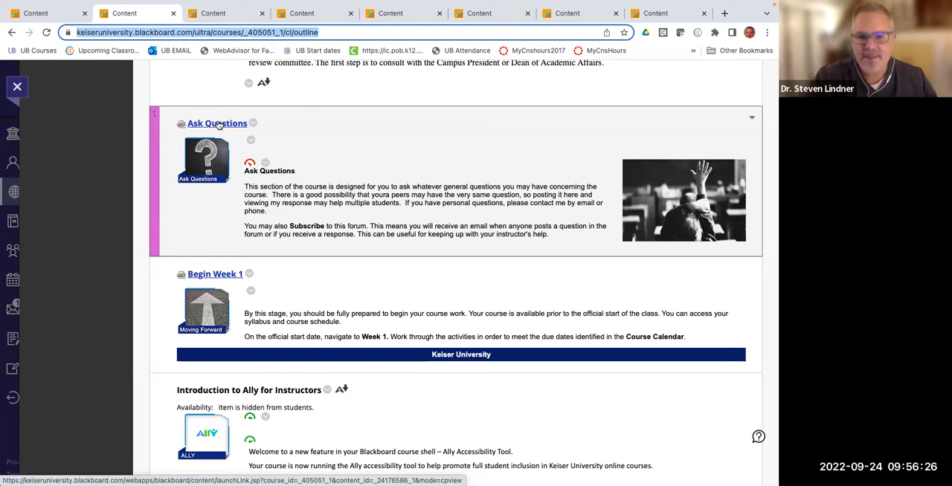
pyautogui.scroll(-3)
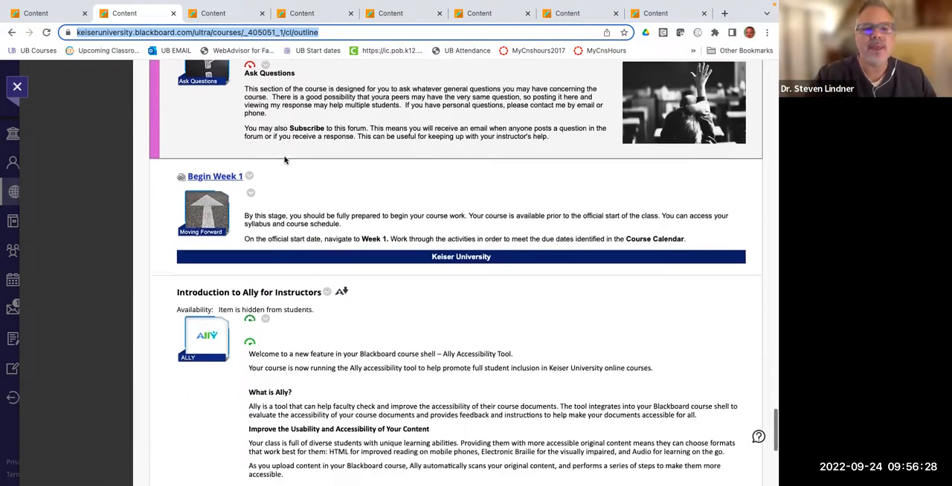
pyautogui.scroll(-3)
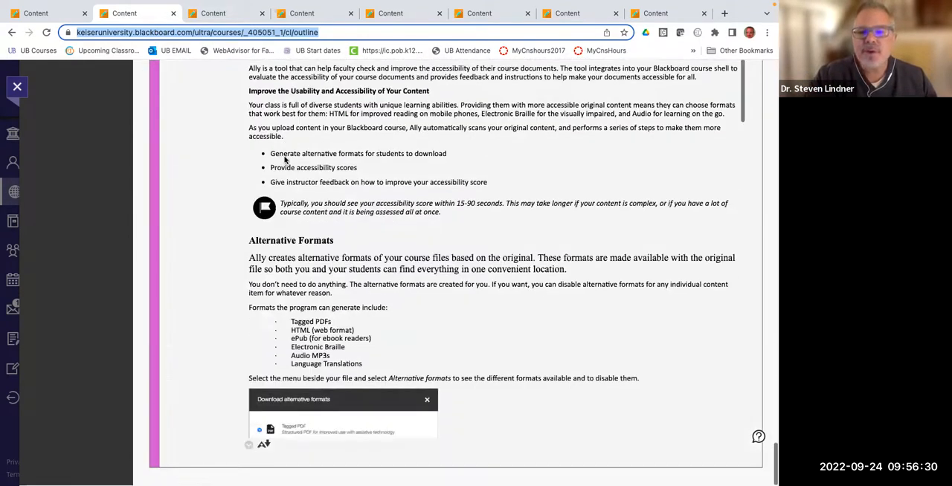
pyautogui.scroll(-3)
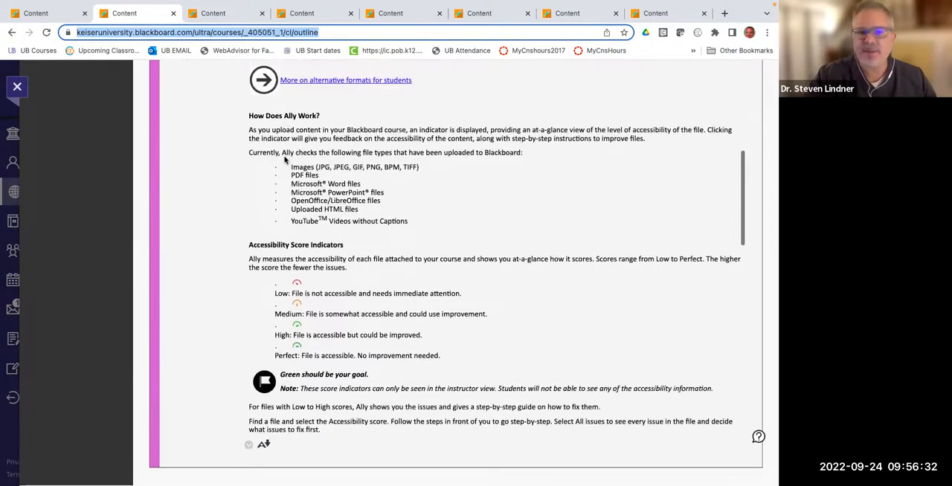
pyautogui.scroll(-3)
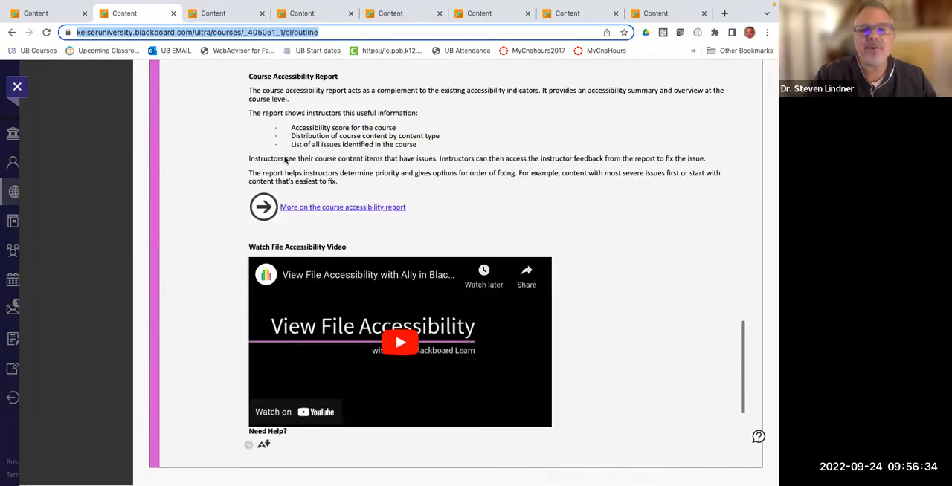
pyautogui.scroll(-3)
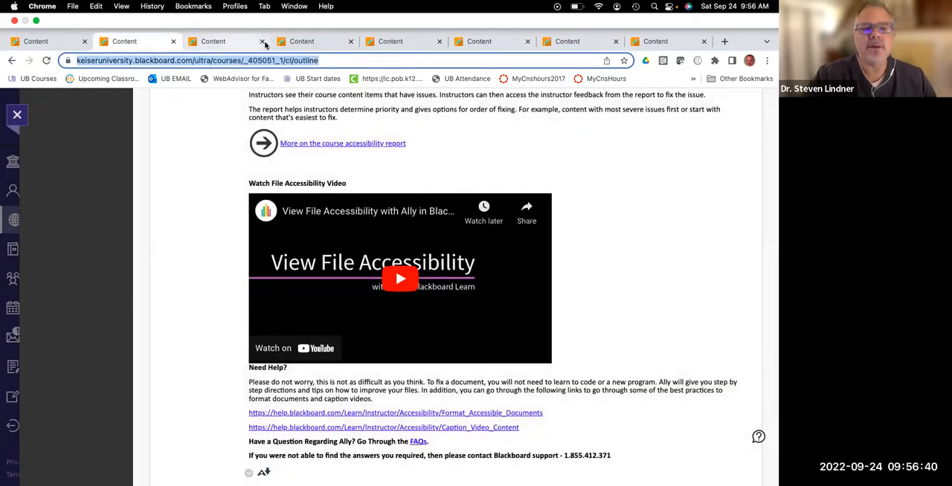
# Step: Go to the Week 1 page and scroll through its Overview and Objectives
pyautogui.click(253, 145)
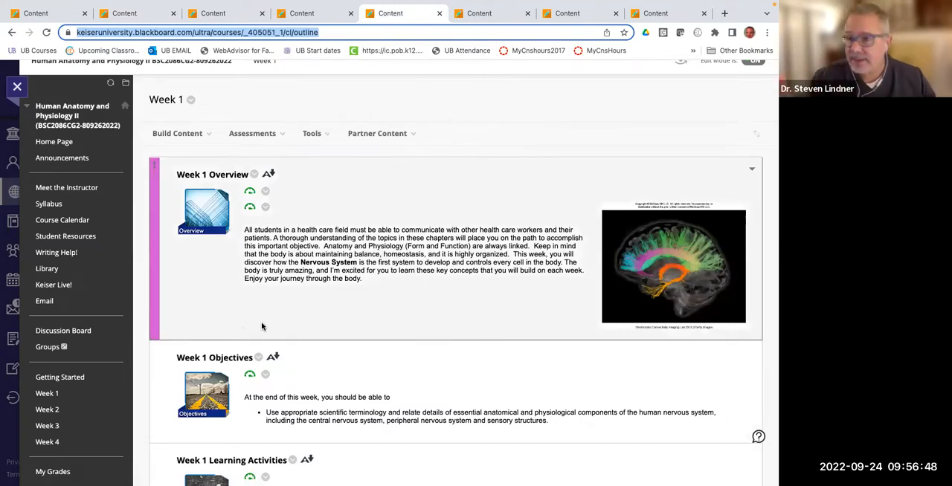
pyautogui.moveTo(306, 283)
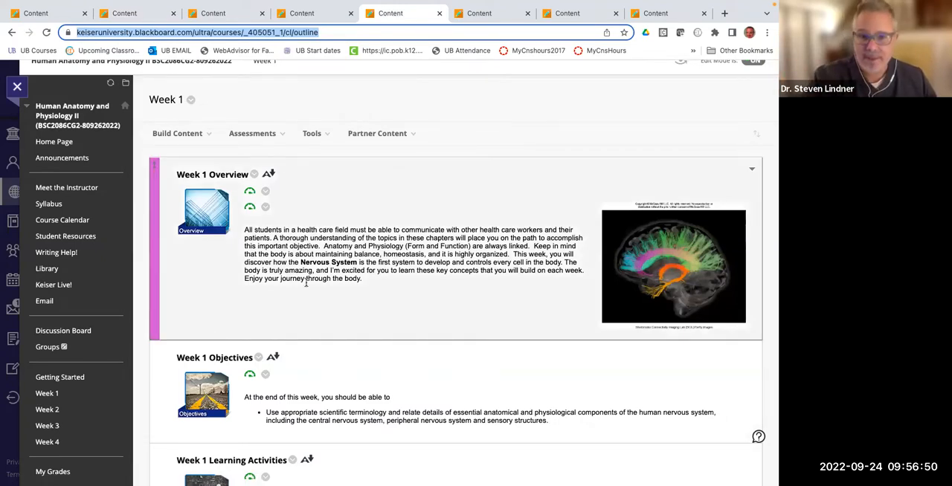
pyautogui.scroll(-3)
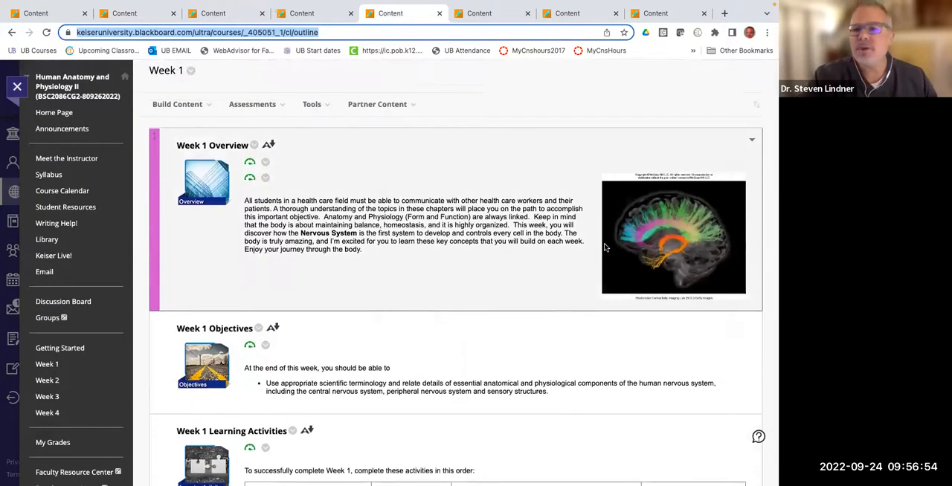
pyautogui.moveTo(666, 270)
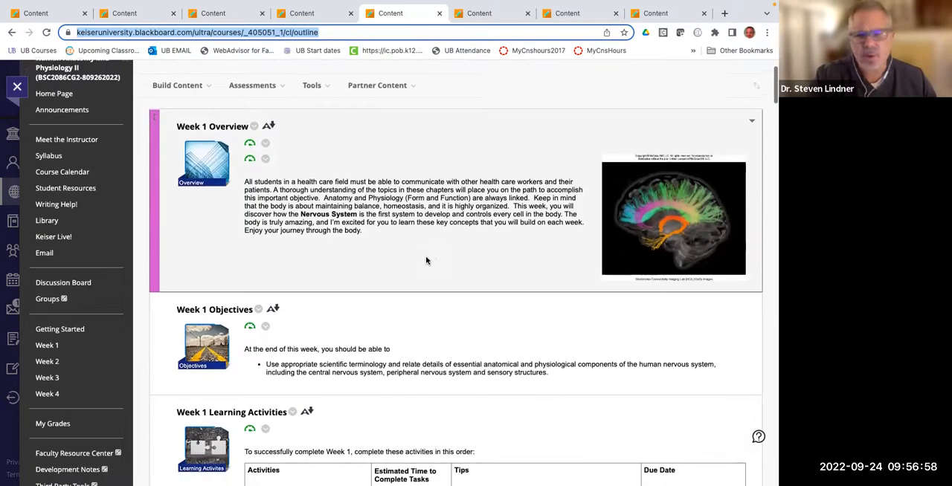
pyautogui.scroll(-3)
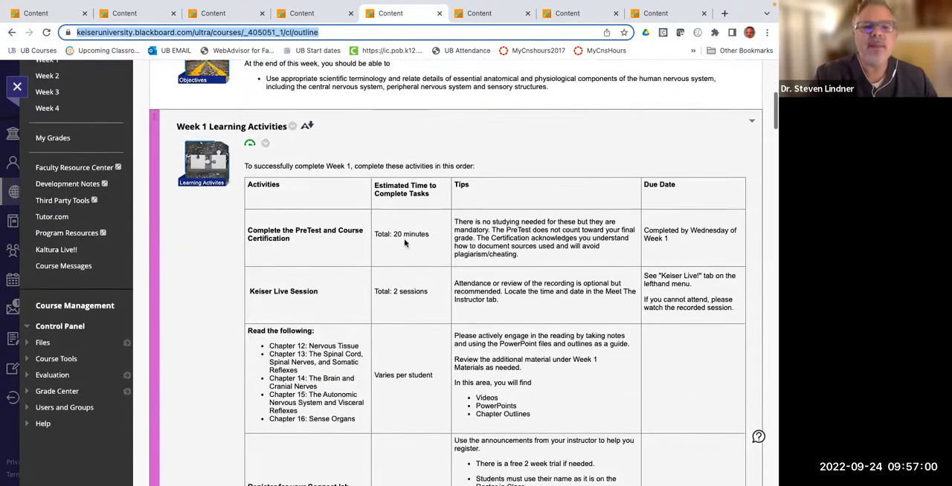
pyautogui.scroll(-3)
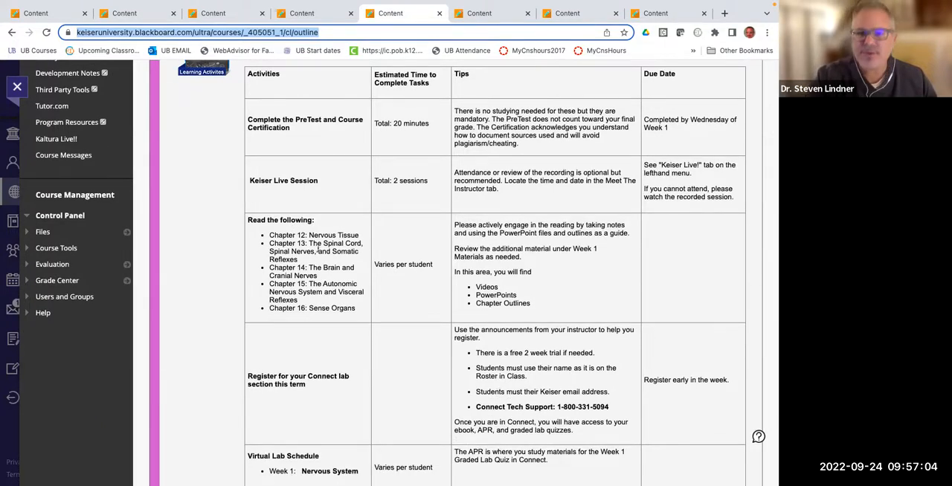
pyautogui.scroll(-3)
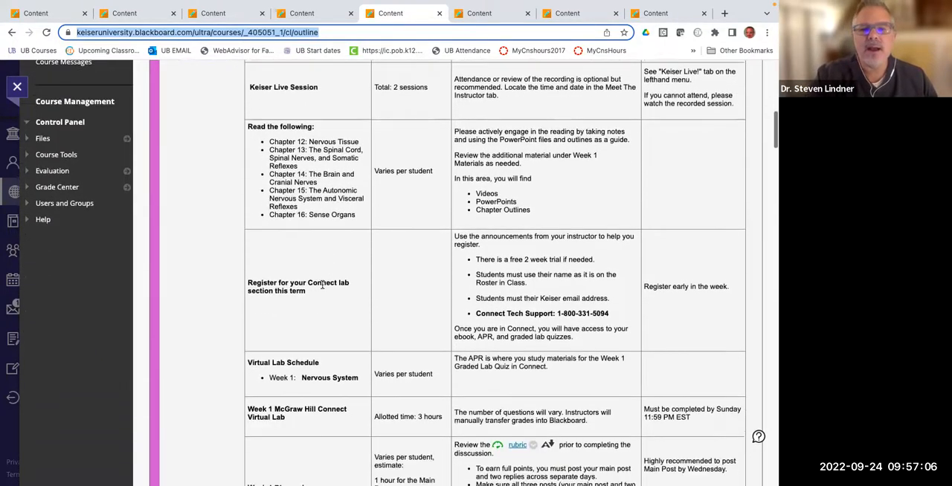
pyautogui.scroll(-3)
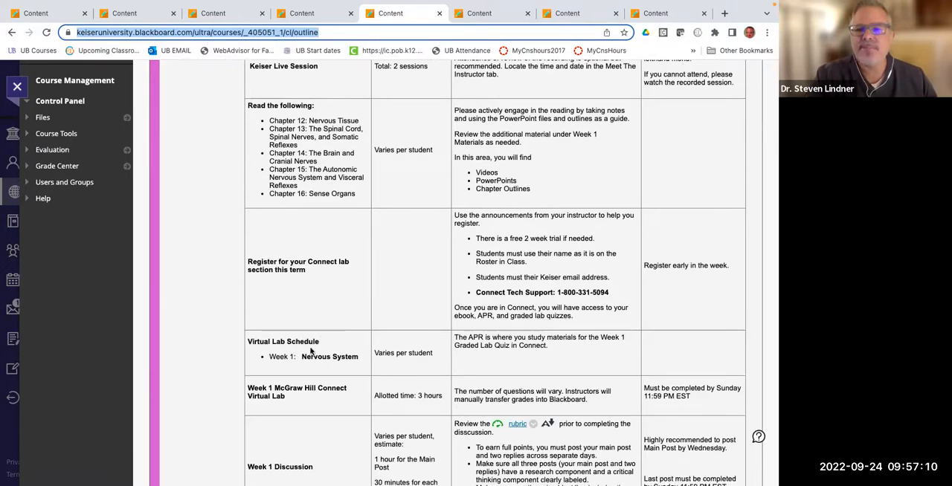
pyautogui.scroll(-3)
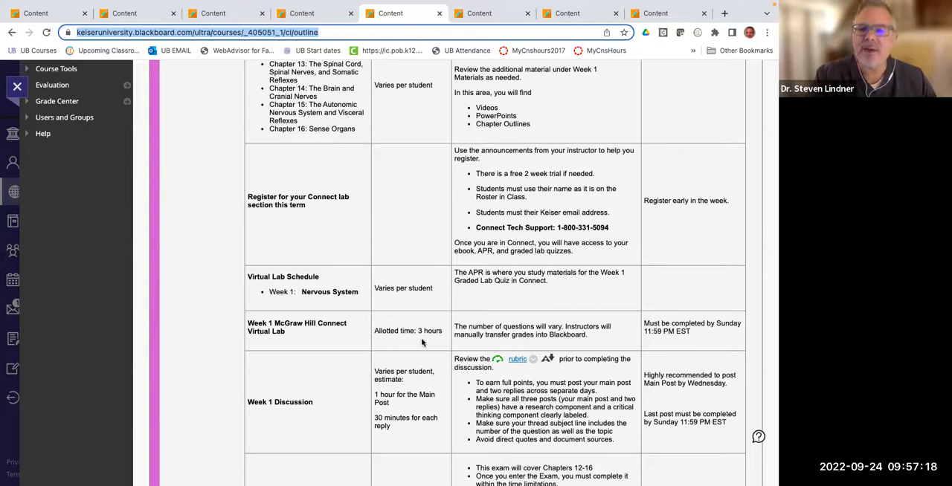
pyautogui.moveTo(426, 342)
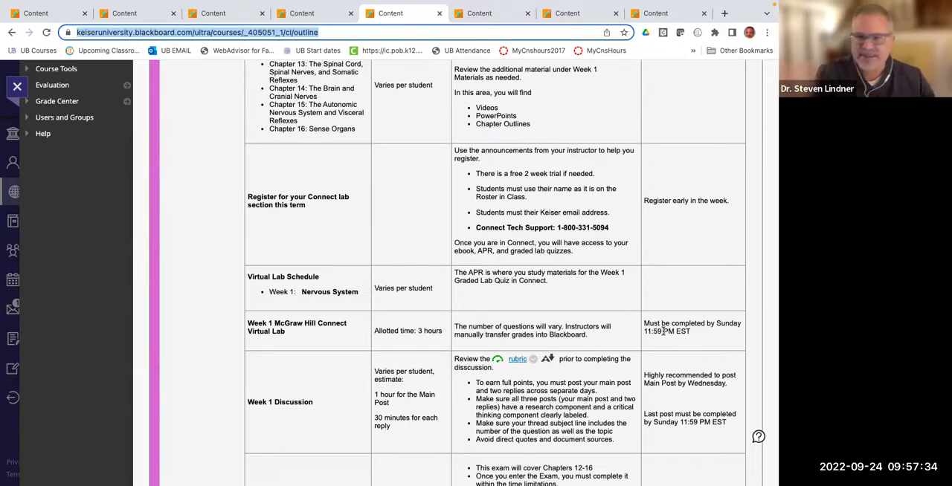
# Step: Scroll through the Learning Activities table with lab, discussion, exam, extra credit and 10–12 hour estimate to Looking Ahead
pyautogui.scroll(-3)
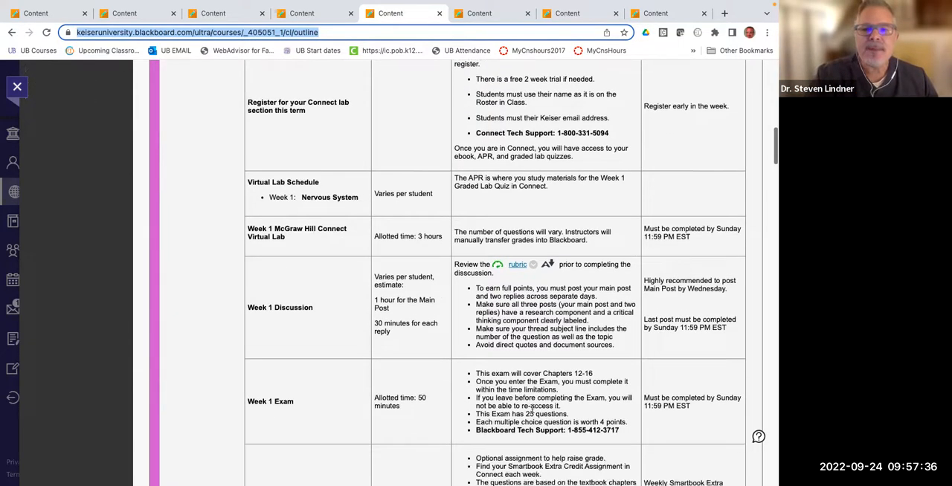
pyautogui.scroll(-3)
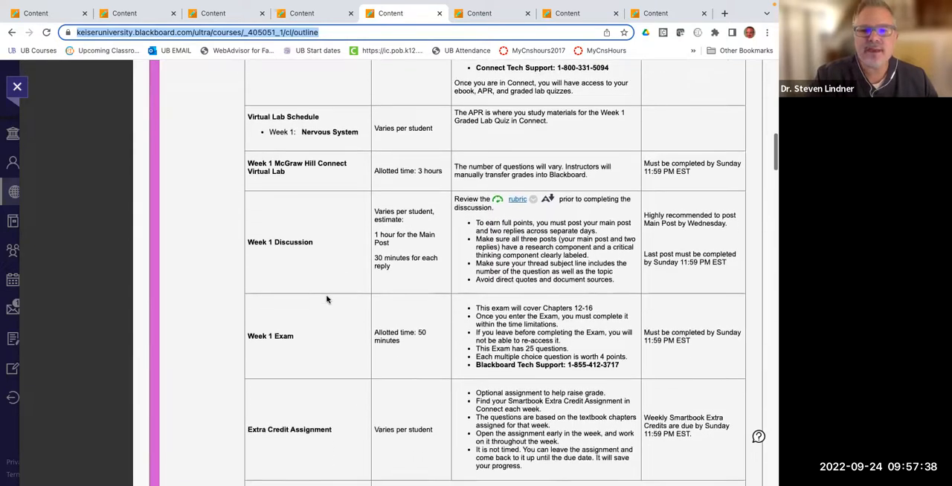
pyautogui.scroll(-3)
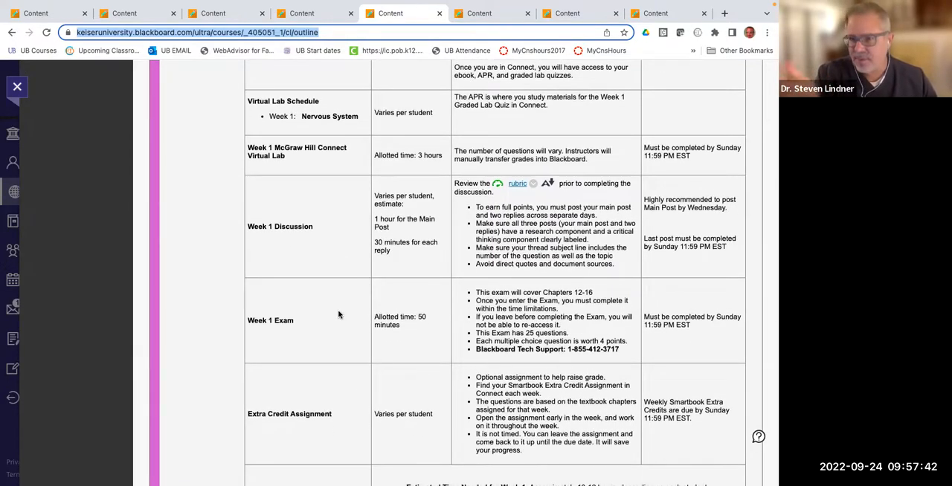
pyautogui.scroll(-3)
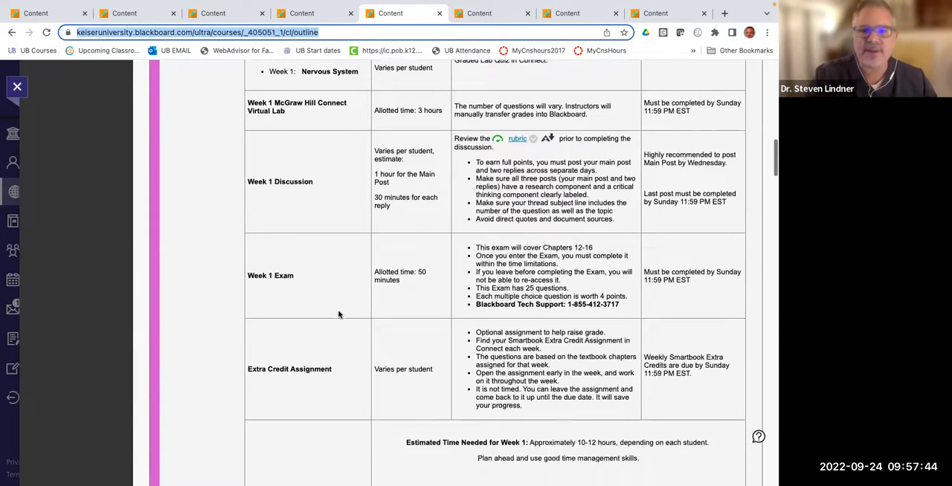
pyautogui.scroll(-3)
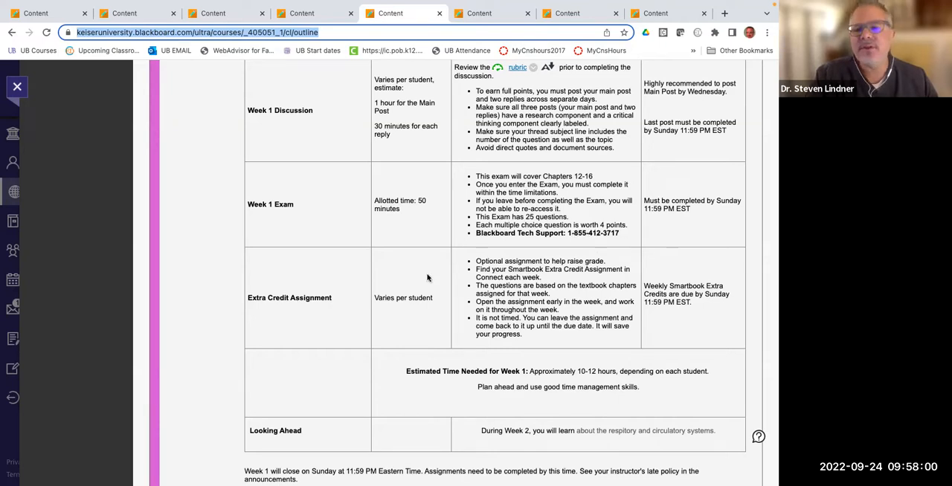
pyautogui.moveTo(293, 295)
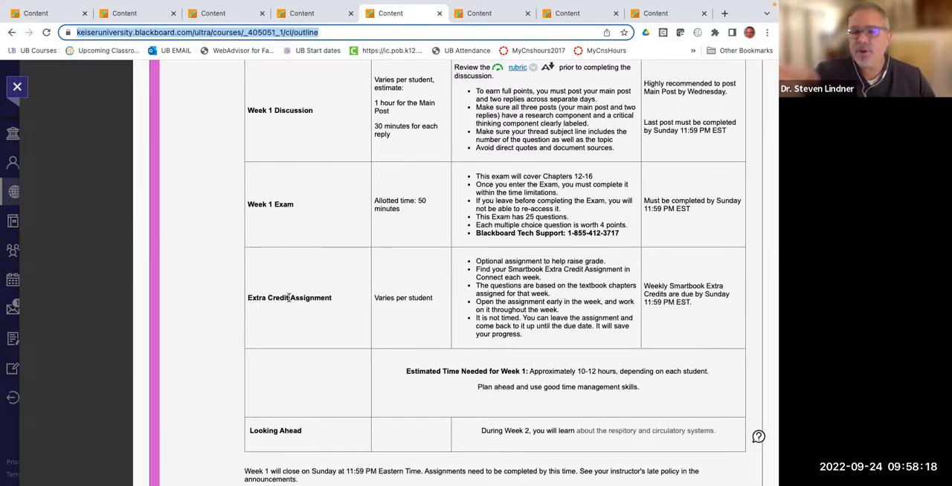
# Step: Scroll past Week 1 Materials and open the Week 1 McGraw Hill Connect Virtual Lab page
pyautogui.scroll(-3)
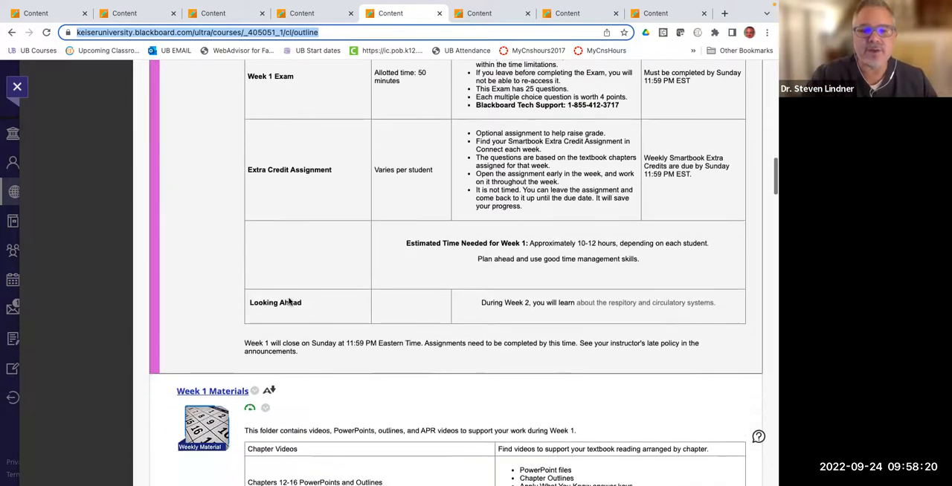
pyautogui.scroll(-3)
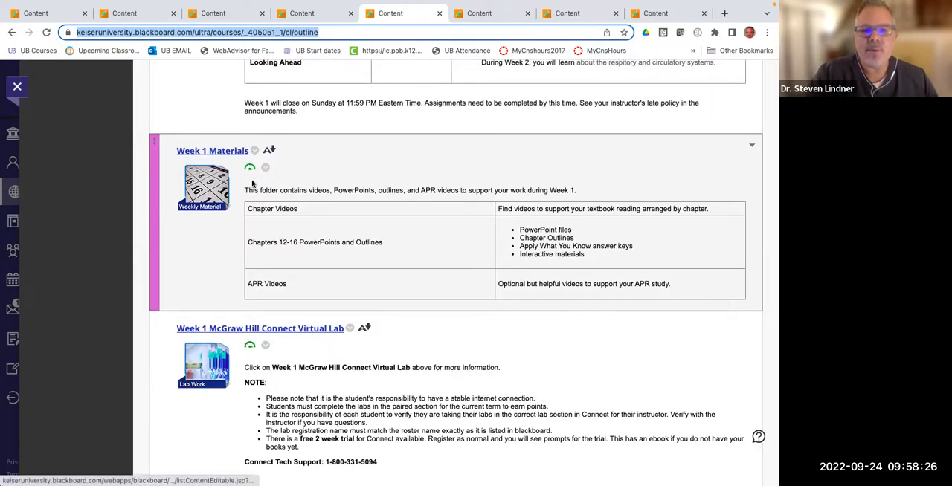
pyautogui.scroll(-3)
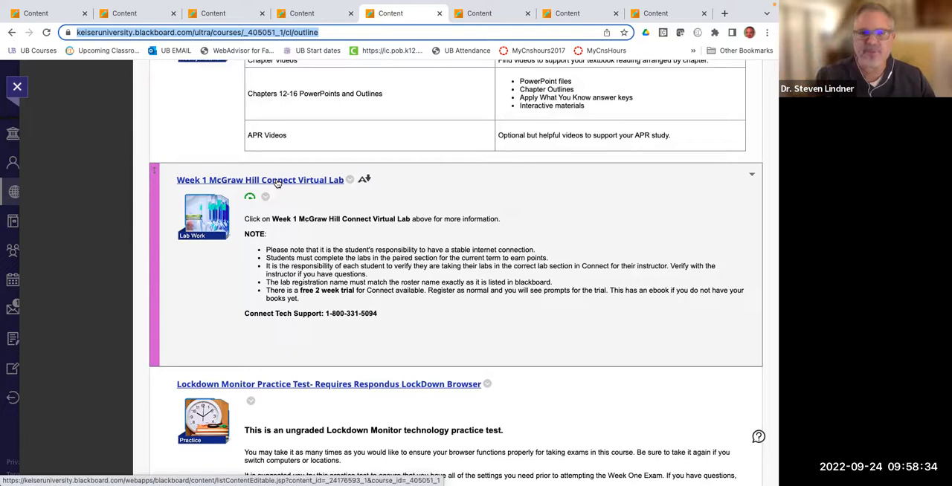
pyautogui.click(260, 180)
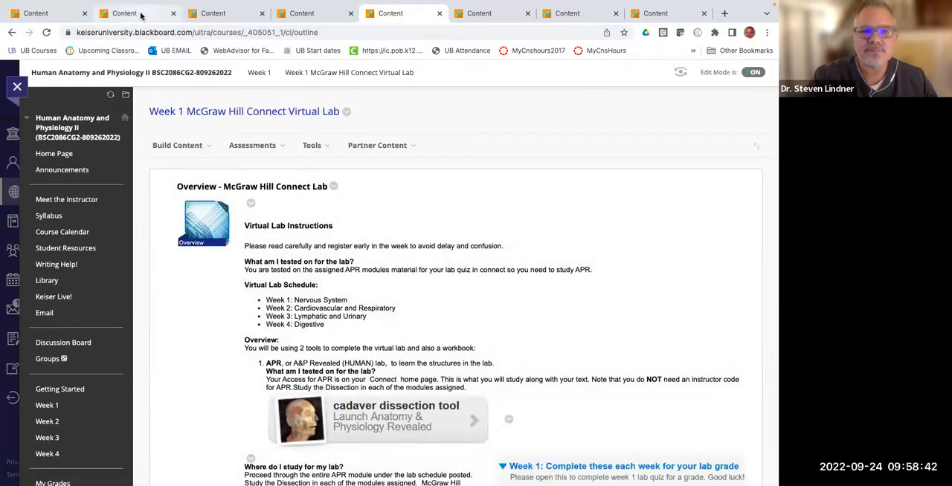
pyautogui.scroll(-3)
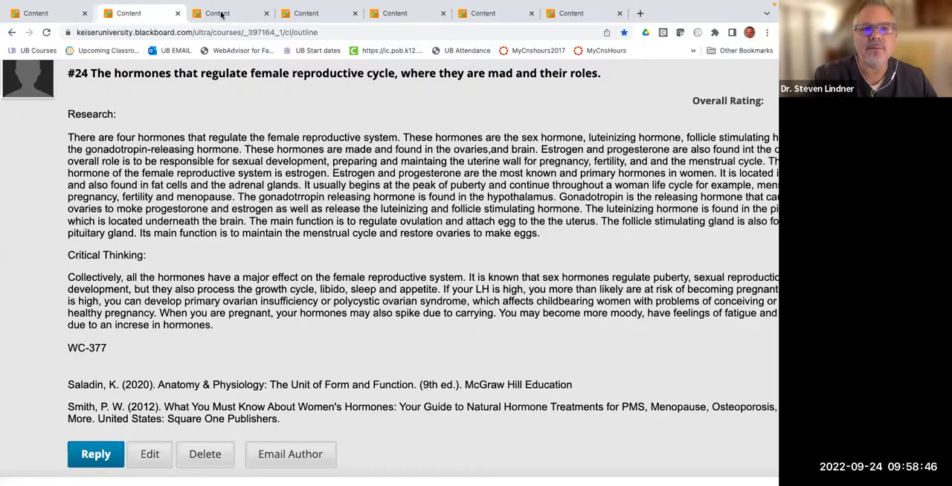
pyautogui.click(216, 14)
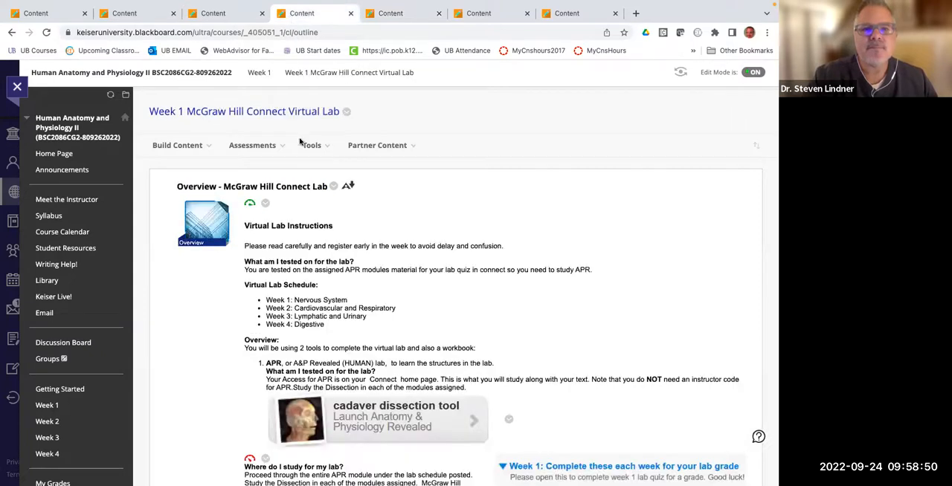
pyautogui.scroll(-3)
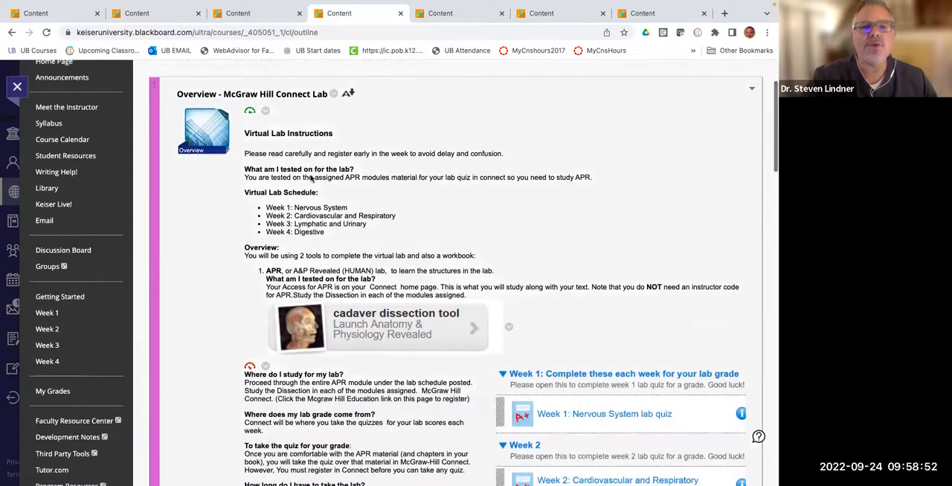
pyautogui.scroll(-3)
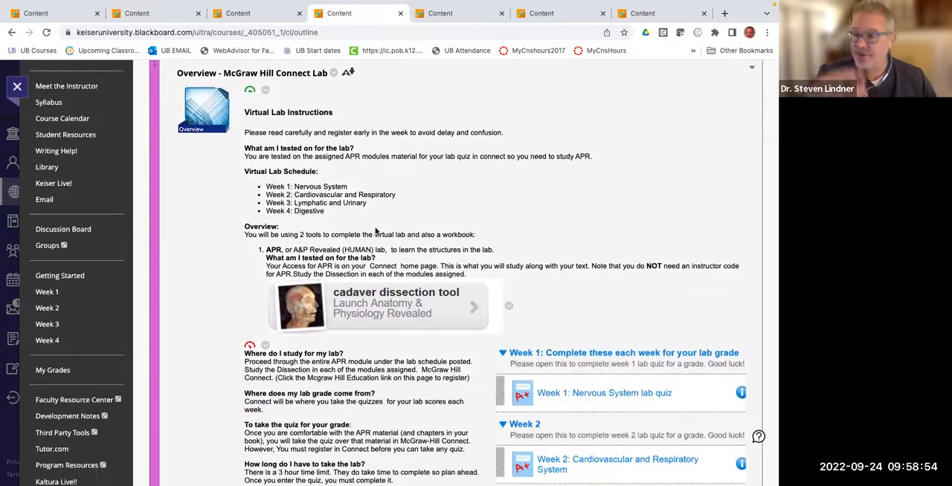
pyautogui.scroll(-3)
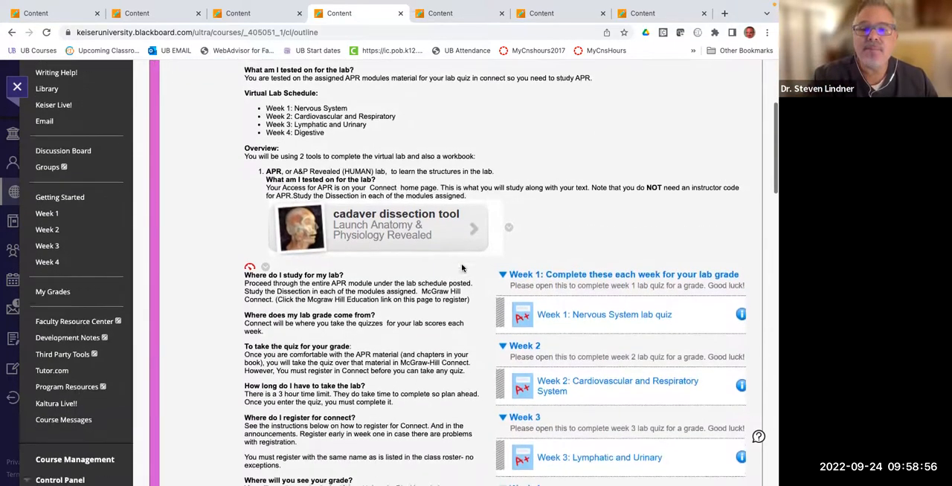
pyautogui.scroll(-3)
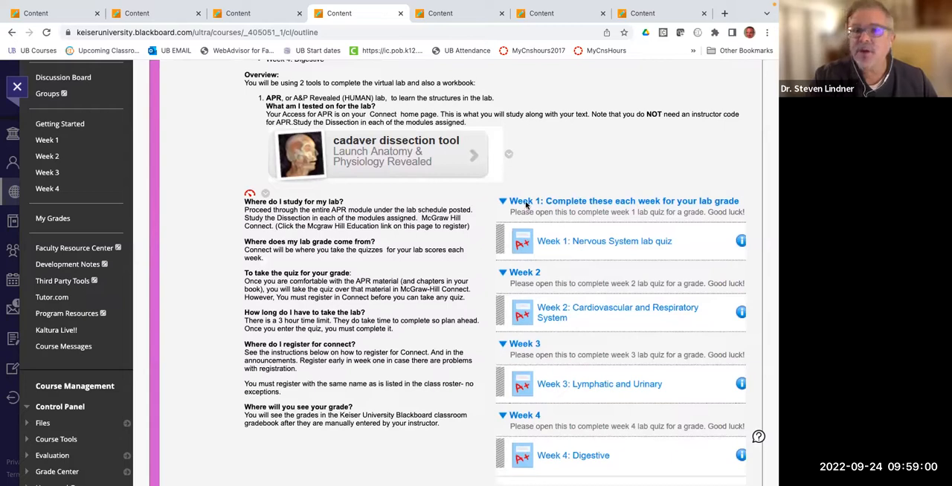
pyautogui.moveTo(544, 309)
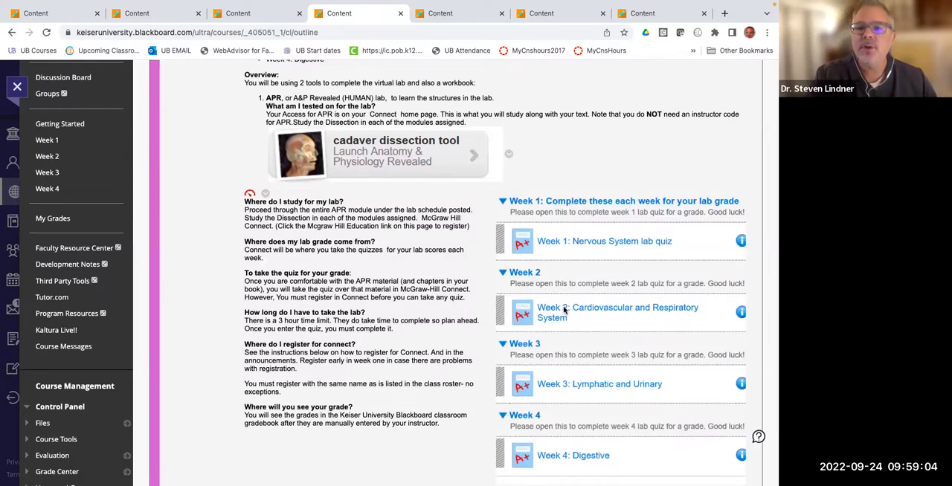
pyautogui.scroll(-3)
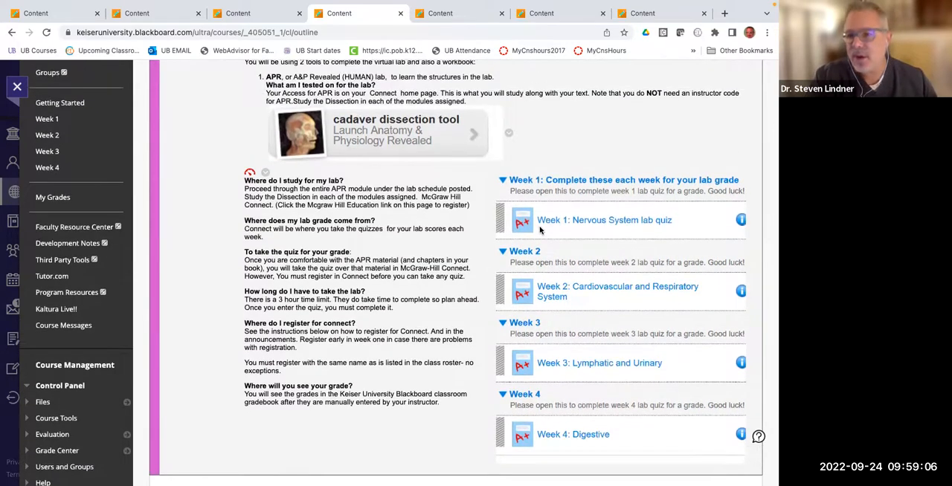
pyautogui.moveTo(616, 295)
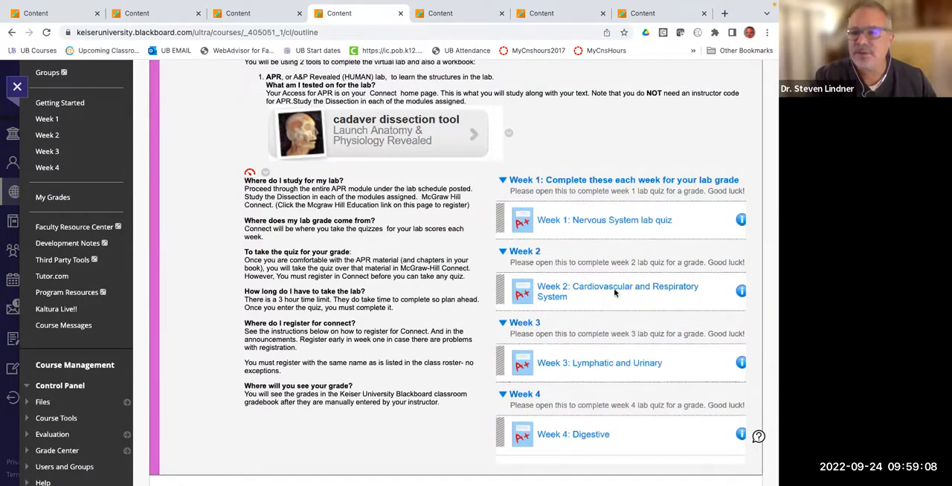
pyautogui.scroll(-3)
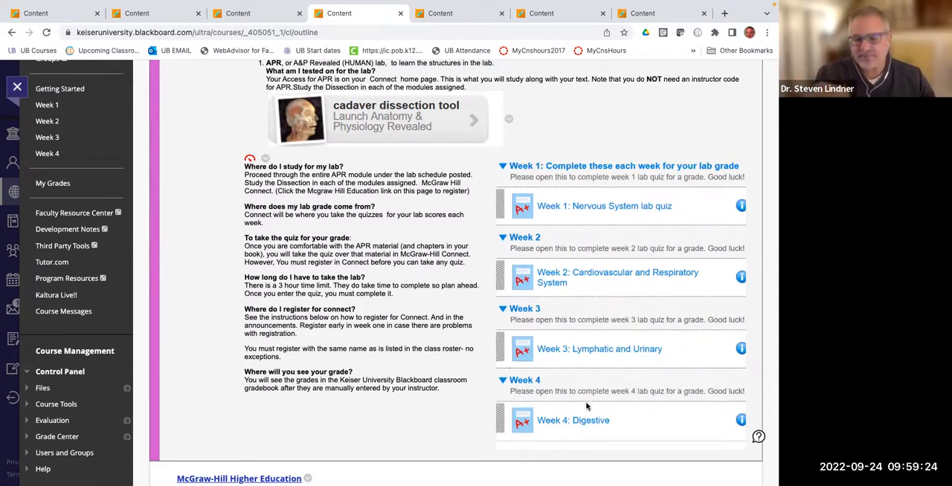
pyautogui.moveTo(621, 296)
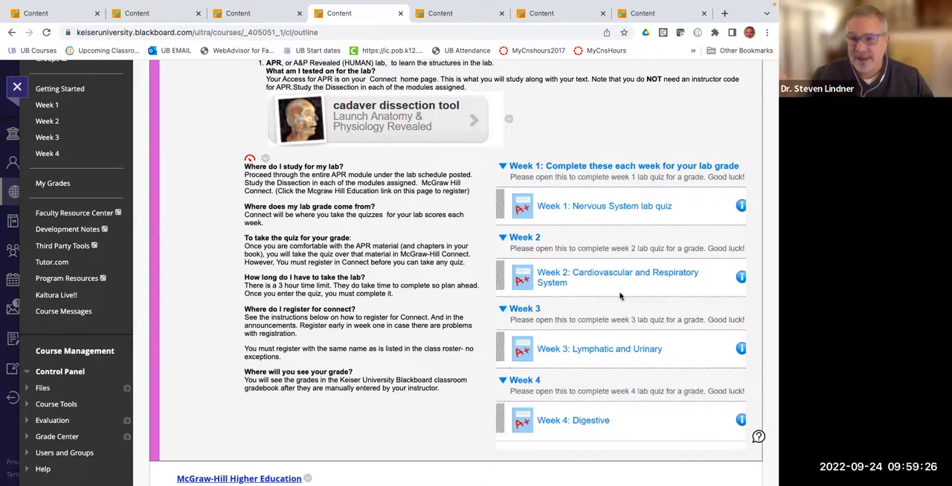
pyautogui.moveTo(547, 295)
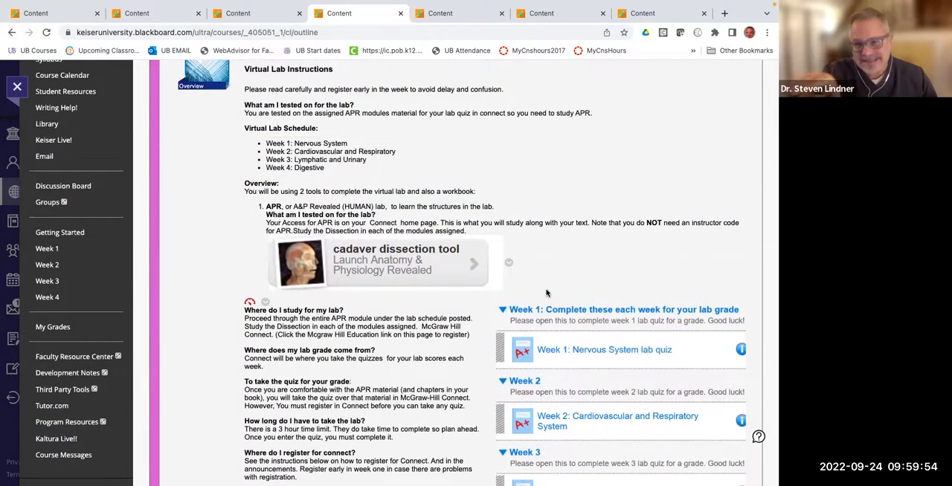
pyautogui.moveTo(200, 164)
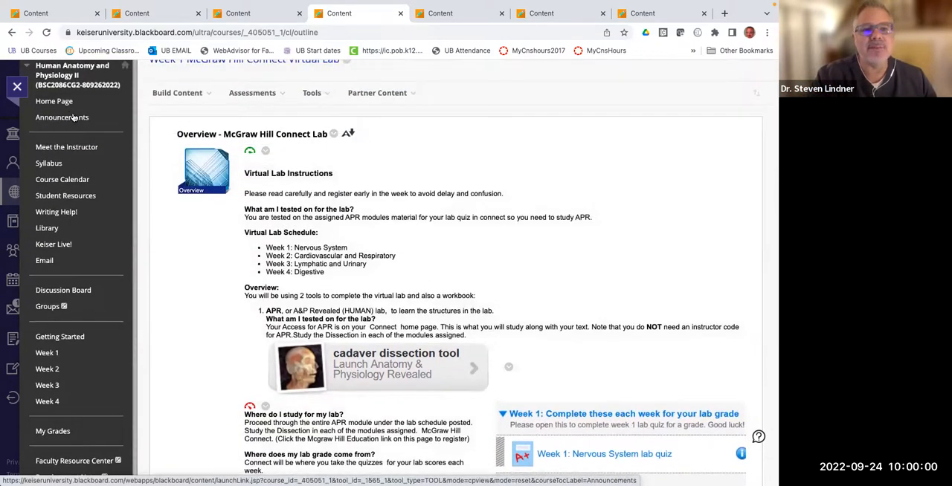
# Step: Open the McGraw-Hill Higher Education tool page from below the lab instructions
pyautogui.scroll(-3)
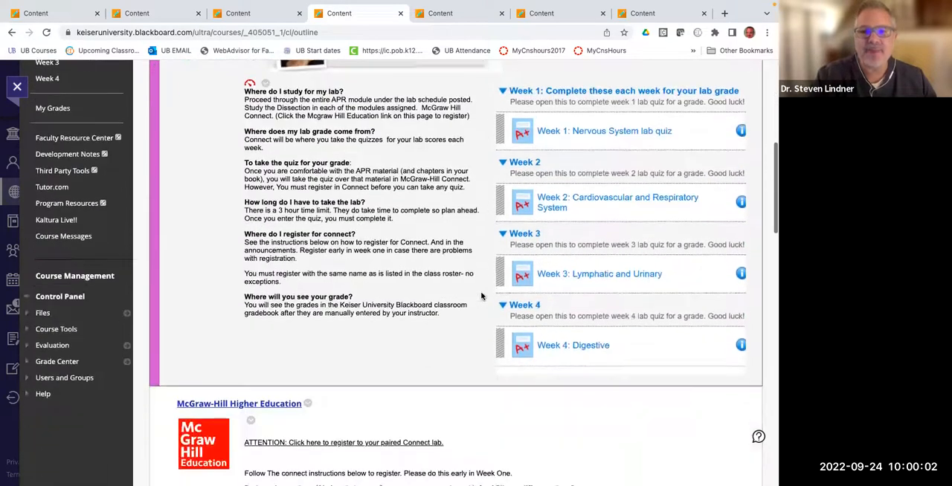
pyautogui.scroll(-3)
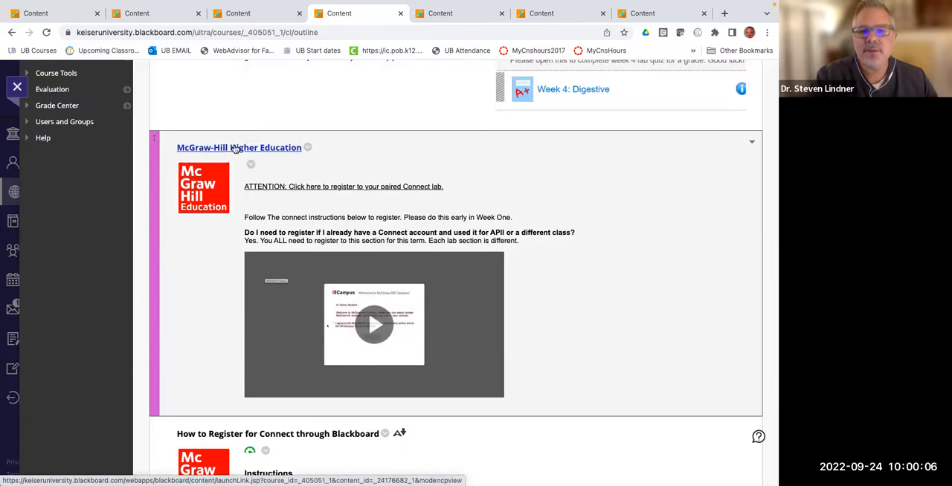
pyautogui.click(238, 147)
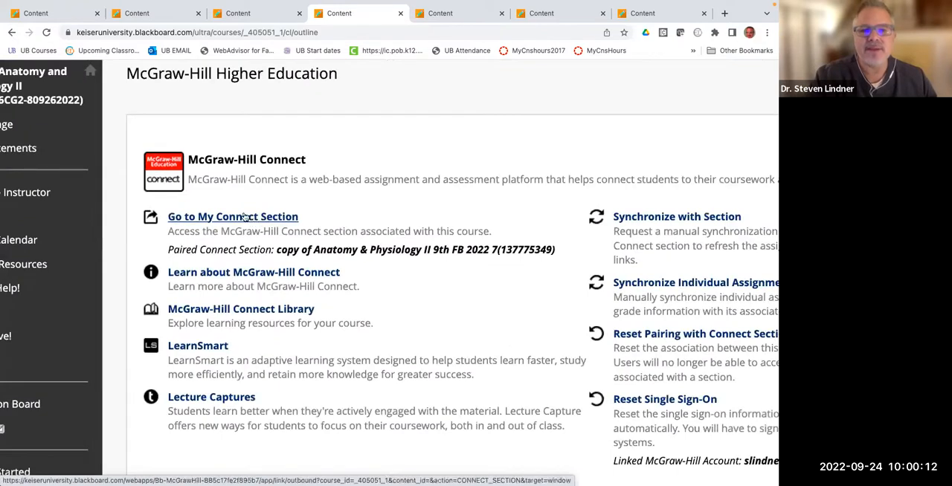
# Step: Go to the paired Connect section and expand the Week 1 graded lab quiz group showing the Nervous System quiz
pyautogui.click(232, 217)
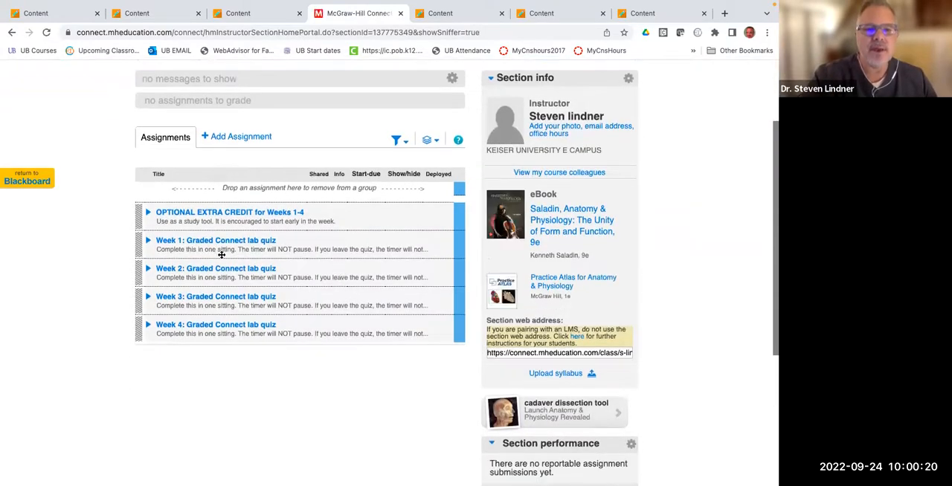
pyautogui.scroll(-3)
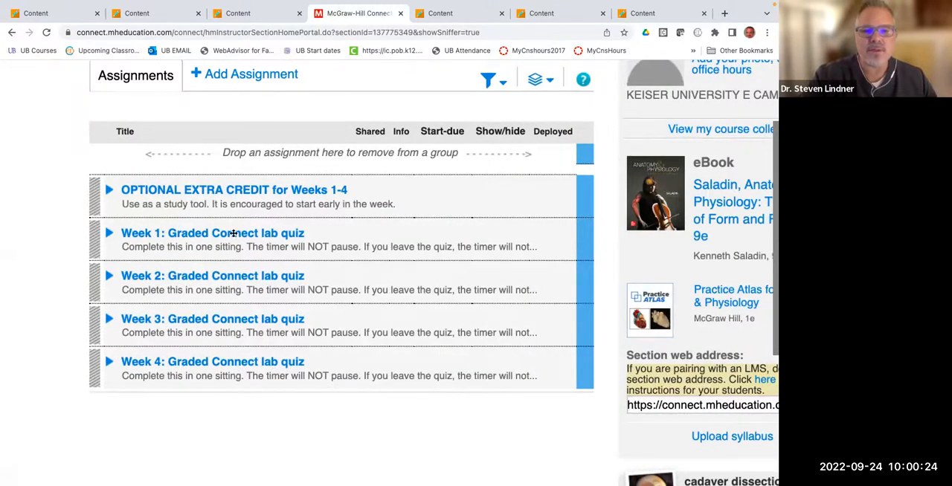
pyautogui.click(108, 232)
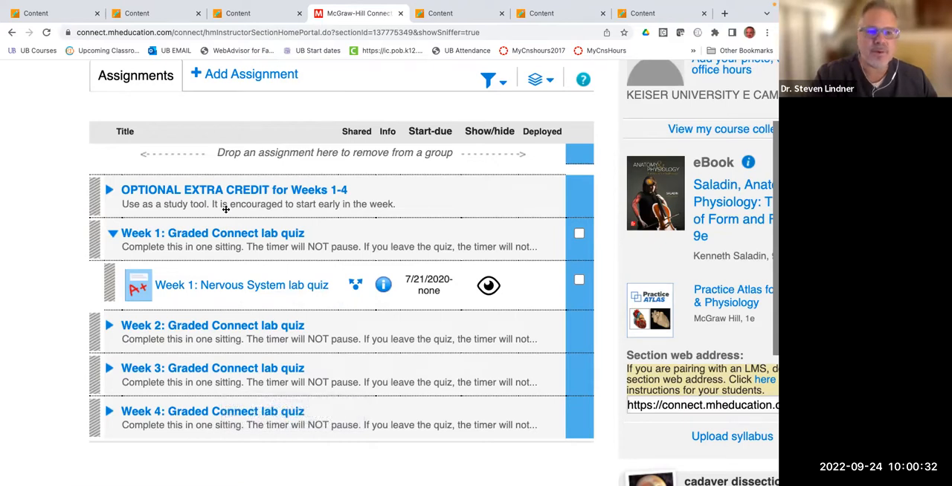
pyautogui.moveTo(217, 306)
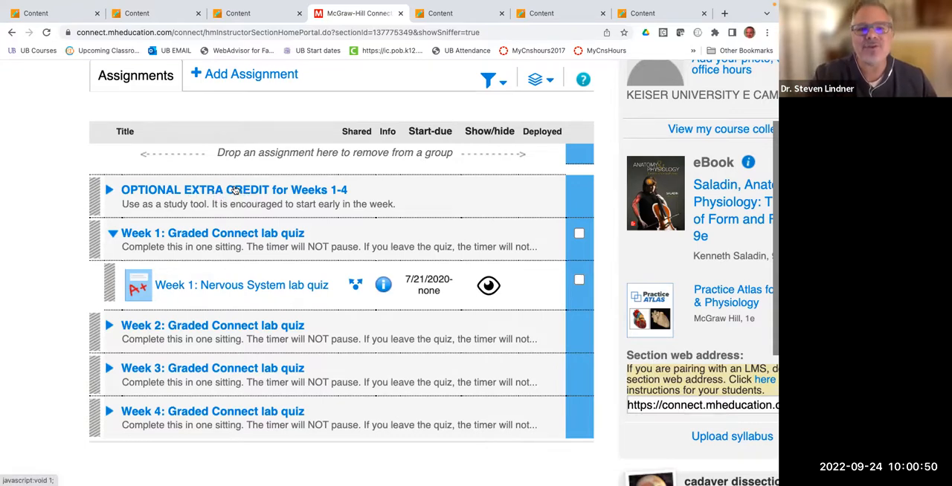
# Step: Expand the Optional Extra Credit group for Weeks 1-4 and scroll through its Smartbook assignments and section info panel
pyautogui.click(112, 191)
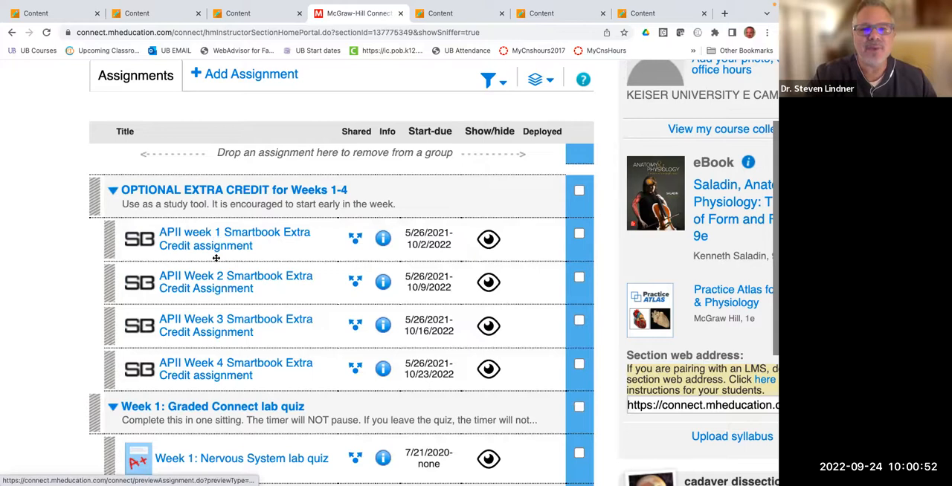
pyautogui.moveTo(220, 297)
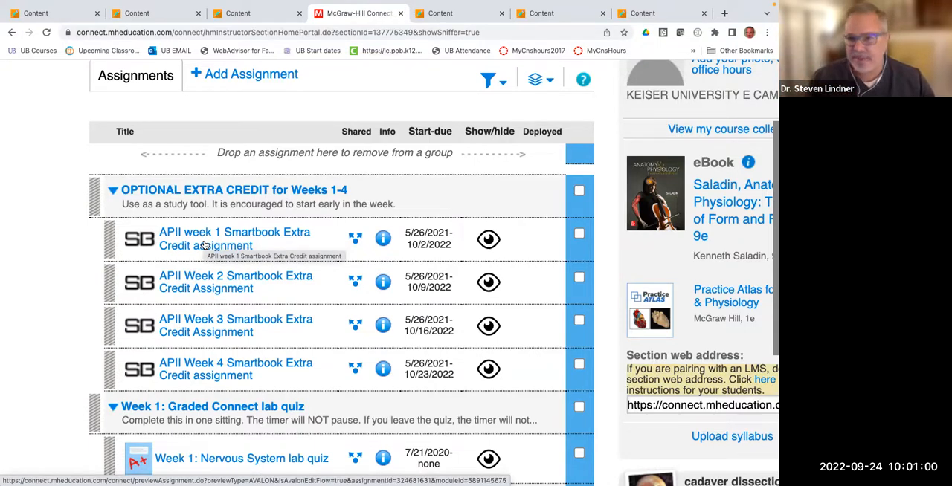
pyautogui.scroll(-3)
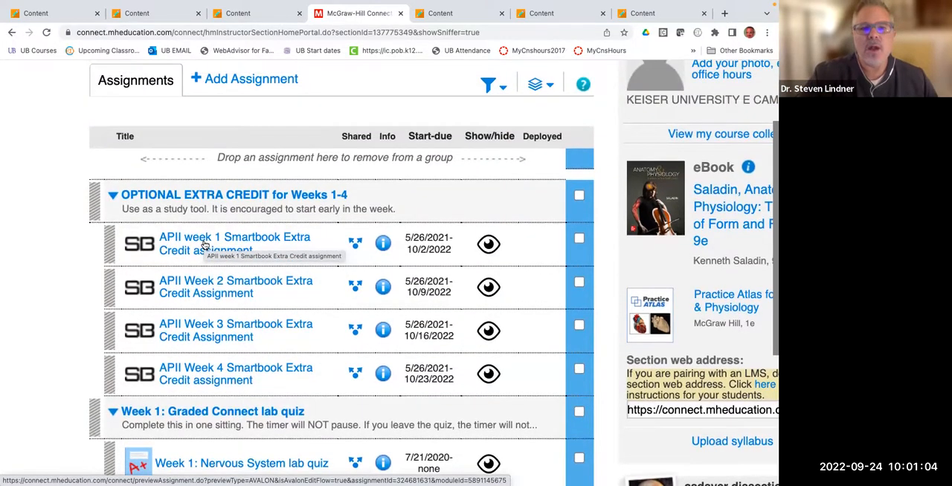
pyautogui.scroll(-3)
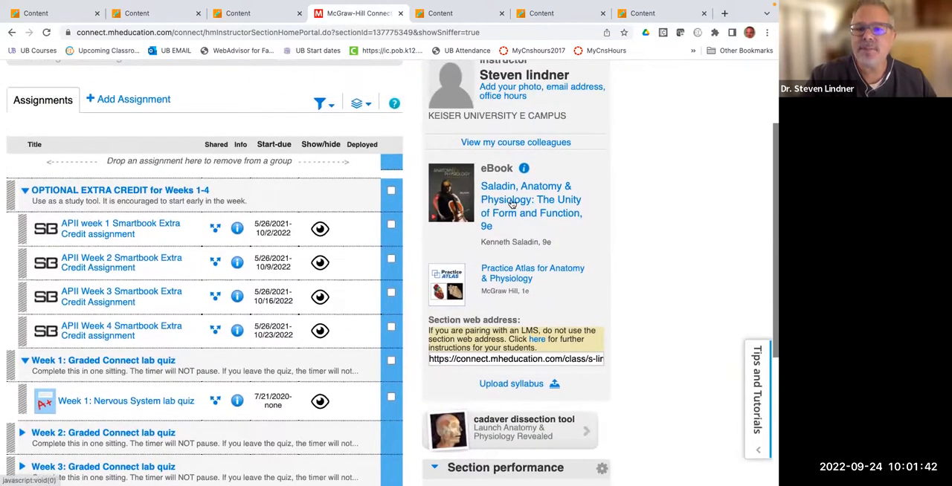
pyautogui.scroll(-3)
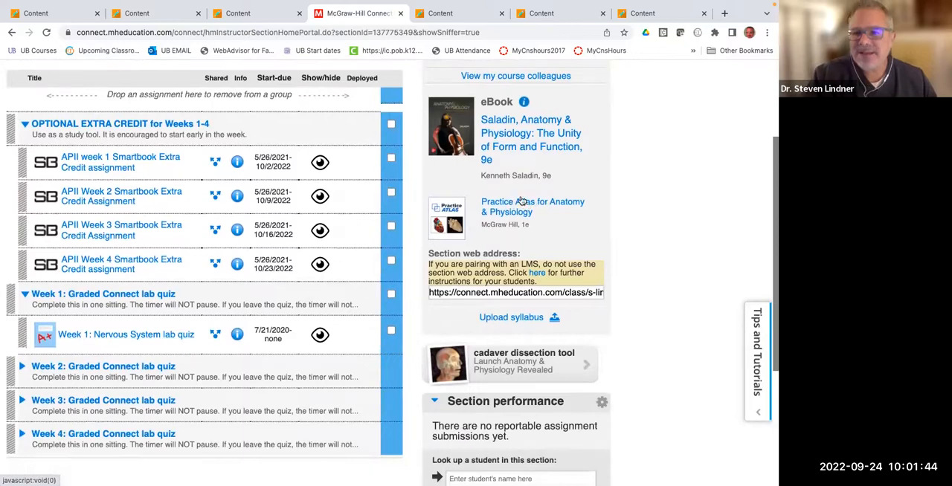
pyautogui.moveTo(491, 218)
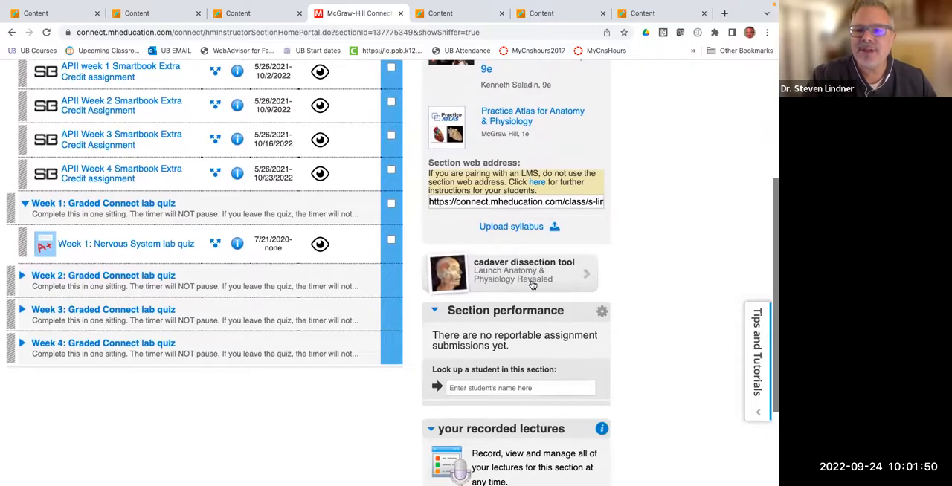
pyautogui.moveTo(512, 279)
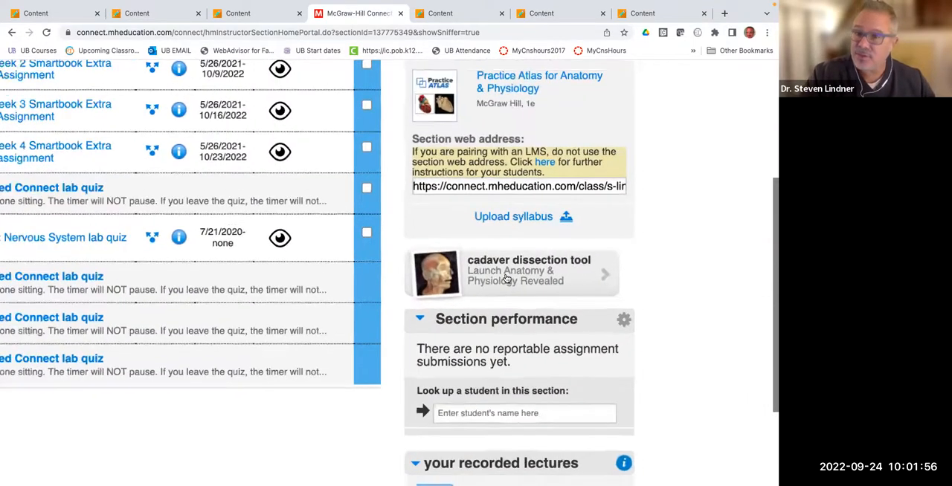
pyautogui.scroll(-3)
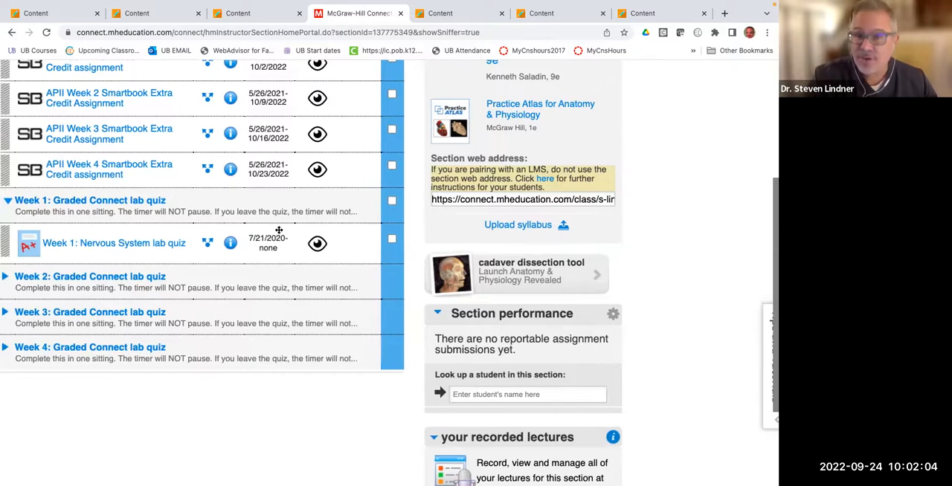
pyautogui.scroll(-3)
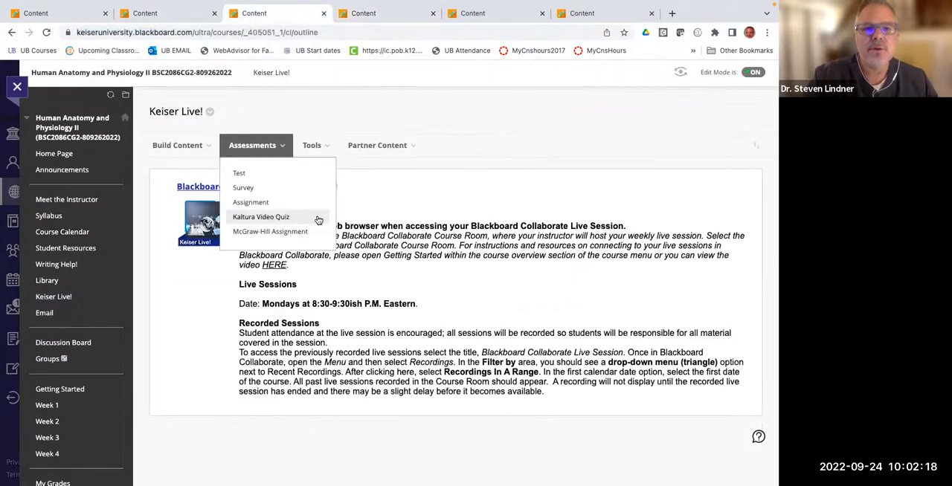
# Step: Go to the Week 2 page and scroll through its learning activities table and materials
pyautogui.click(155, 11)
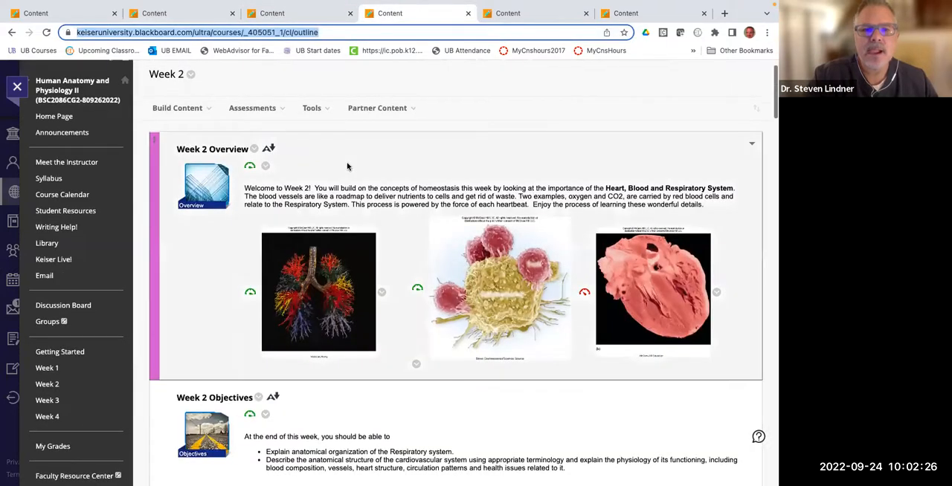
pyautogui.scroll(-3)
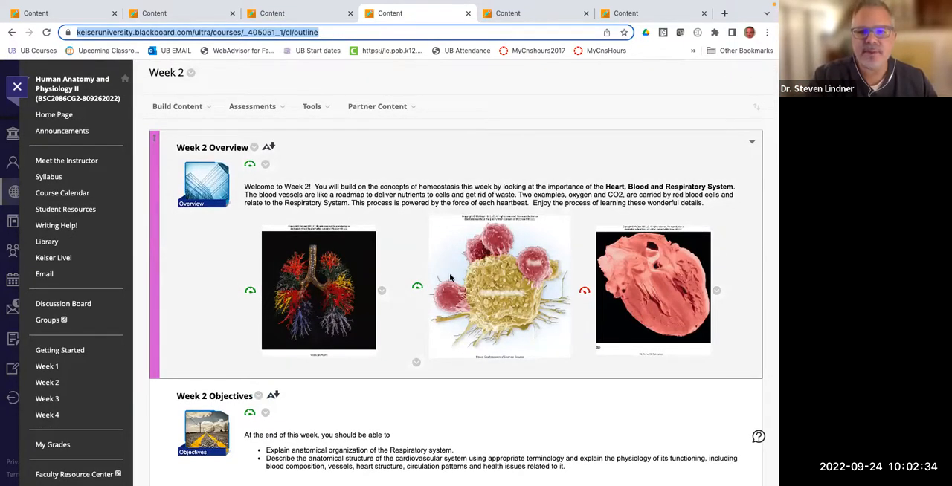
pyautogui.scroll(-3)
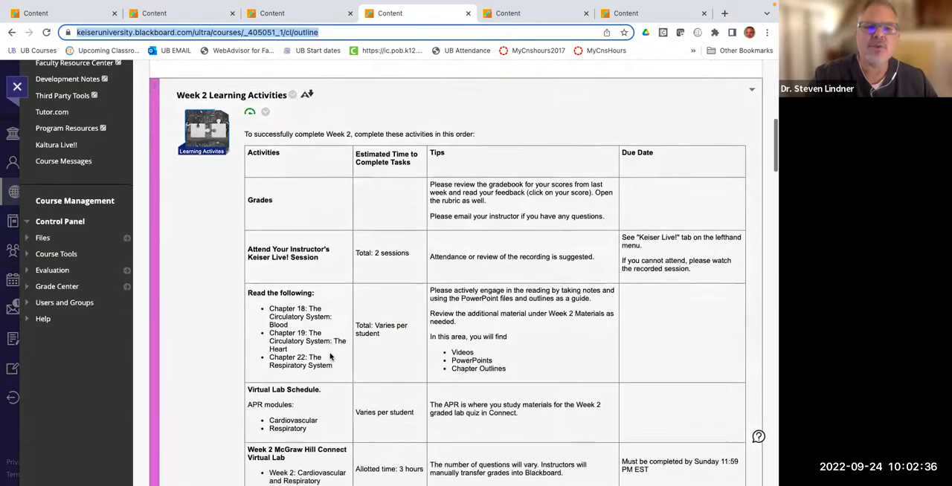
pyautogui.scroll(-3)
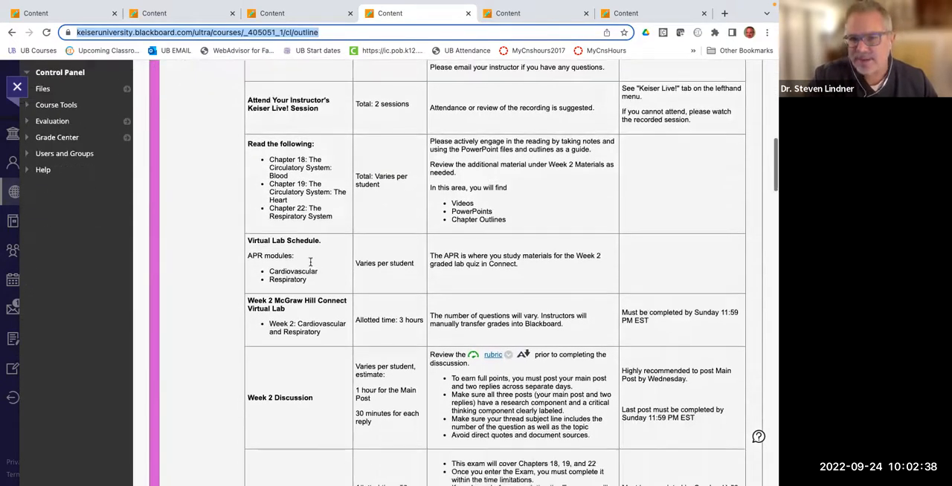
pyautogui.scroll(-3)
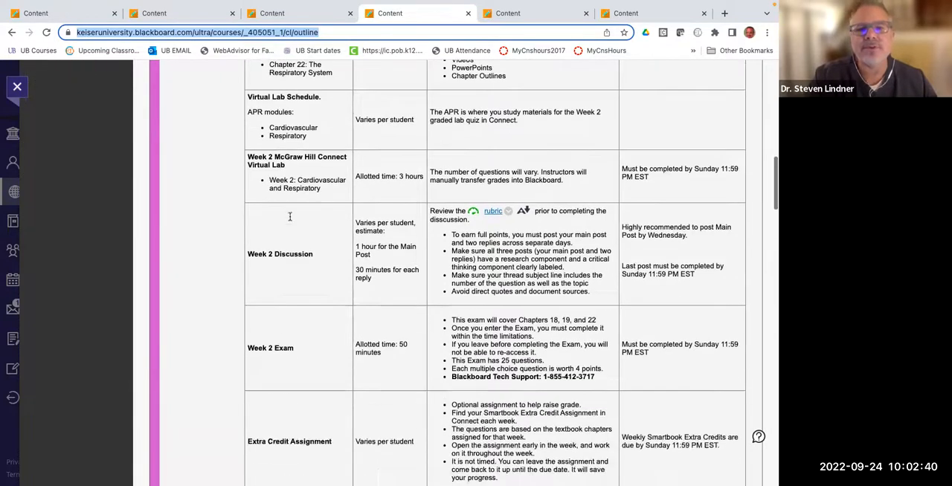
pyautogui.scroll(-3)
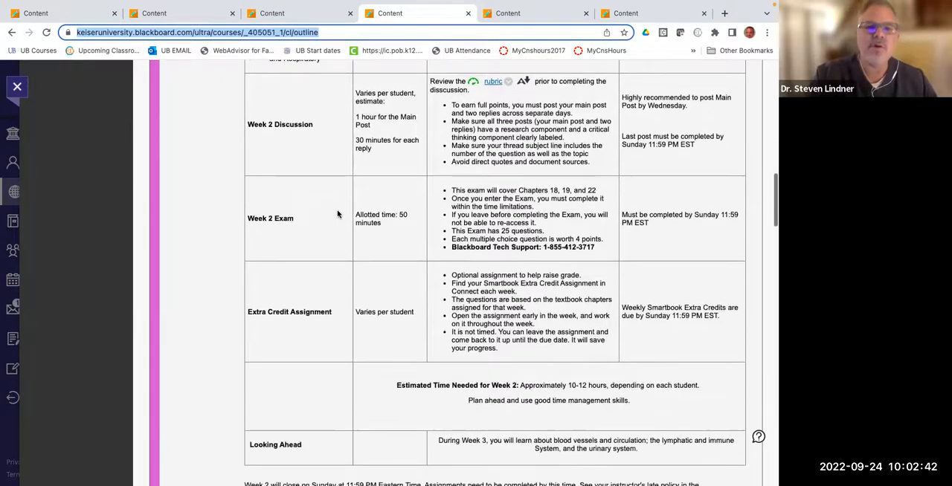
pyautogui.scroll(-3)
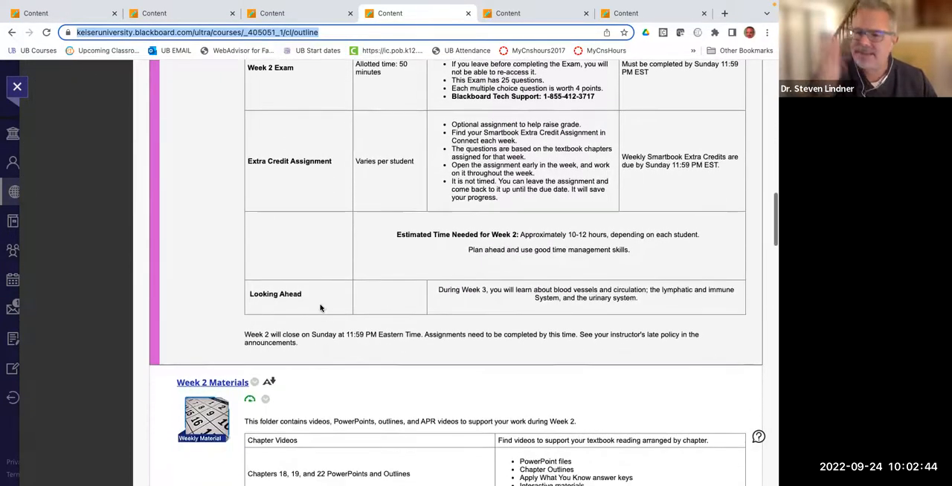
# Step: Scroll on through the Week 2 virtual lab to the Discussion topics for chapters 18, 19 and 22
pyautogui.scroll(-3)
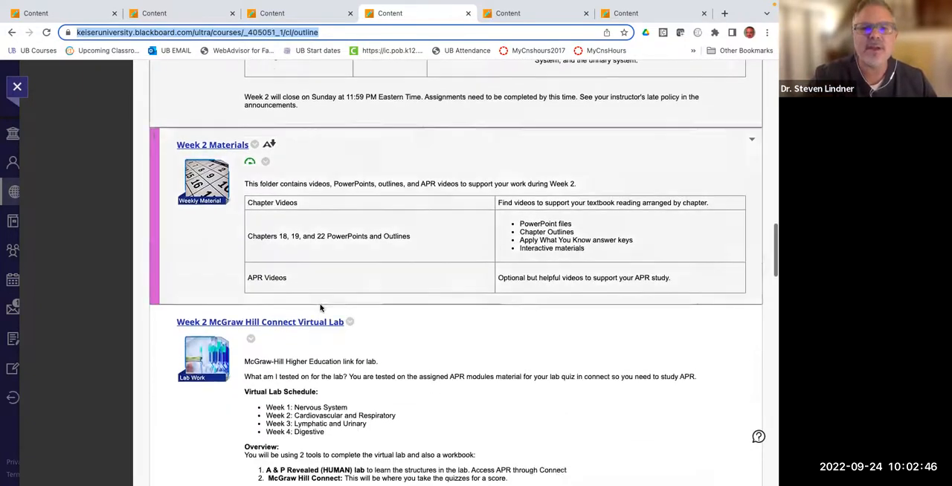
pyautogui.scroll(-3)
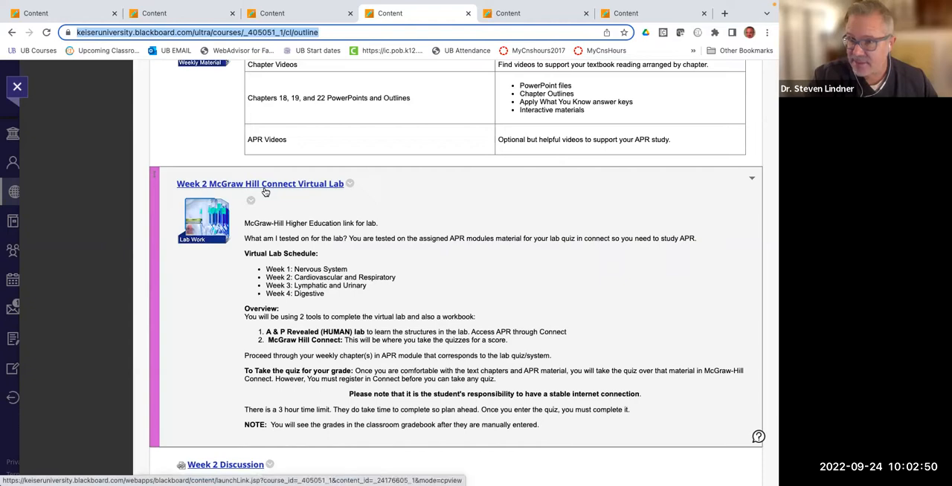
pyautogui.scroll(-3)
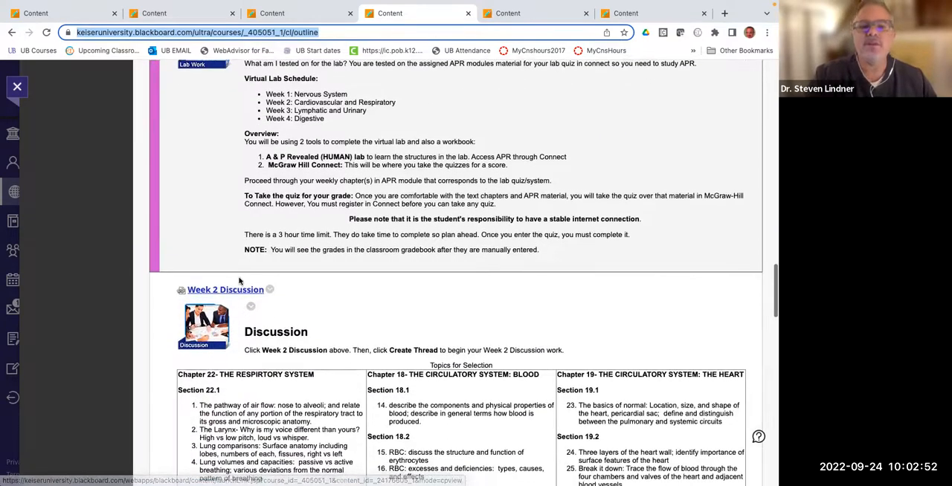
pyautogui.scroll(-3)
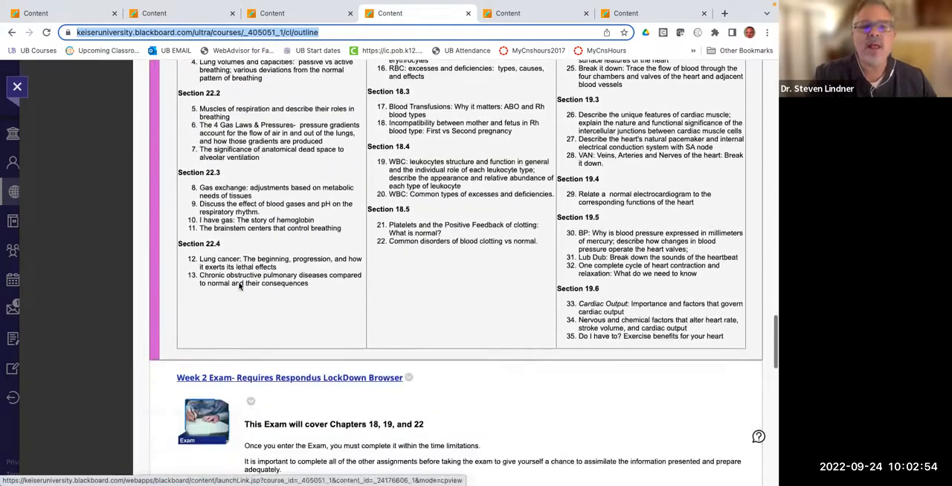
pyautogui.scroll(-3)
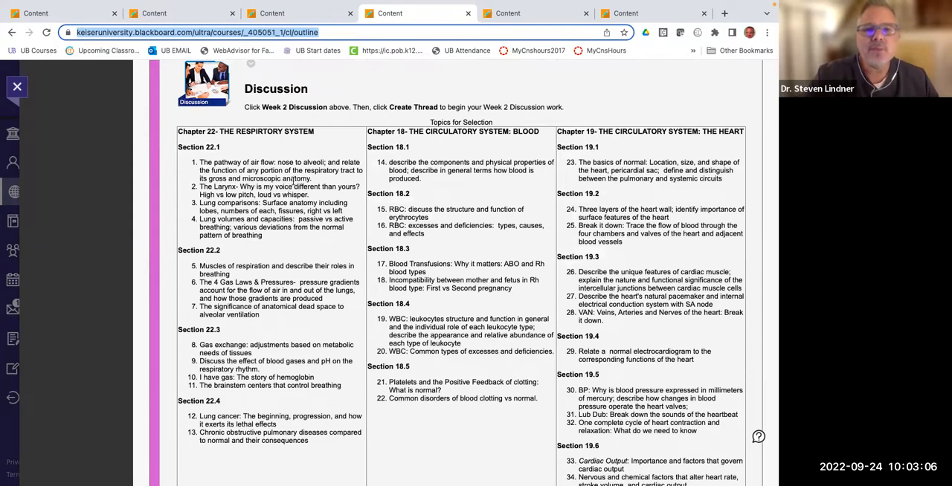
# Step: Scroll the Week 1 outline to the Week 1 Discussion's Topics for Selection table for chapters 12 through 16
pyautogui.scroll(-3)
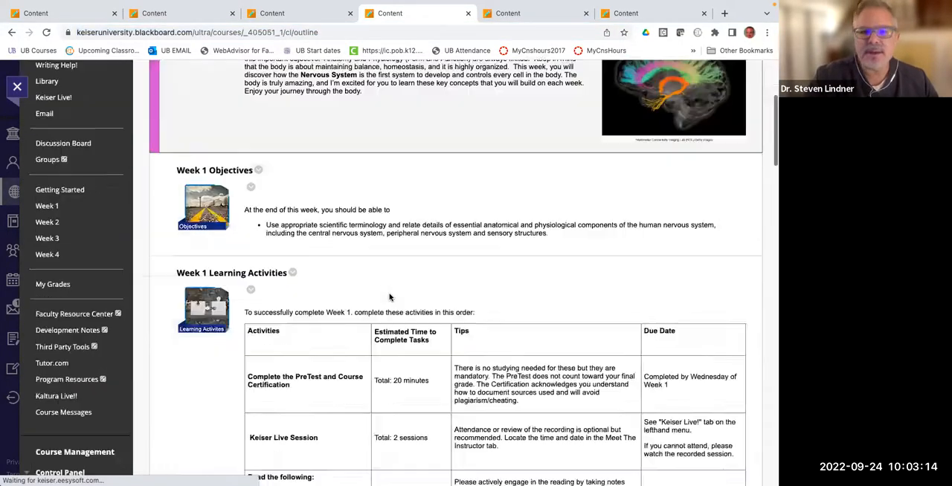
pyautogui.scroll(-3)
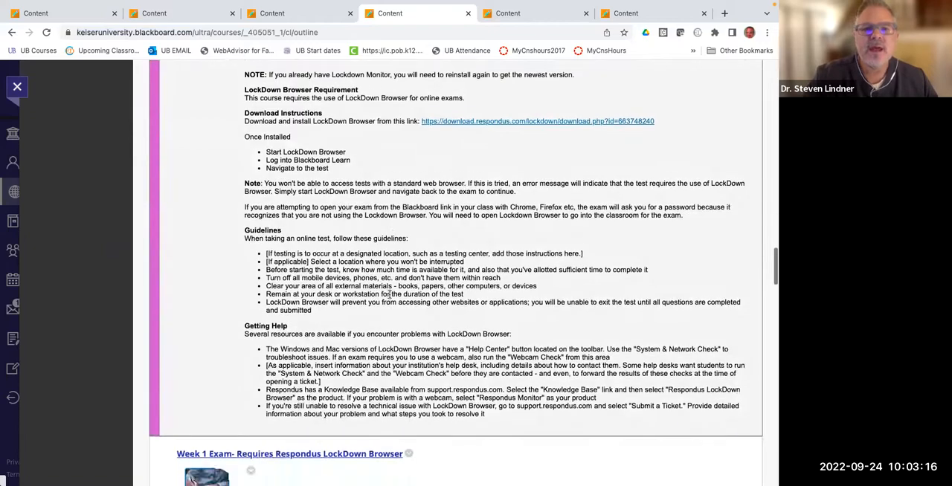
pyautogui.scroll(-3)
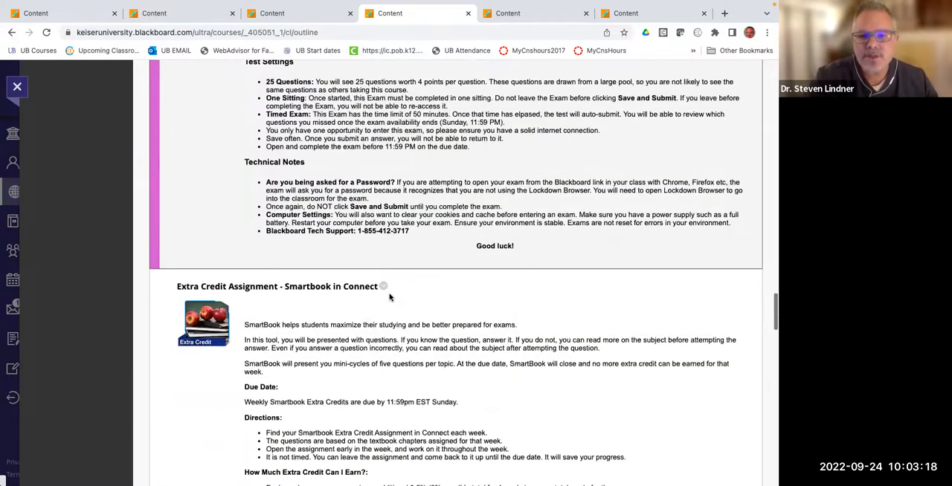
pyautogui.scroll(-3)
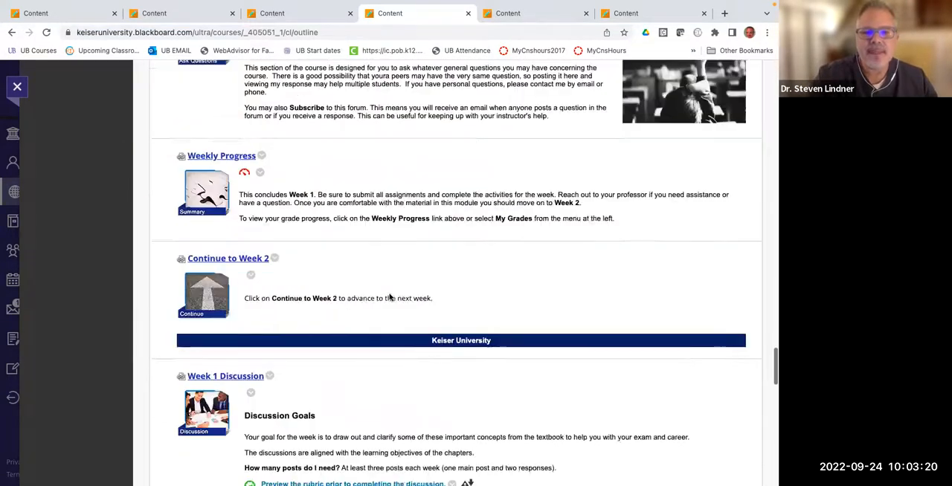
pyautogui.scroll(-3)
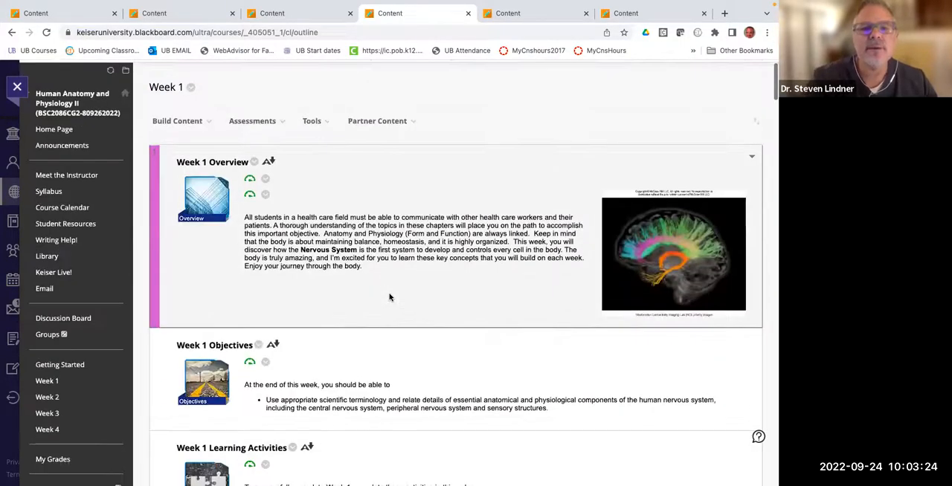
pyautogui.scroll(-3)
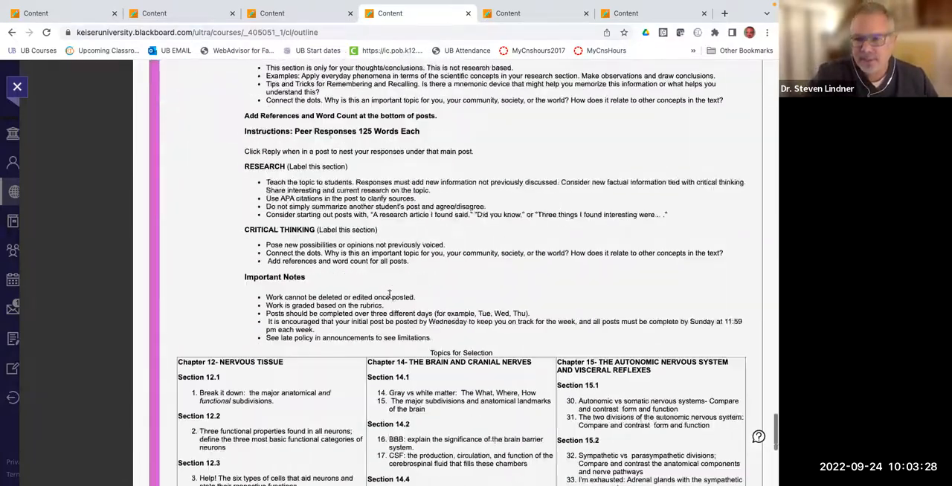
pyautogui.scroll(-3)
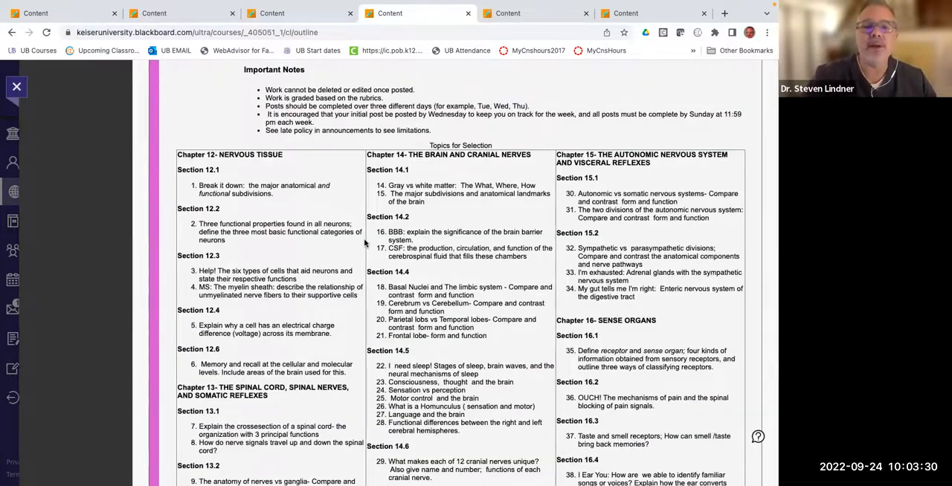
pyautogui.scroll(-3)
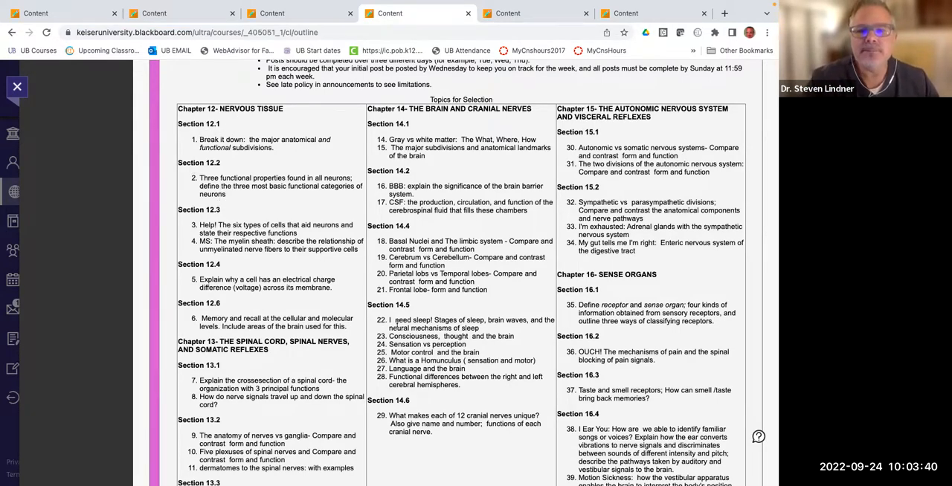
pyautogui.scroll(-3)
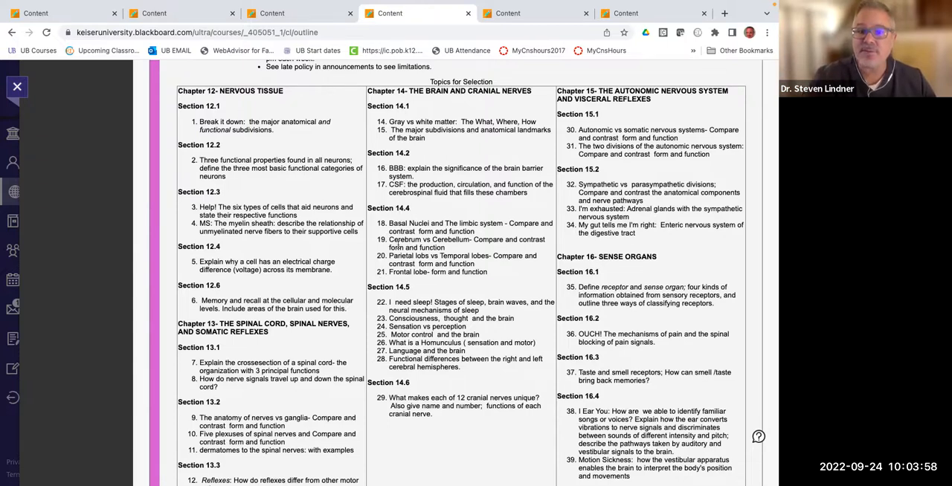
pyautogui.moveTo(385, 276)
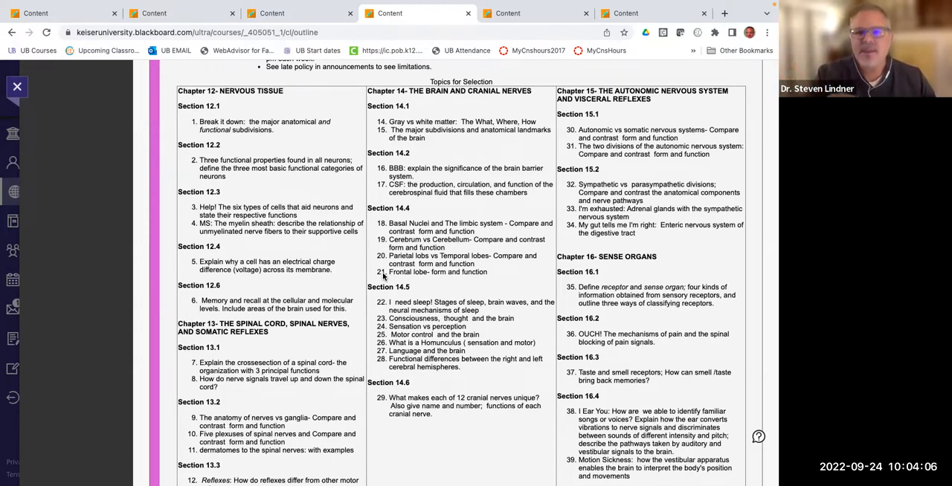
pyautogui.scroll(-3)
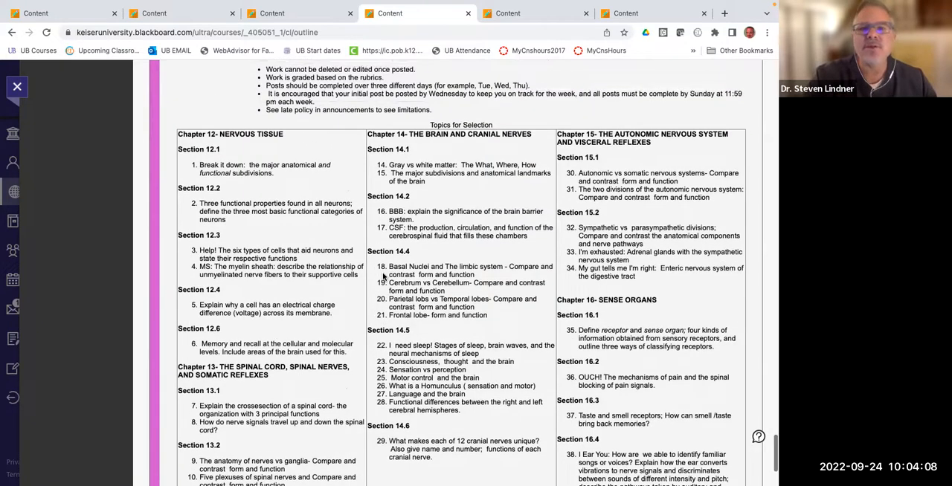
pyautogui.scroll(-3)
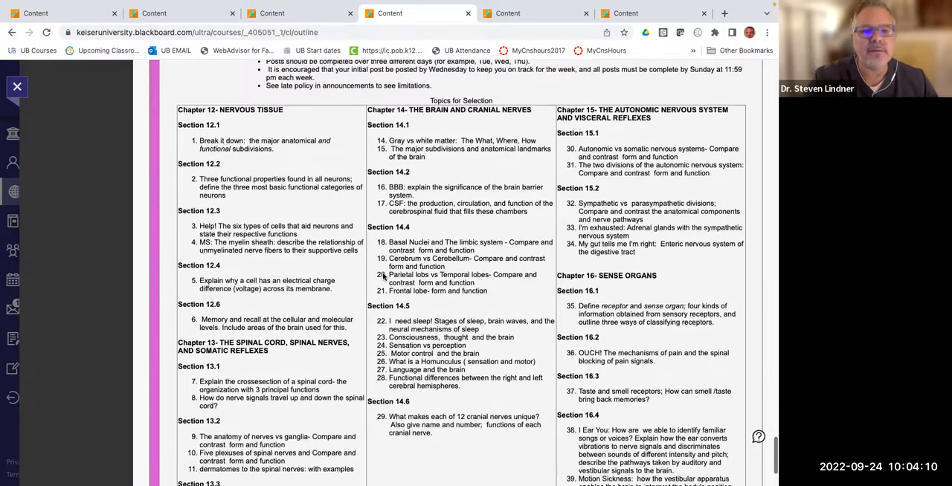
# Step: Scroll the Week 1 topics table down to Sections 13.2–13.3 and the chapter 16 sense organ topics
pyautogui.scroll(-3)
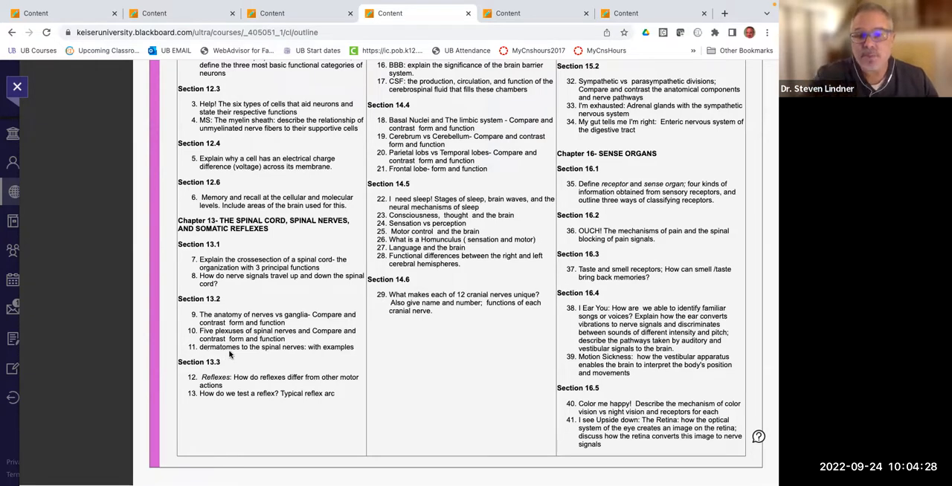
pyautogui.moveTo(222, 349)
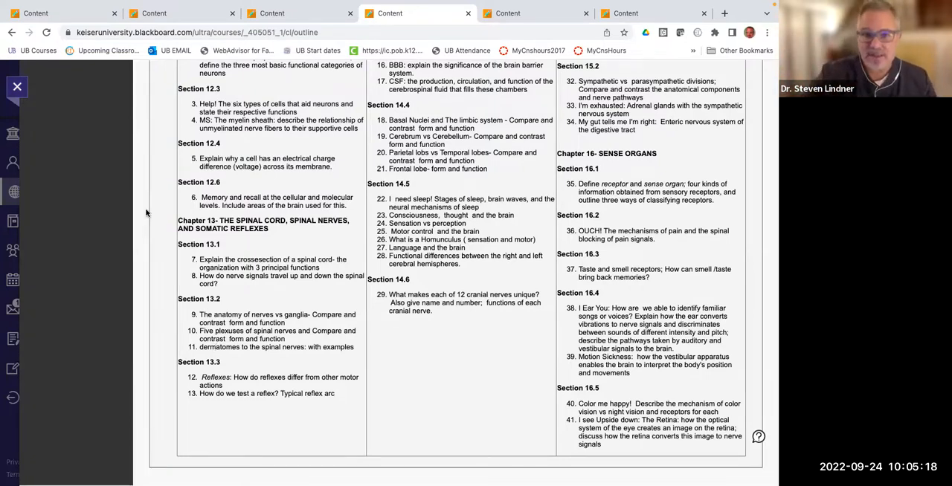
# Step: Switch to the other course's discussion board showing post #24 on female reproductive cycle hormones
pyautogui.click(178, 12)
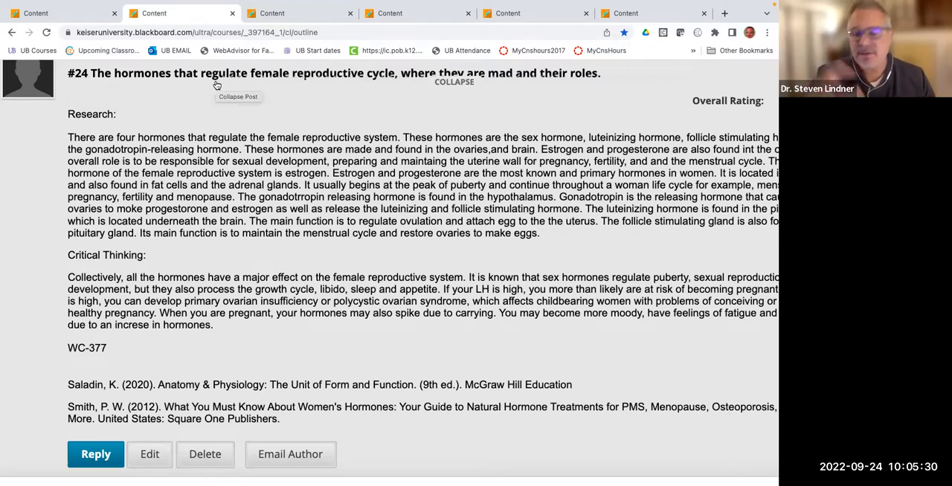
pyautogui.moveTo(126, 86)
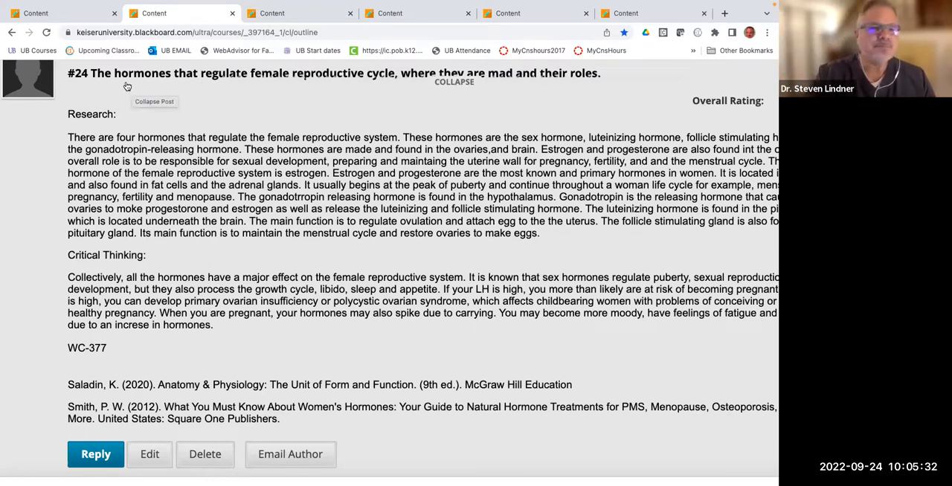
pyautogui.moveTo(281, 83)
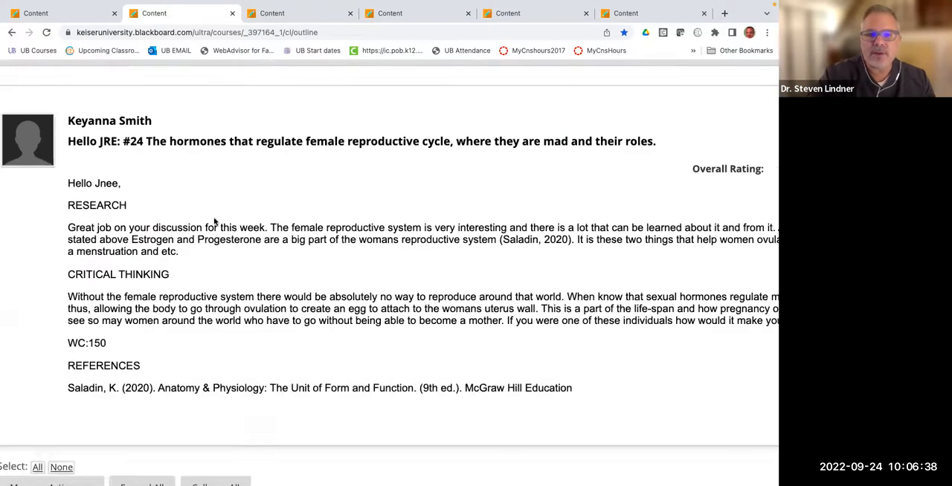
# Step: Scroll down to the classmate's reply to post #24 with research, word count and reference
pyautogui.scroll(-3)
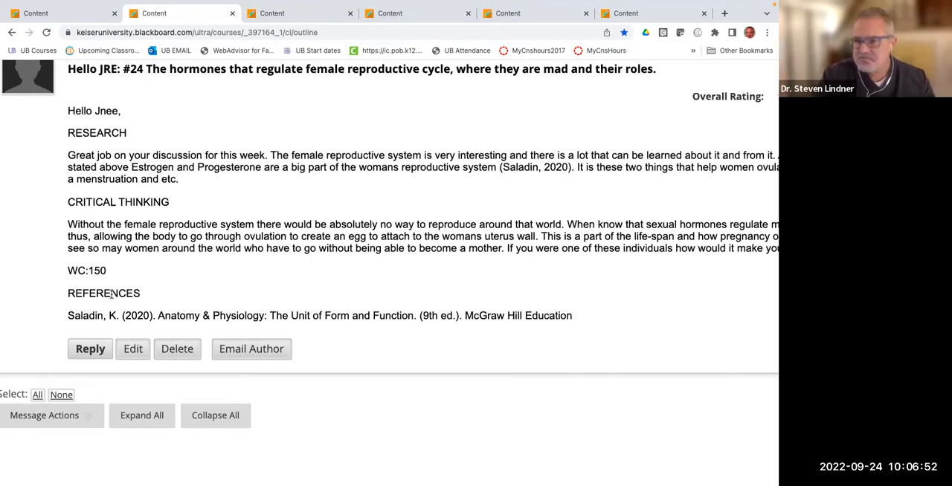
pyautogui.moveTo(160, 205)
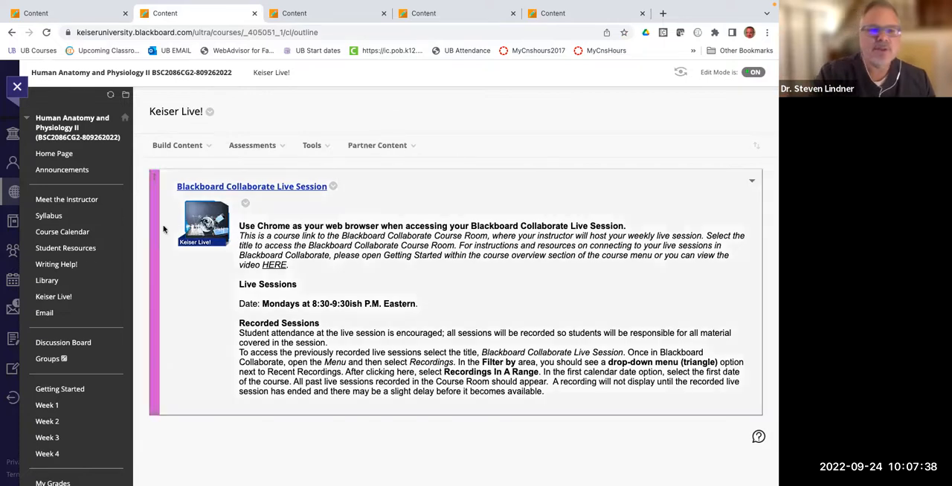
pyautogui.moveTo(54, 297)
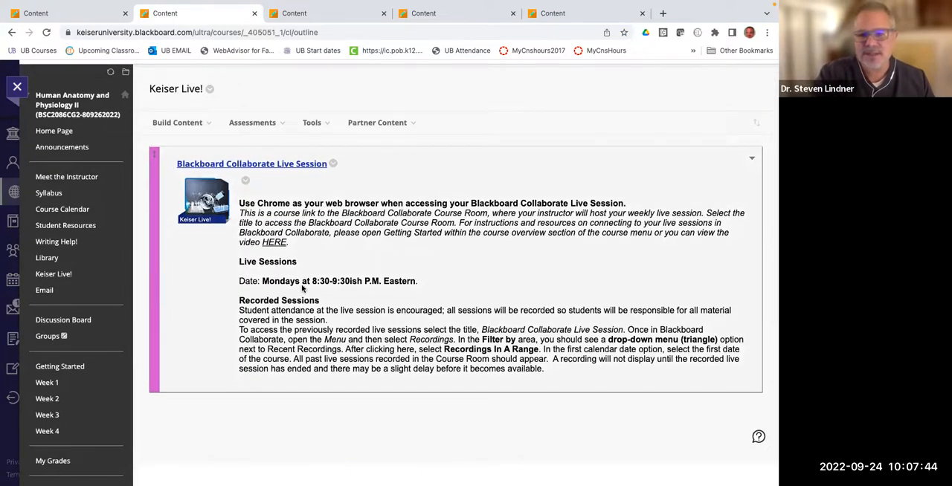
pyautogui.moveTo(345, 292)
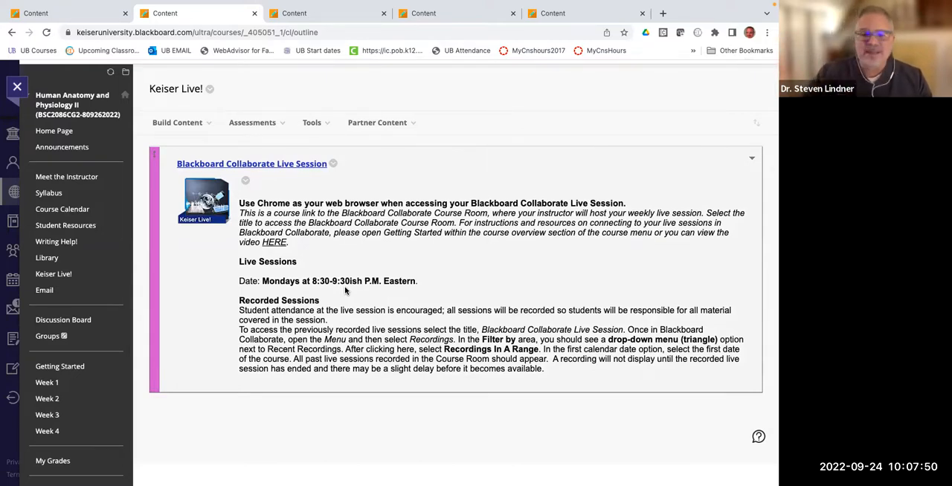
pyautogui.moveTo(321, 237)
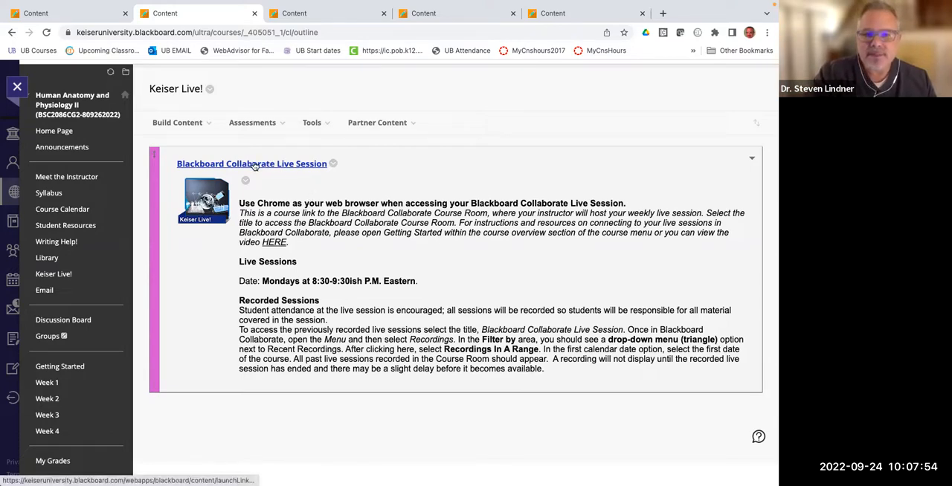
# Step: Enter the Collaborate live session course room listing and bring up its navigation menu
pyautogui.click(252, 164)
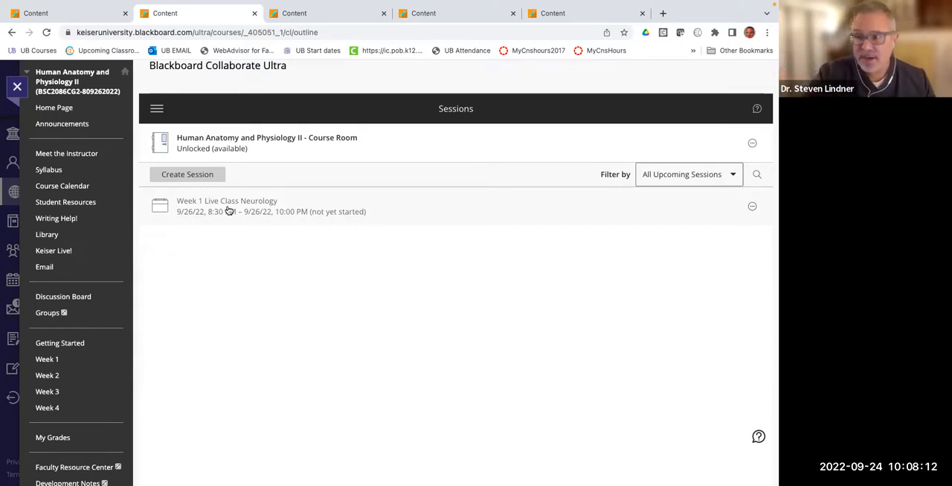
pyautogui.moveTo(157, 109)
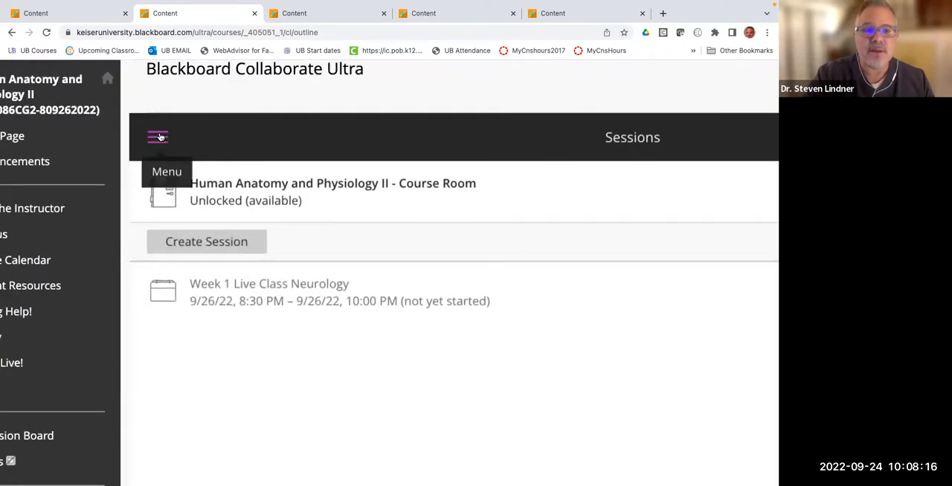
pyautogui.click(157, 137)
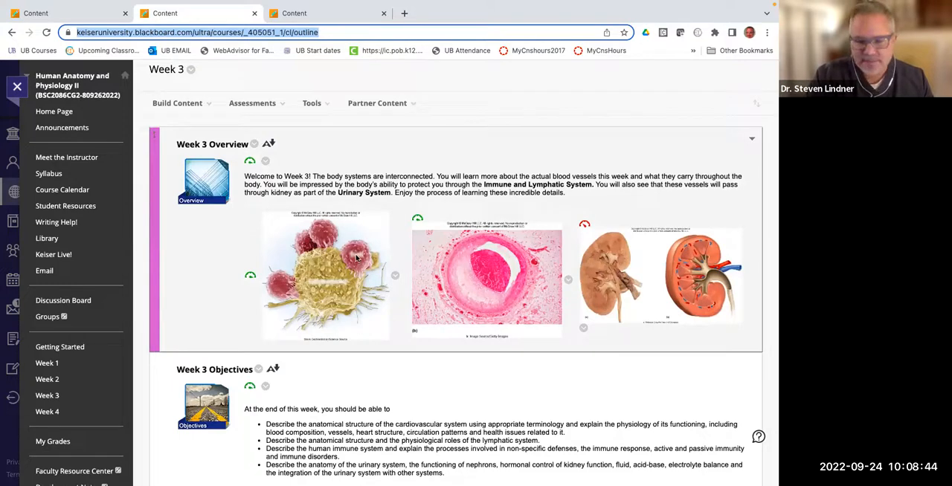
# Step: Scroll the Week 3 activities table to the Discussion, Exam, Extra Credit and Looking Ahead rows
pyautogui.scroll(-3)
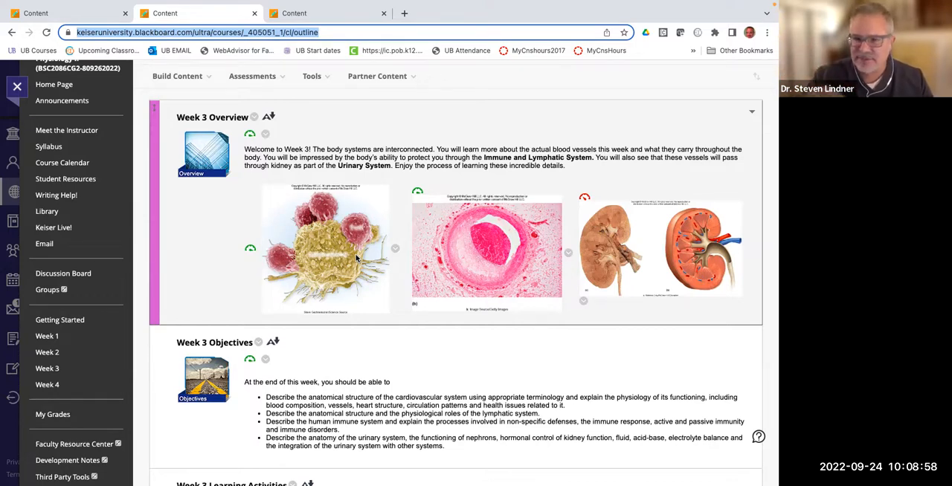
pyautogui.scroll(-3)
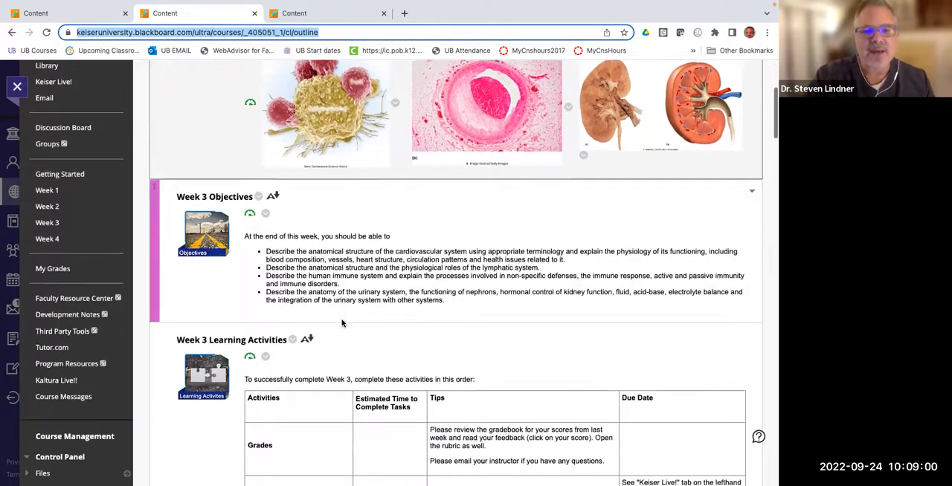
pyautogui.scroll(-3)
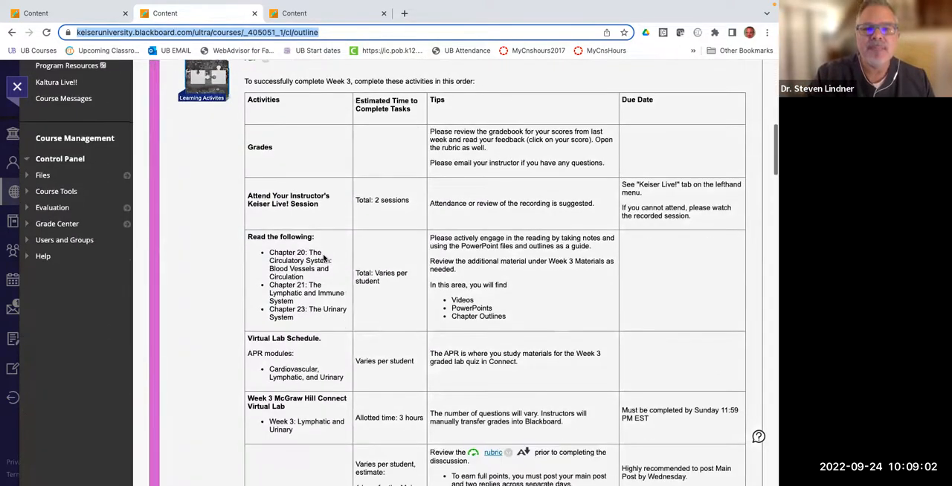
pyautogui.scroll(-3)
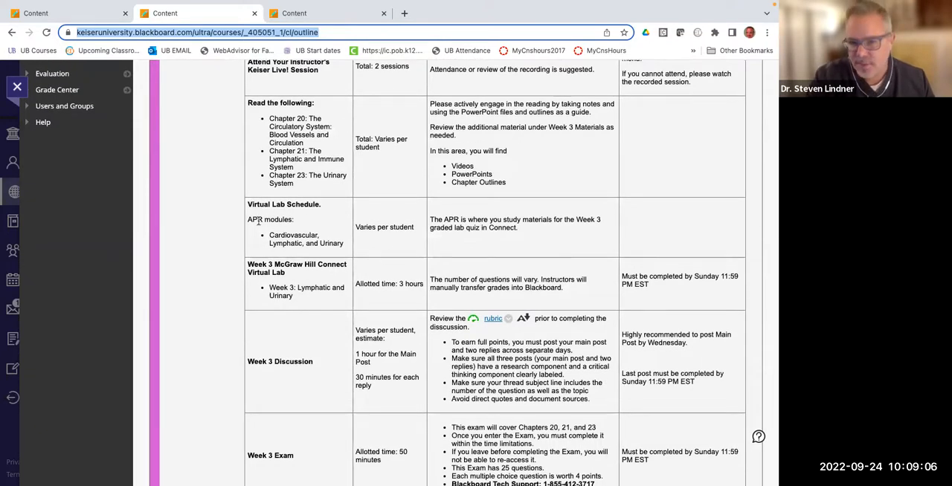
pyautogui.scroll(-3)
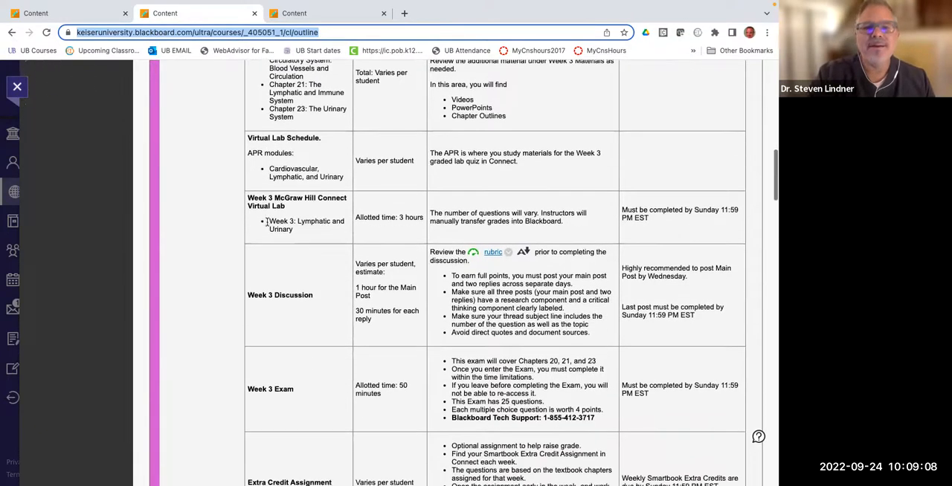
pyautogui.scroll(-3)
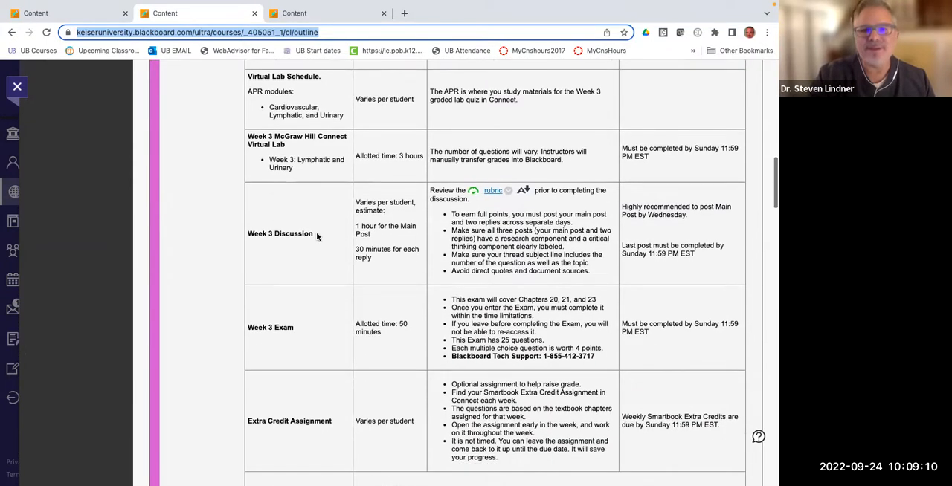
pyautogui.scroll(-3)
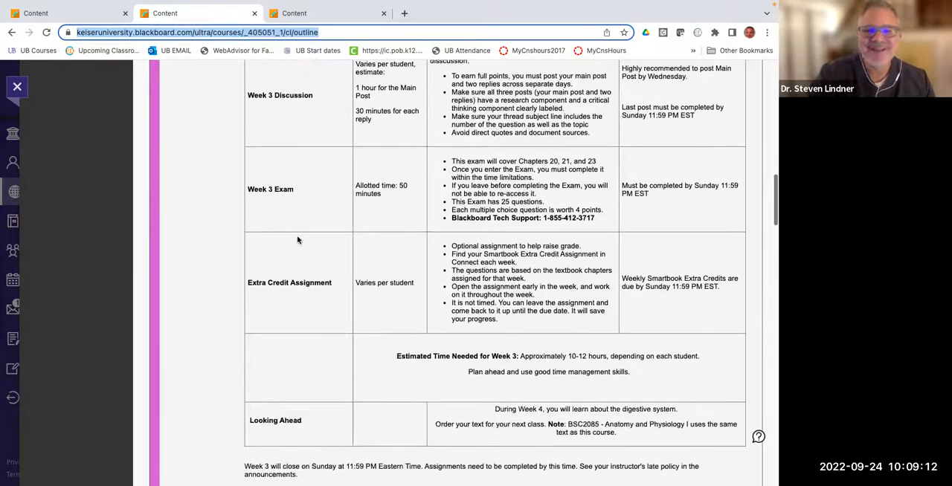
pyautogui.moveTo(311, 307)
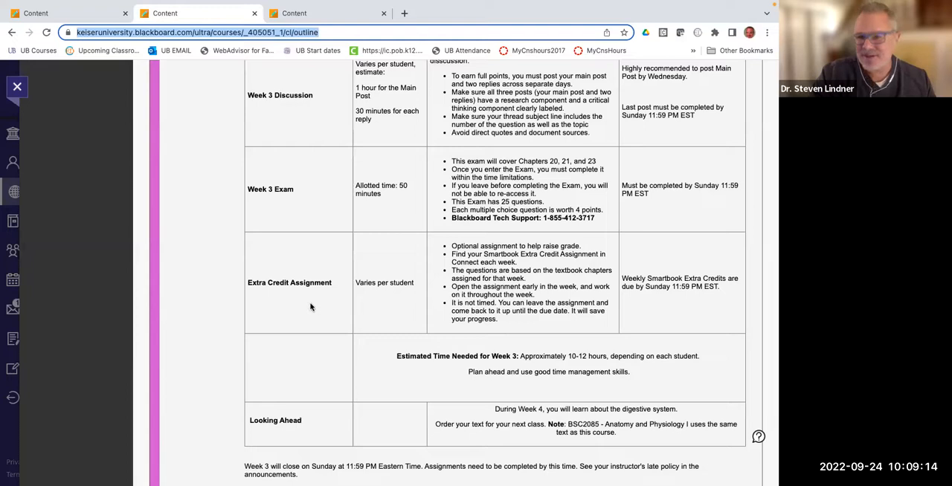
# Step: Scroll past the activities table to the Week 3 Materials folder and McGraw Hill Connect Virtual Lab item
pyautogui.scroll(-3)
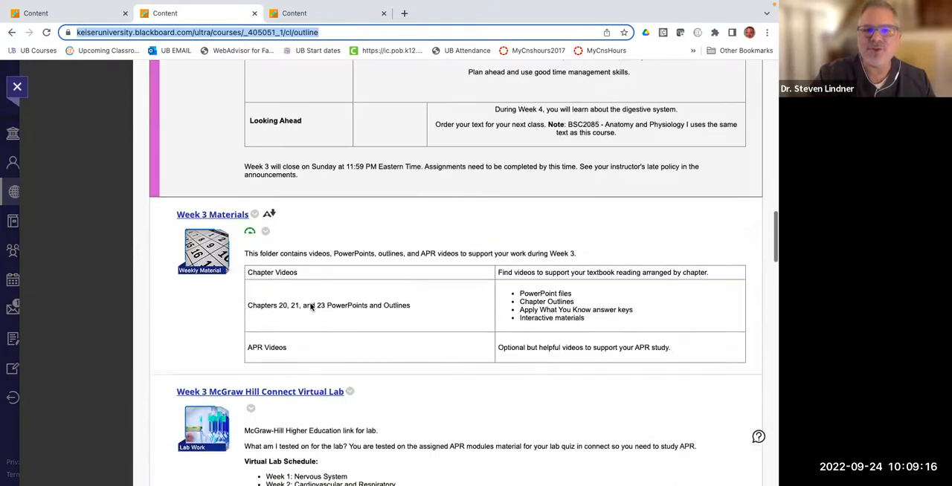
pyautogui.scroll(-3)
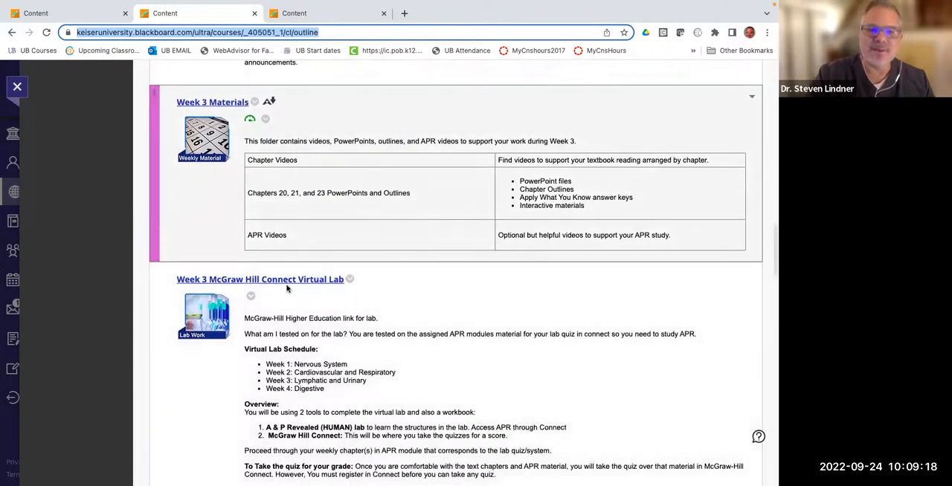
pyautogui.scroll(-3)
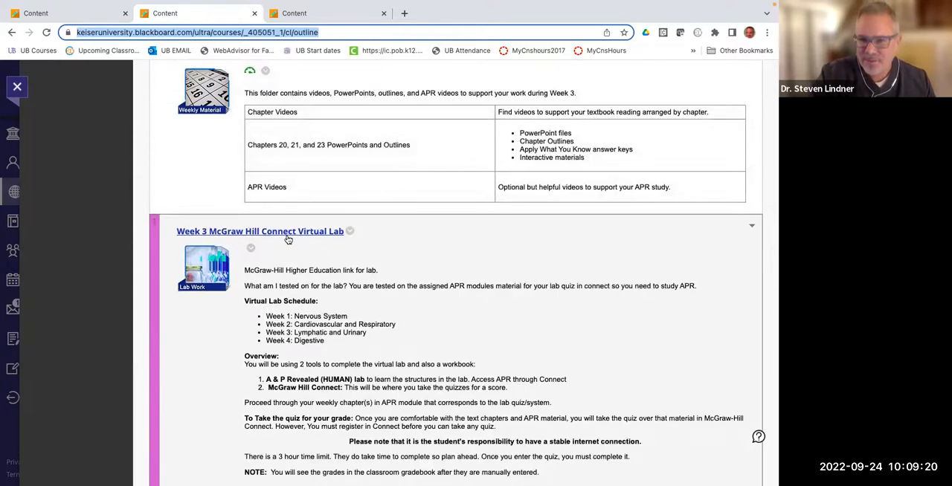
pyautogui.scroll(-3)
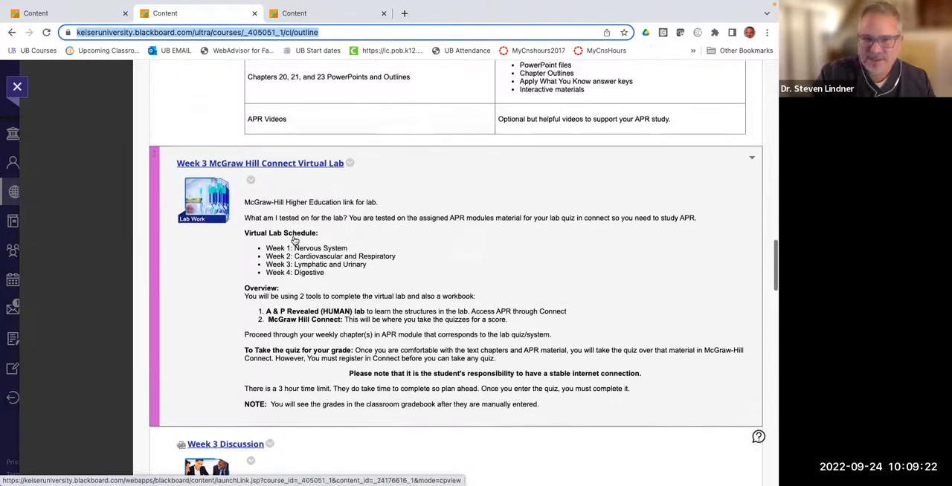
pyautogui.scroll(-3)
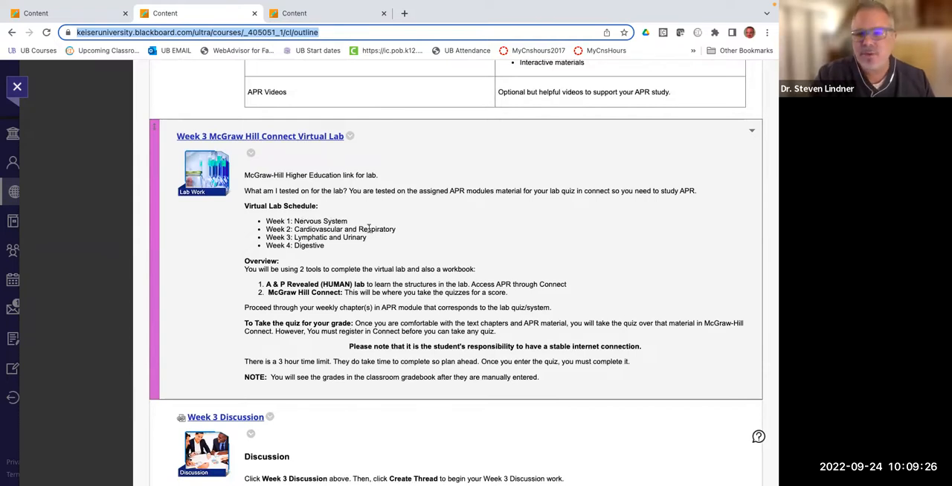
pyautogui.moveTo(333, 238)
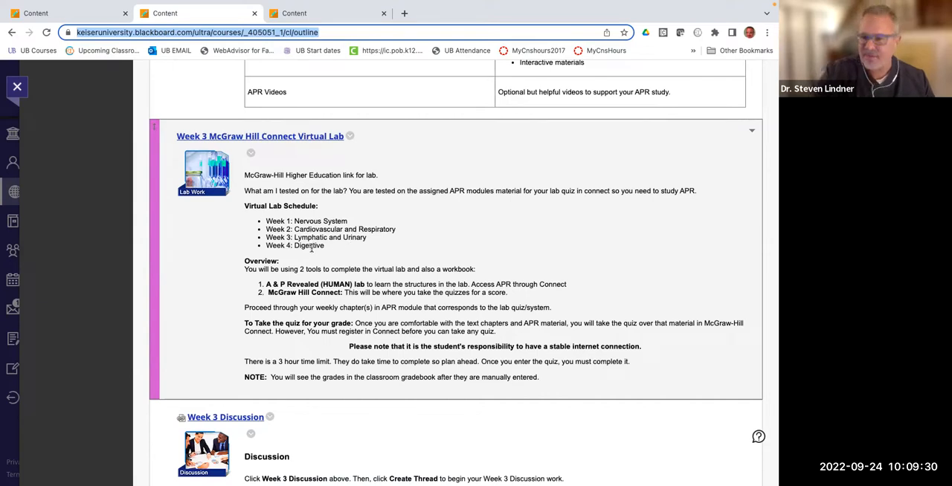
# Step: Scroll through the Week 3 Discussion topics table down to the Week 3 Exam requiring Respondus LockDown Browser
pyautogui.scroll(-3)
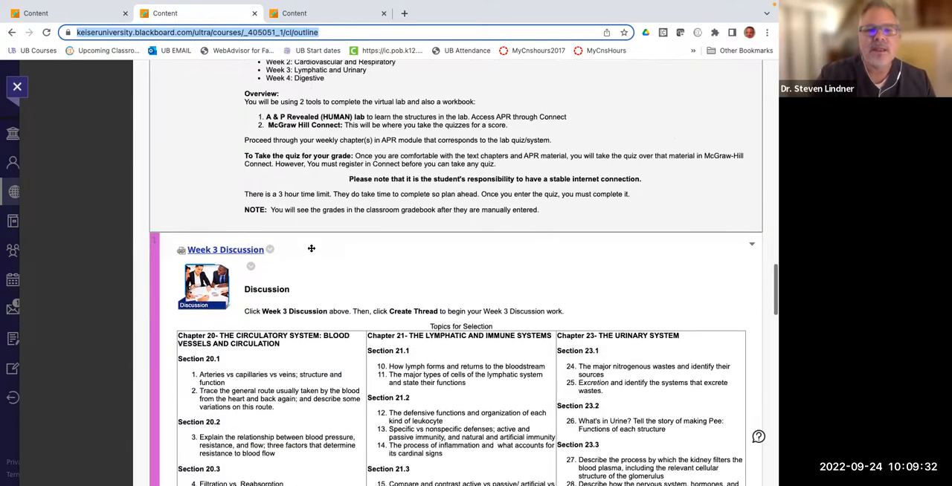
pyautogui.scroll(-3)
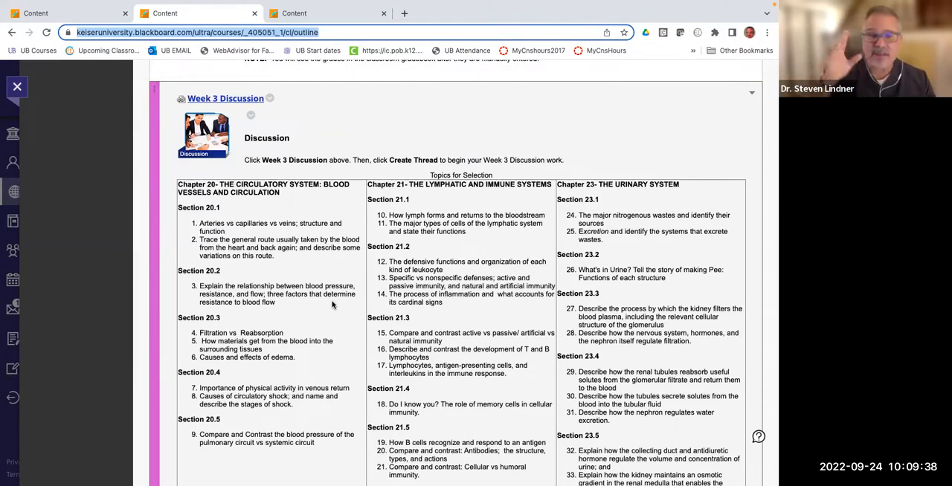
pyautogui.moveTo(464, 340)
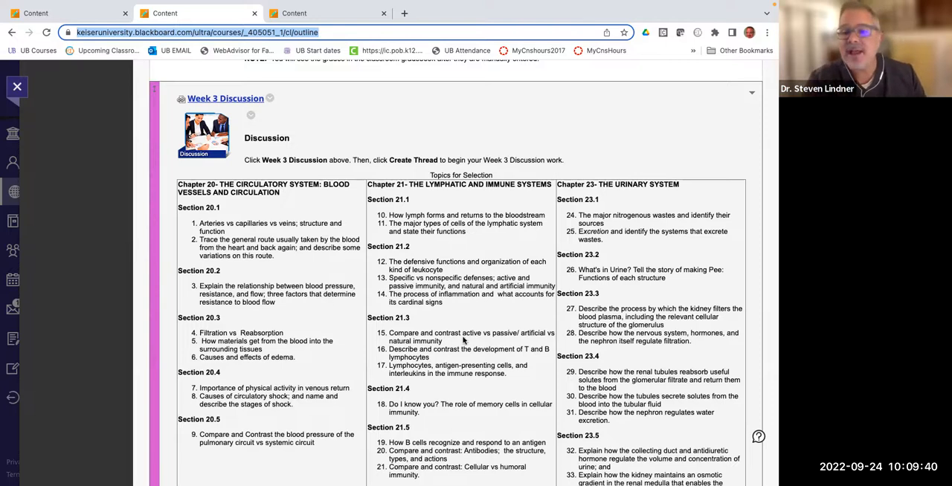
pyautogui.scroll(-3)
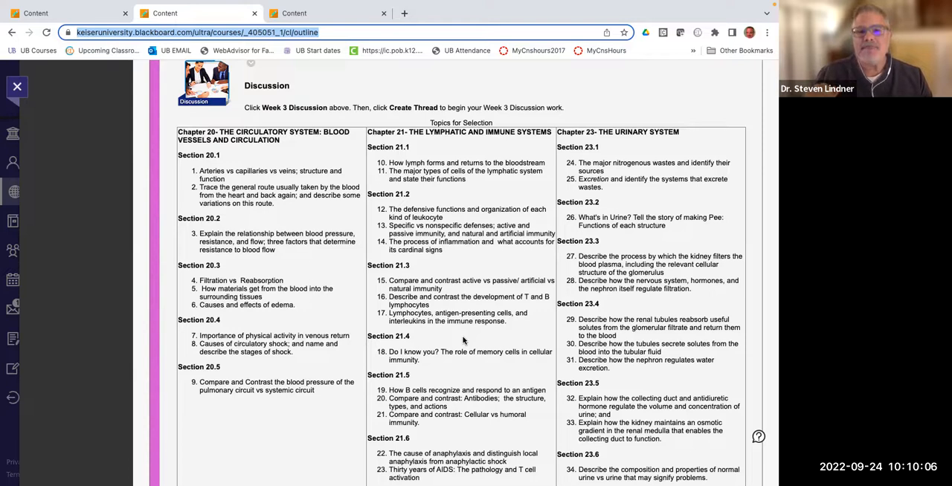
pyautogui.scroll(-3)
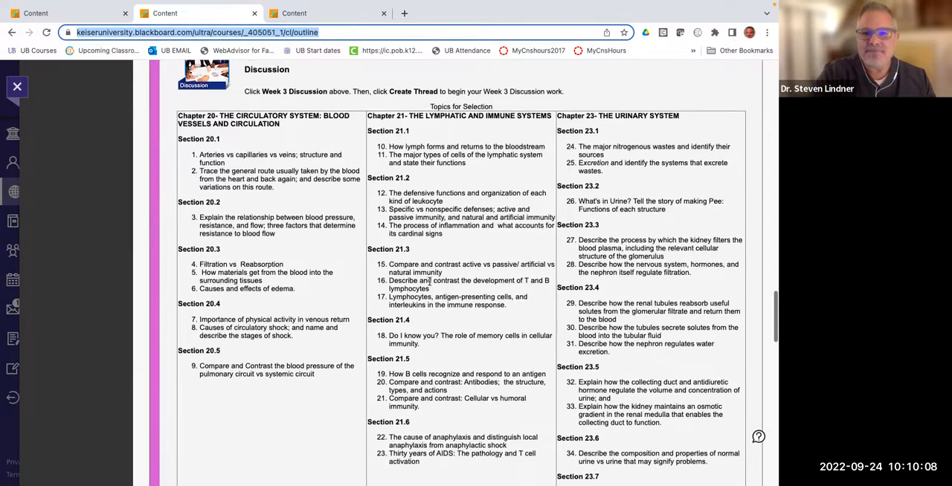
pyautogui.scroll(-3)
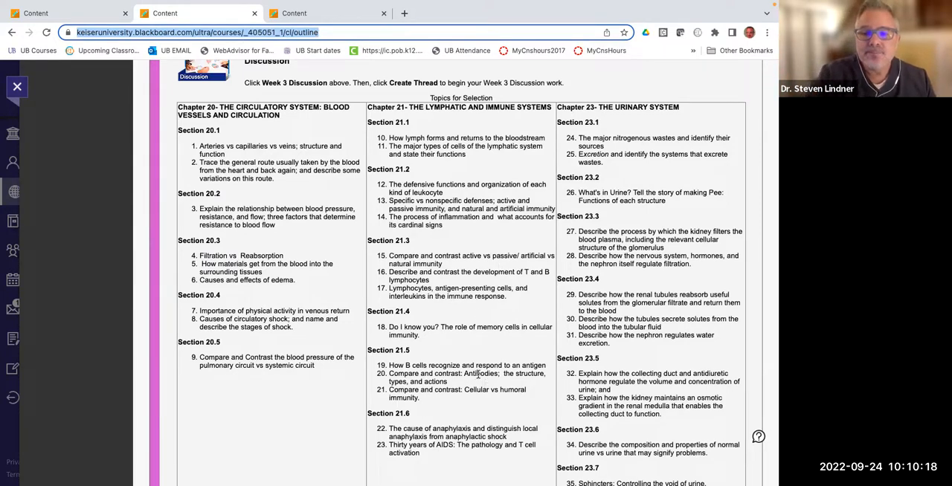
pyautogui.moveTo(283, 288)
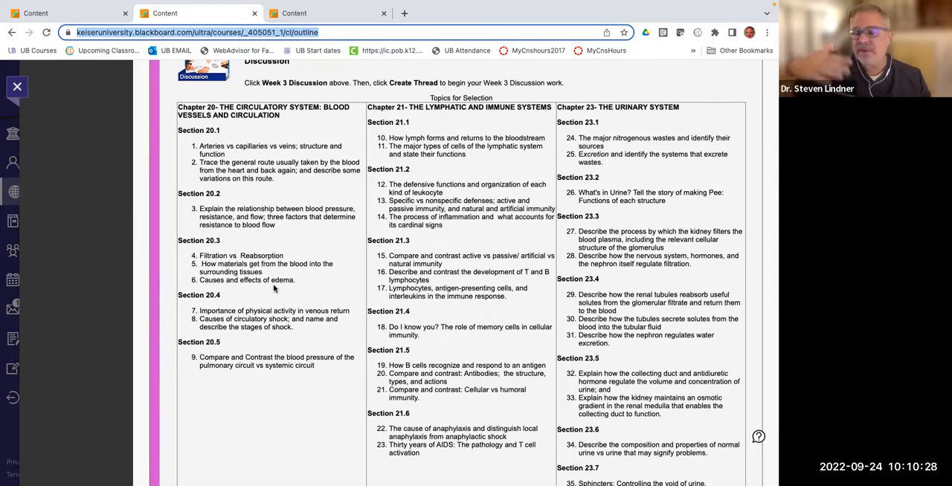
pyautogui.moveTo(342, 290)
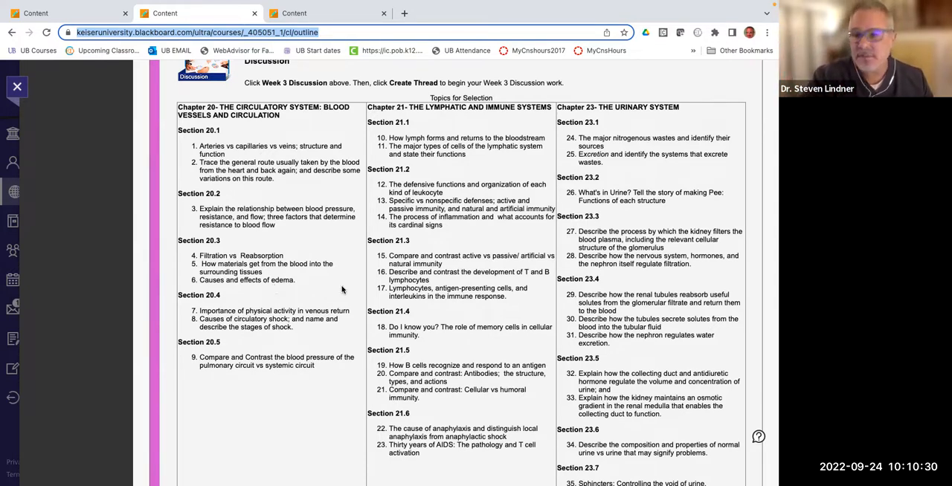
pyautogui.scroll(-3)
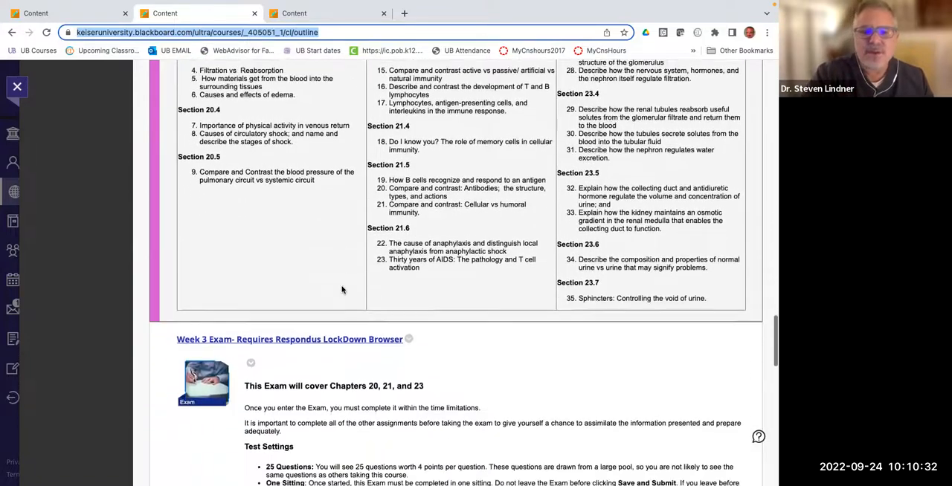
# Step: Scroll through the Week 3 Exam settings and the Smartbook in Connect extra credit assignment
pyautogui.scroll(-3)
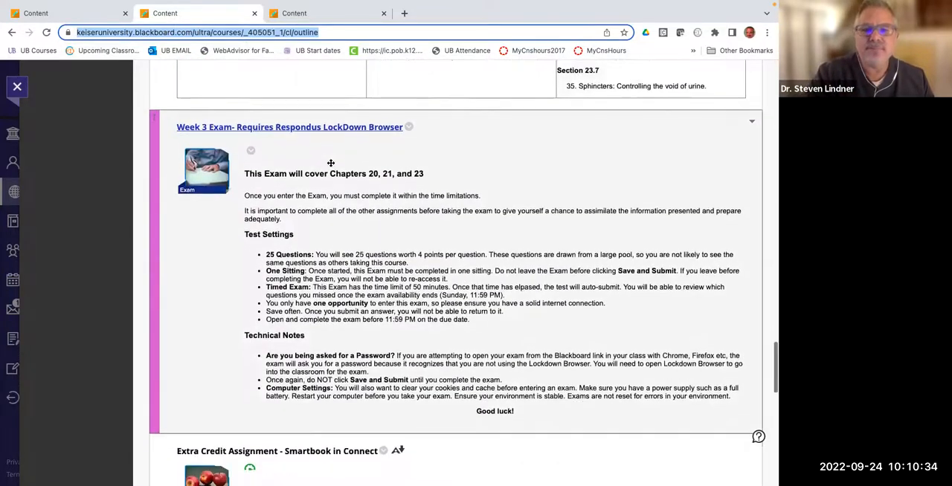
pyautogui.scroll(-3)
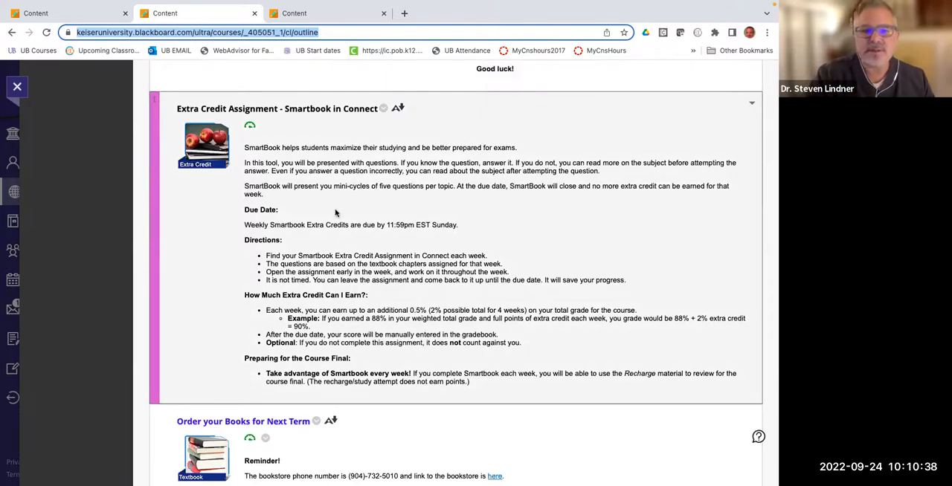
pyautogui.scroll(-3)
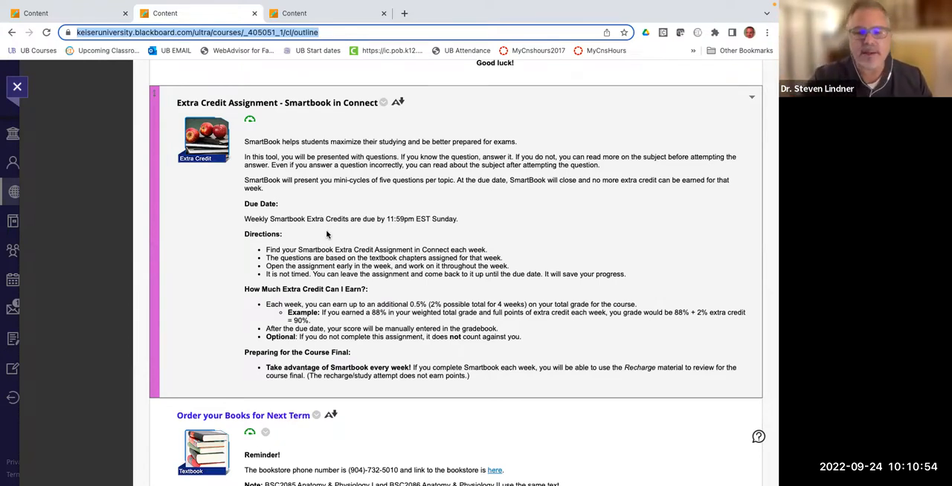
pyautogui.scroll(-3)
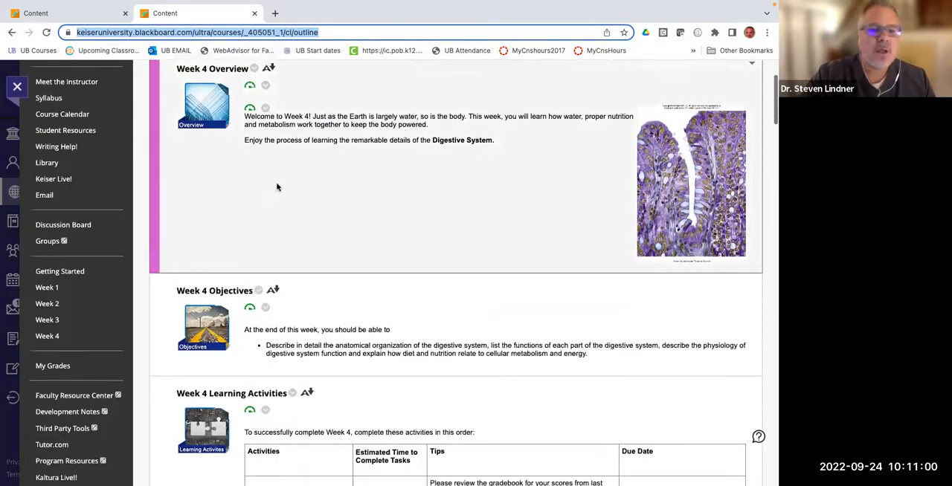
# Step: Scroll the Week 4 page through the virtual lab, discussion topics, Final Exam and POSTTEST to Extra Credit
pyautogui.scroll(-3)
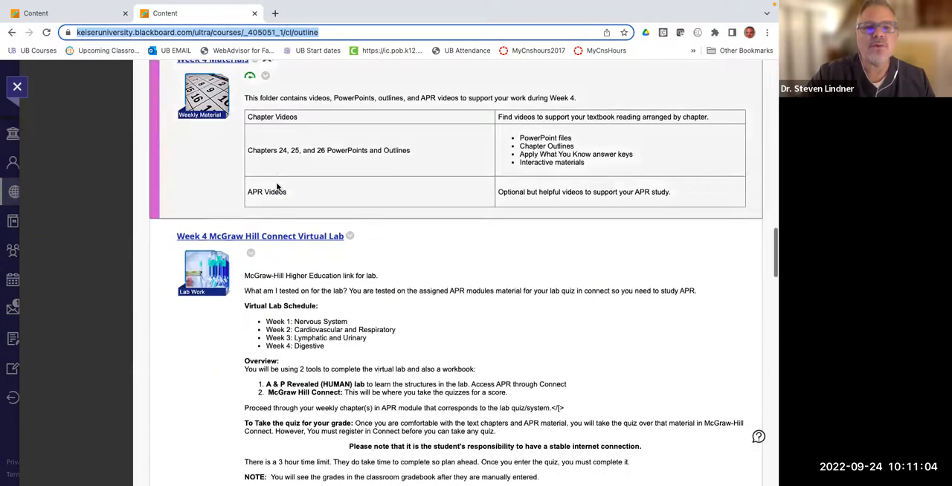
pyautogui.scroll(-3)
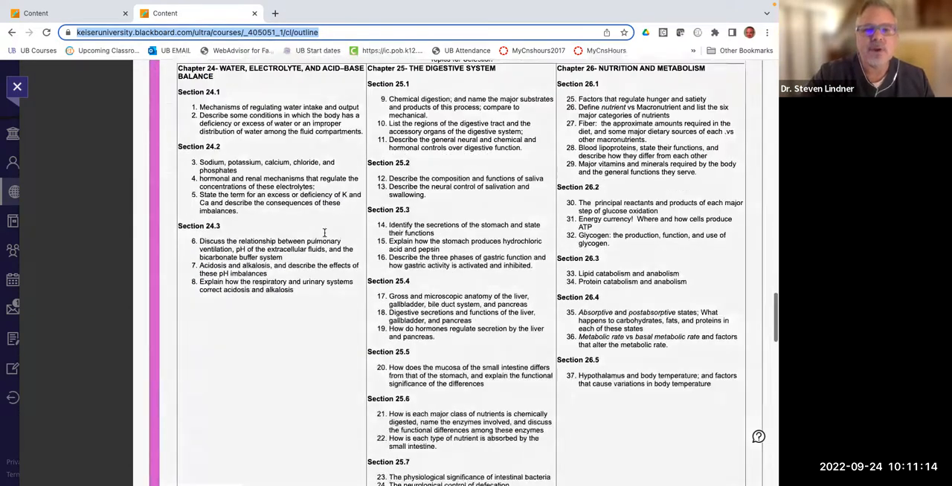
pyautogui.scroll(-3)
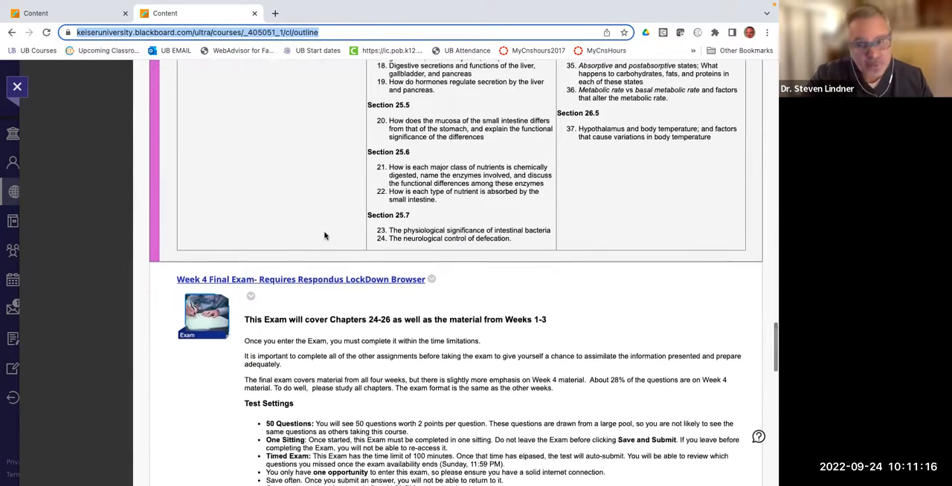
pyautogui.scroll(-3)
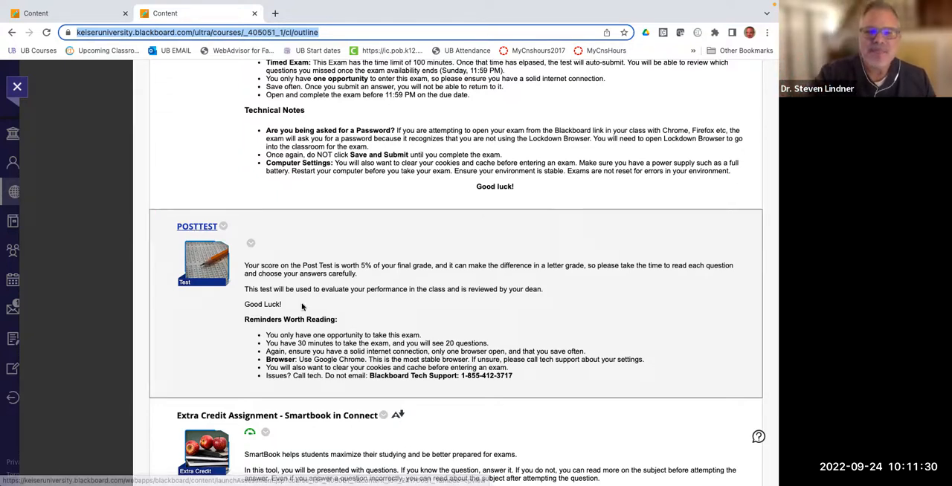
pyautogui.scroll(-3)
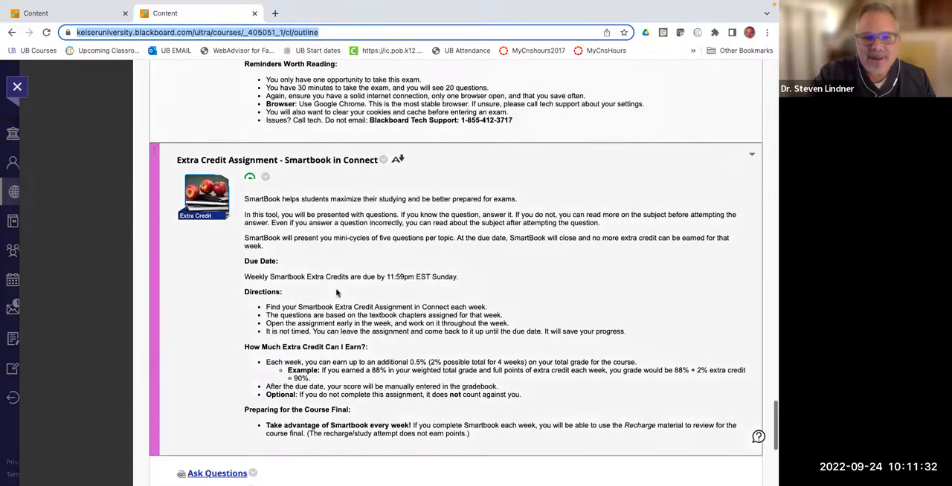
# Step: Scroll the Week 4 page back toward its digestive system overview and objectives
pyautogui.scroll(-3)
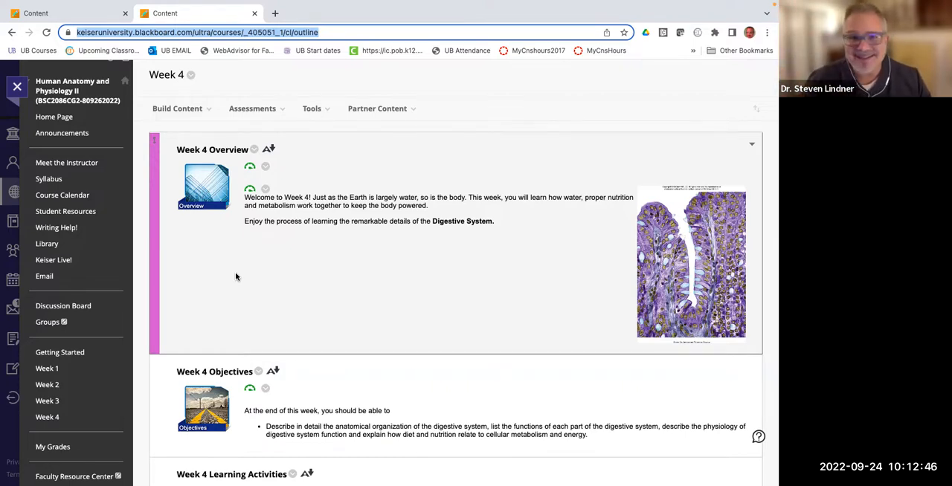
pyautogui.moveTo(530, 272)
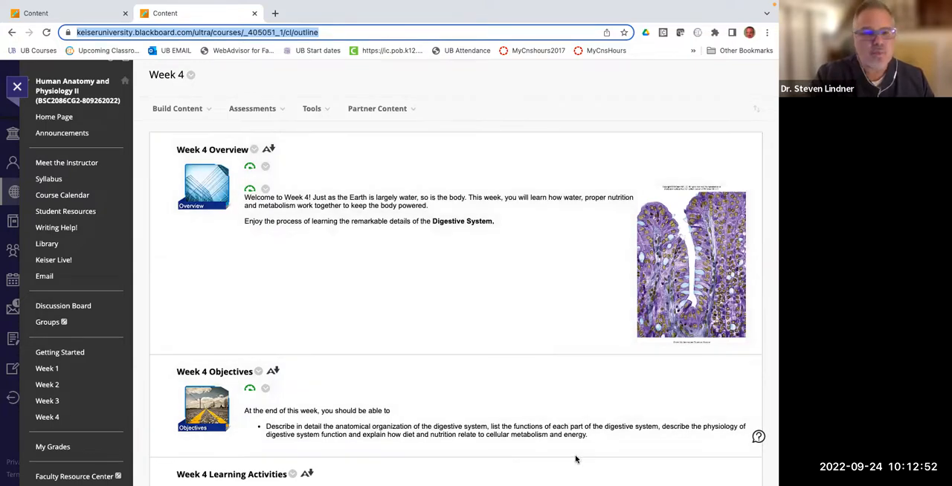
pyautogui.moveTo(580, 467)
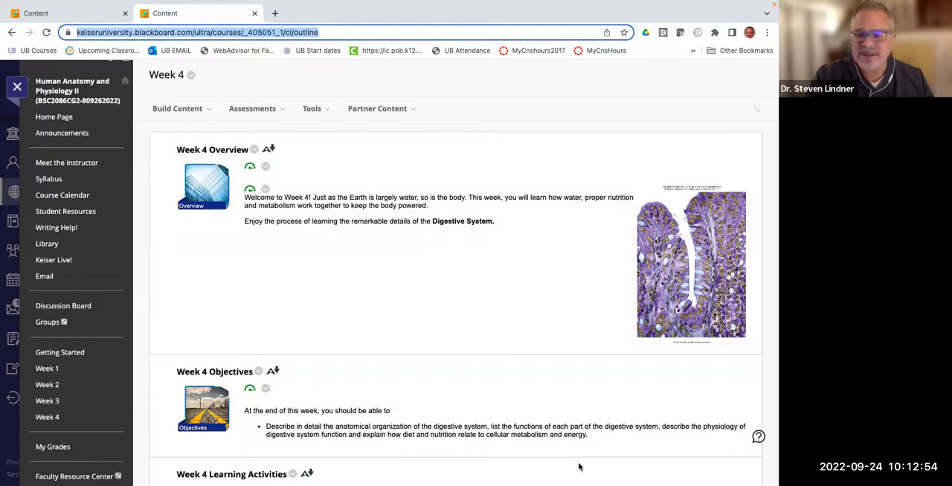
pyautogui.moveTo(573, 464)
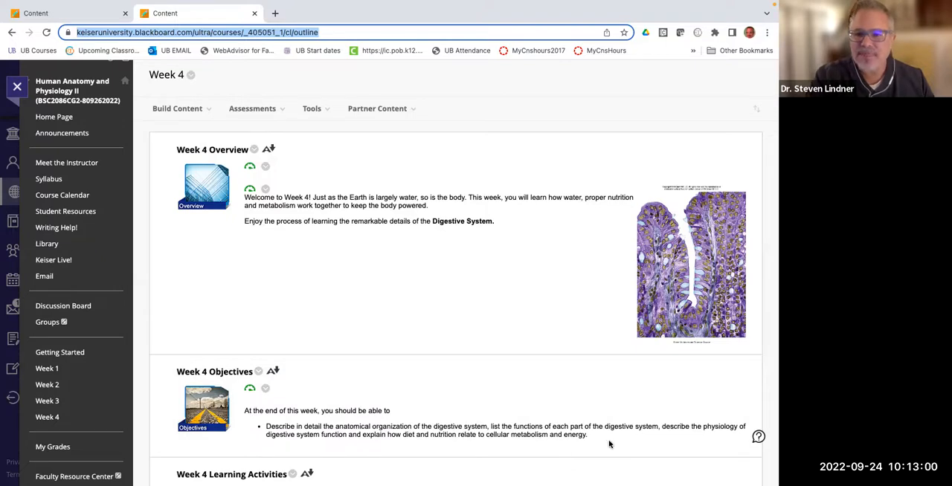
pyautogui.moveTo(748, 447)
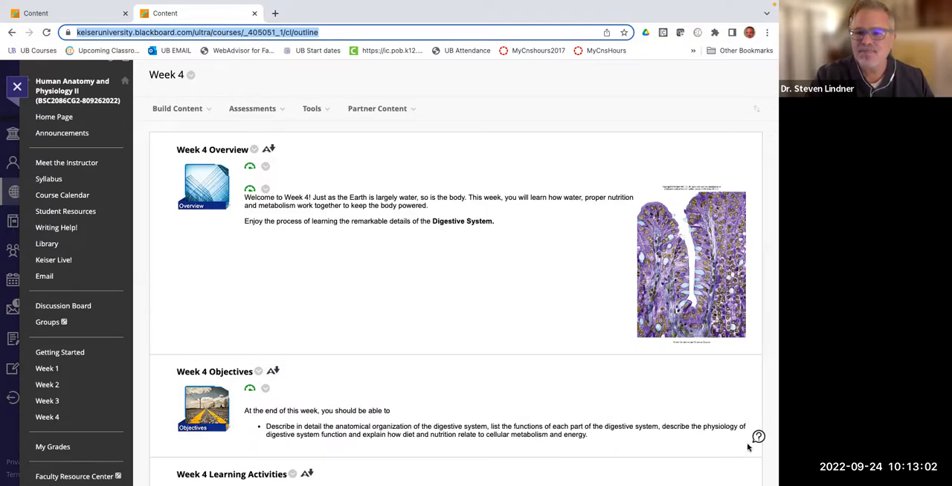